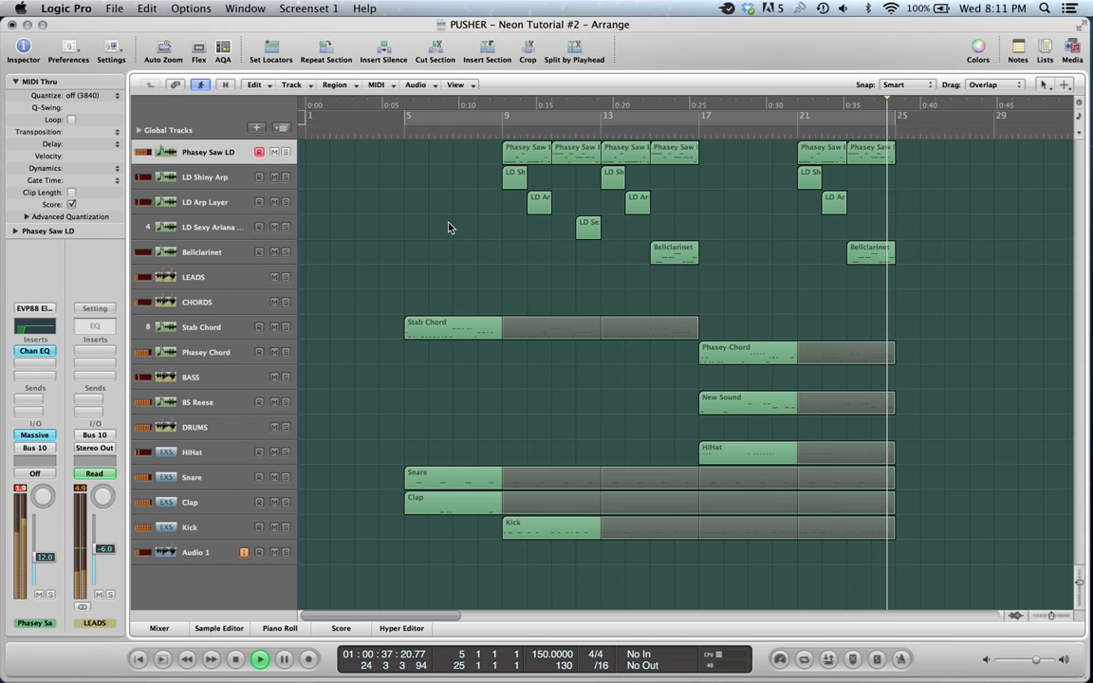
Step: Reopen Massive on the Phassy Saw LD track and show its EQ settings beside FX2
left_click(285, 659)
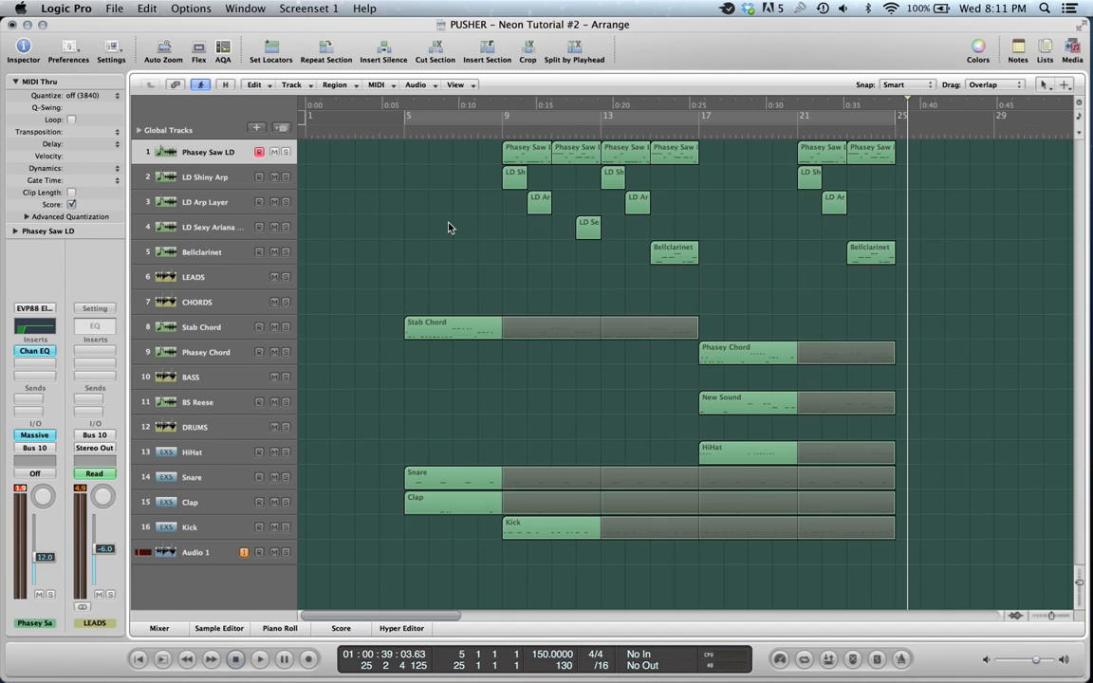
mouse_move(440, 234)
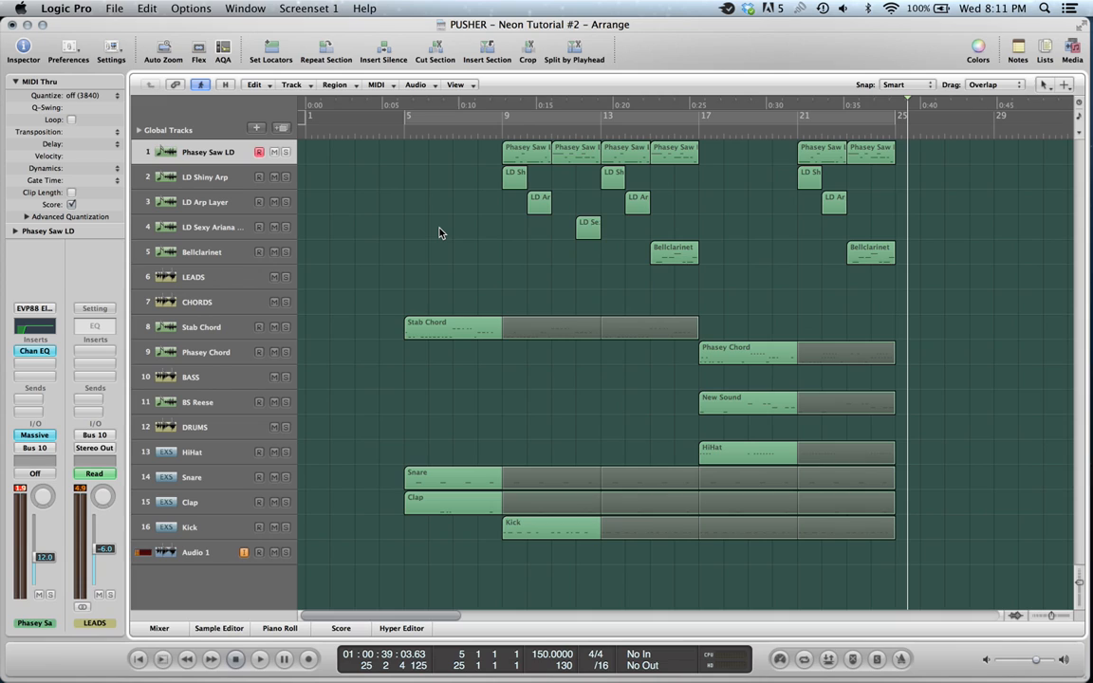
mouse_move(387, 114)
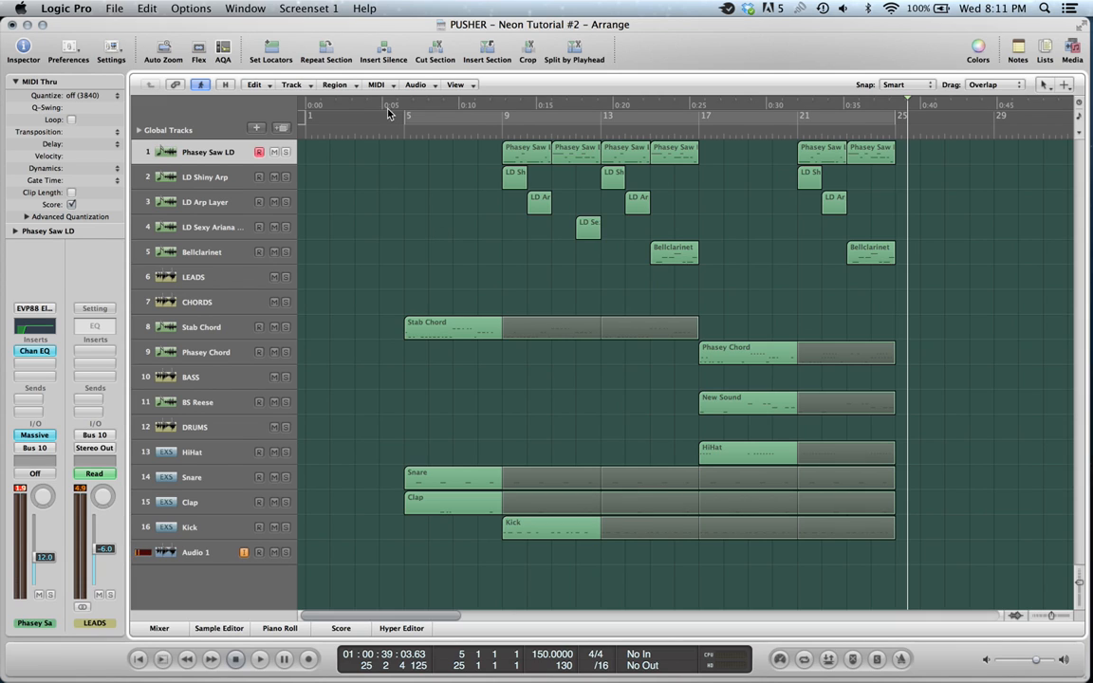
mouse_move(173, 266)
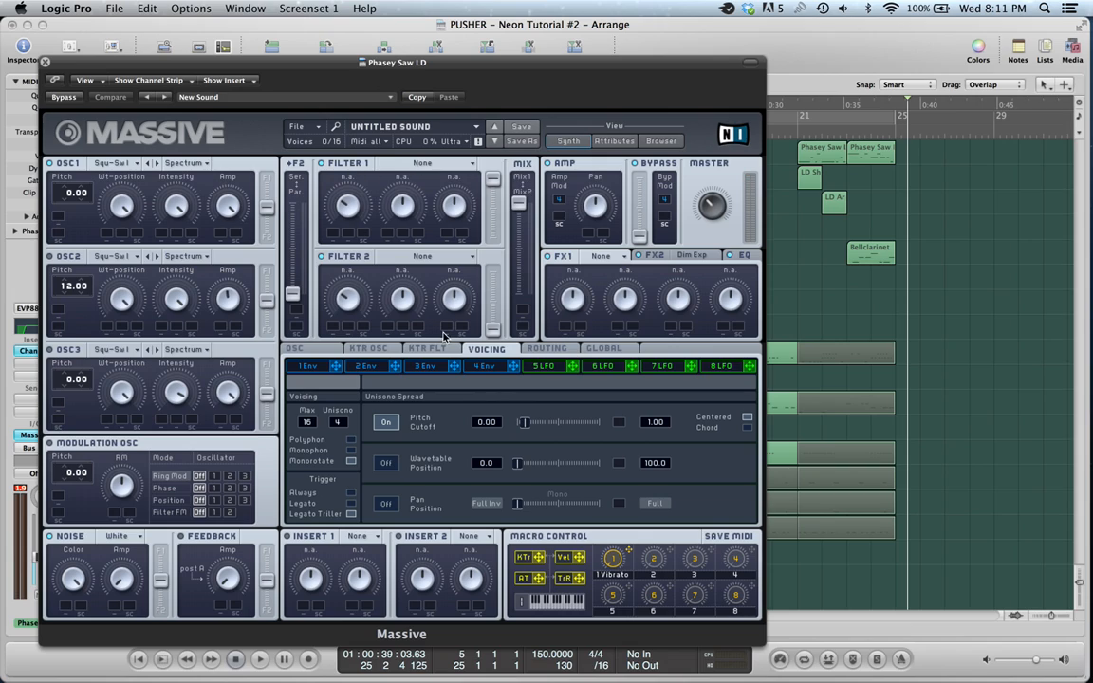
mouse_move(649, 273)
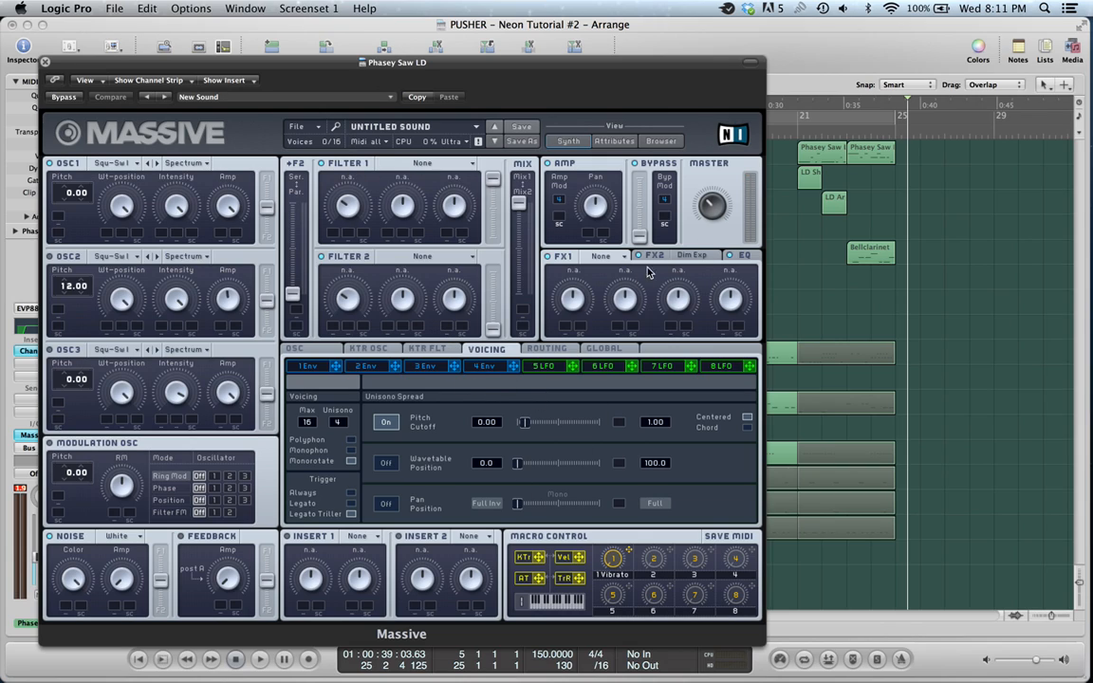
left_click(46, 61)
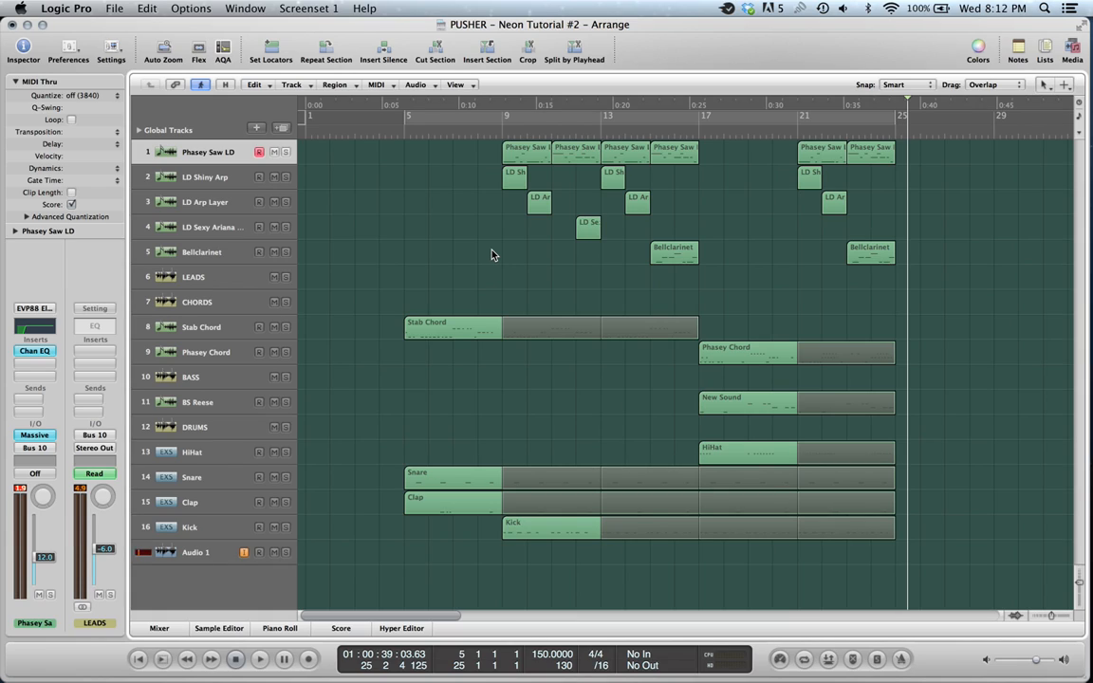
mouse_move(452, 239)
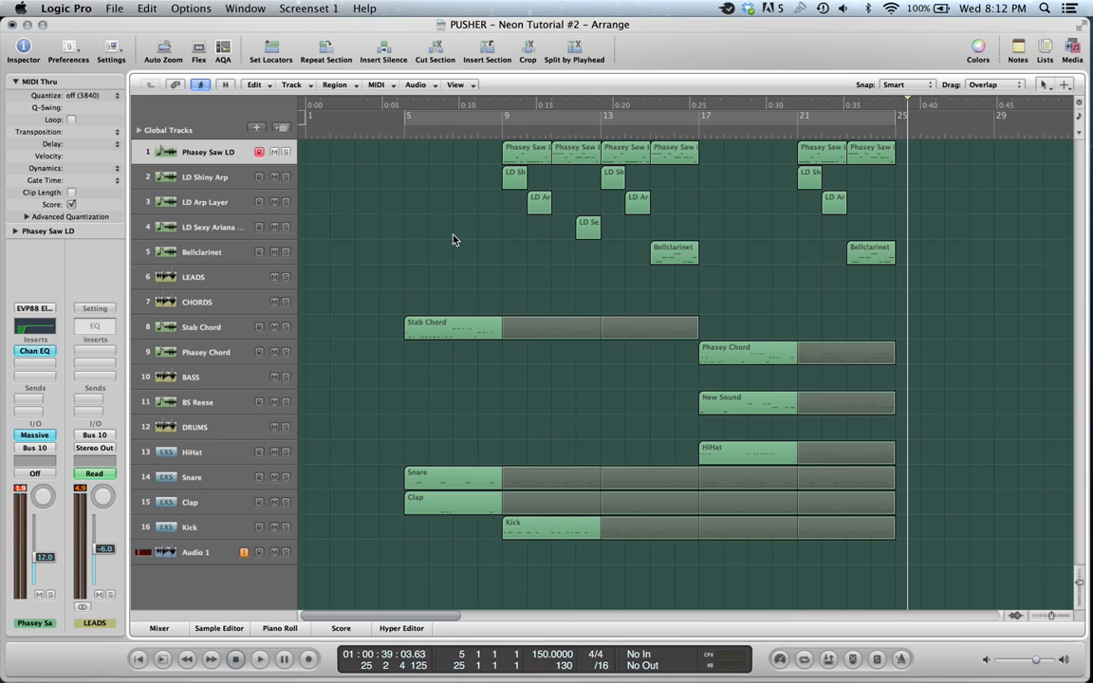
mouse_move(251, 527)
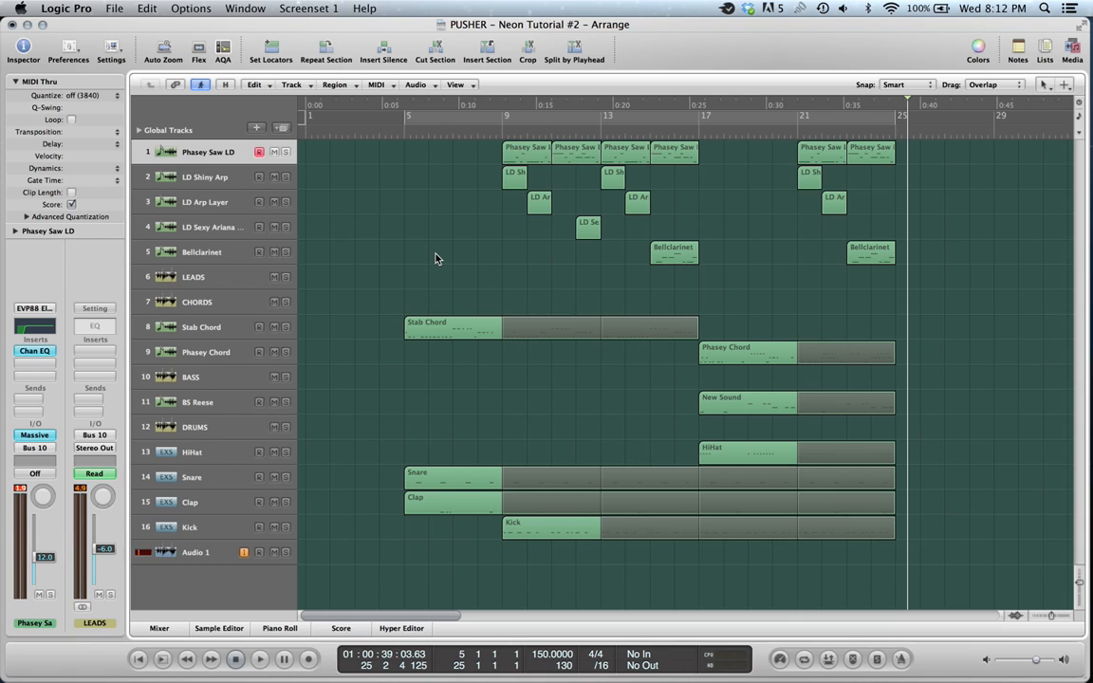
mouse_move(455, 273)
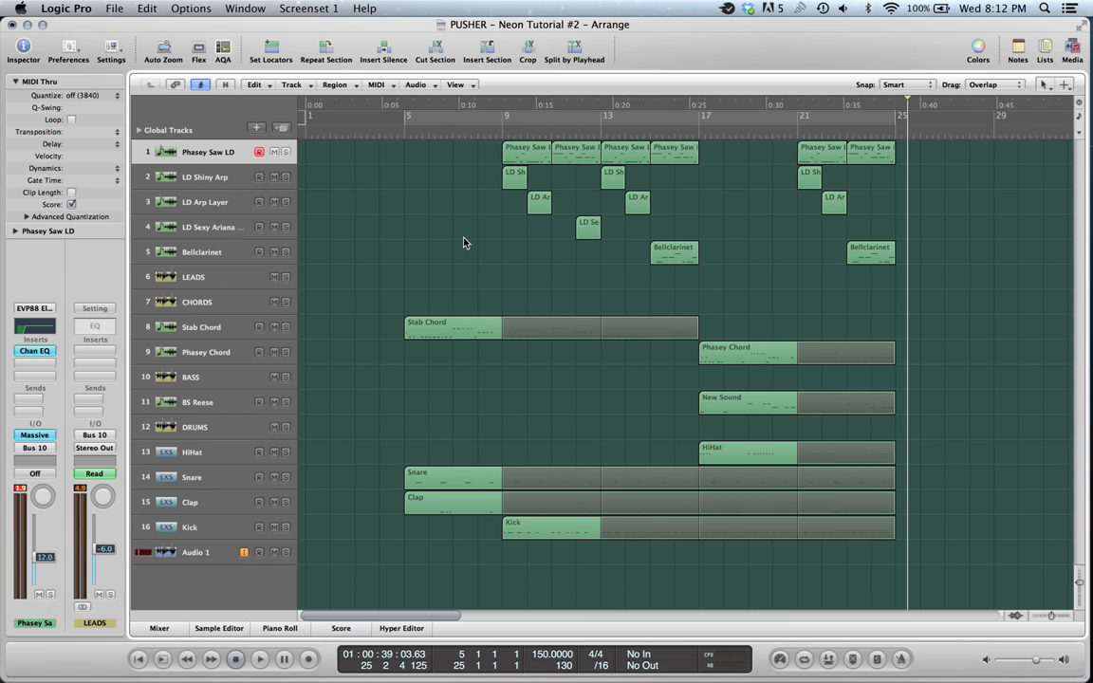
mouse_move(459, 228)
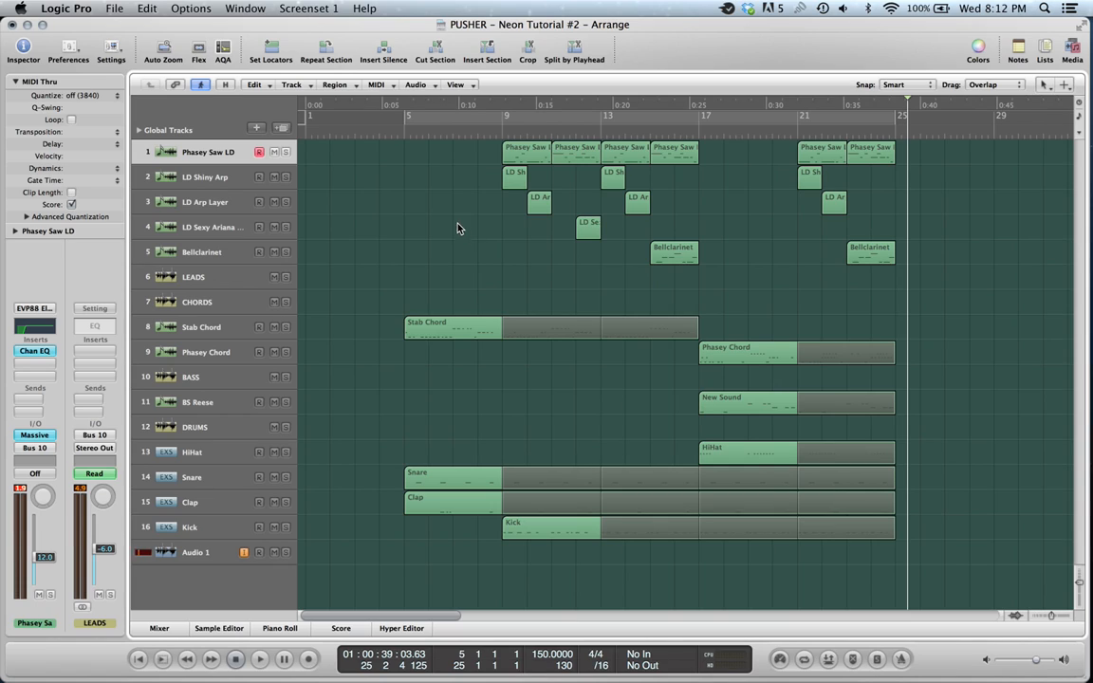
mouse_move(692, 268)
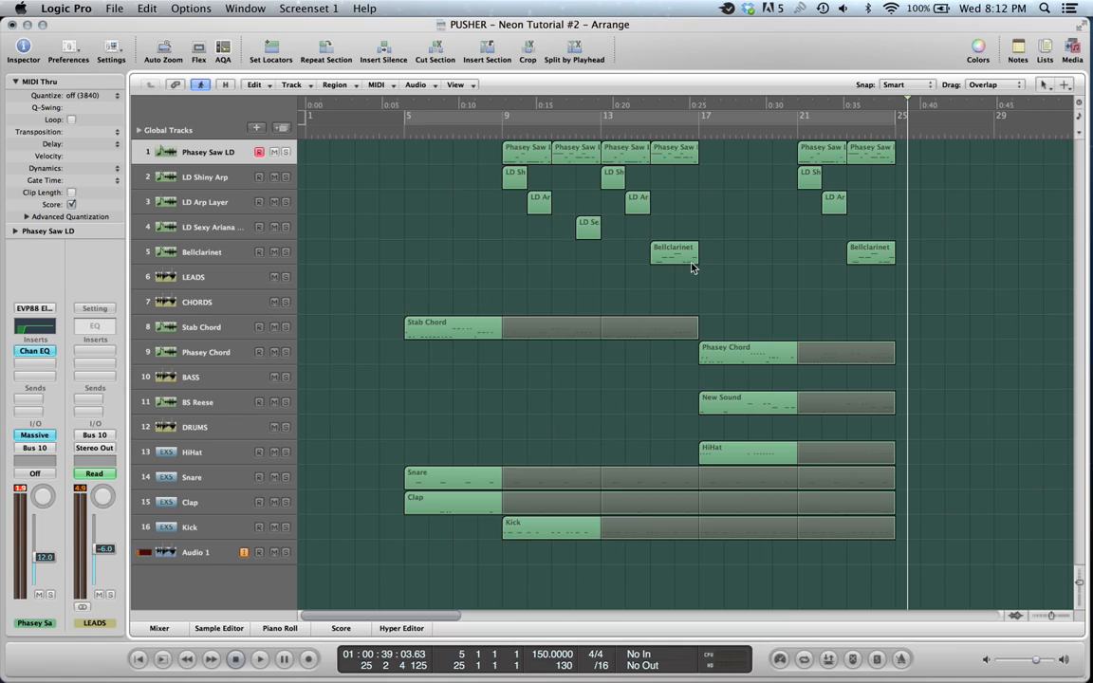
mouse_move(774, 182)
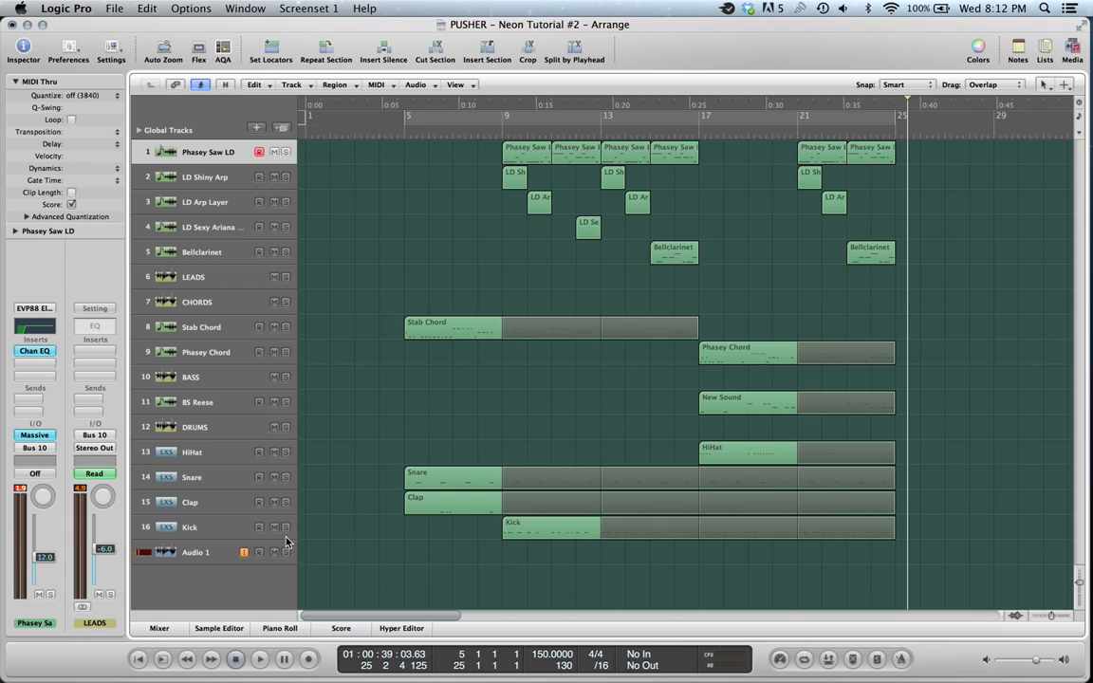
mouse_move(289, 555)
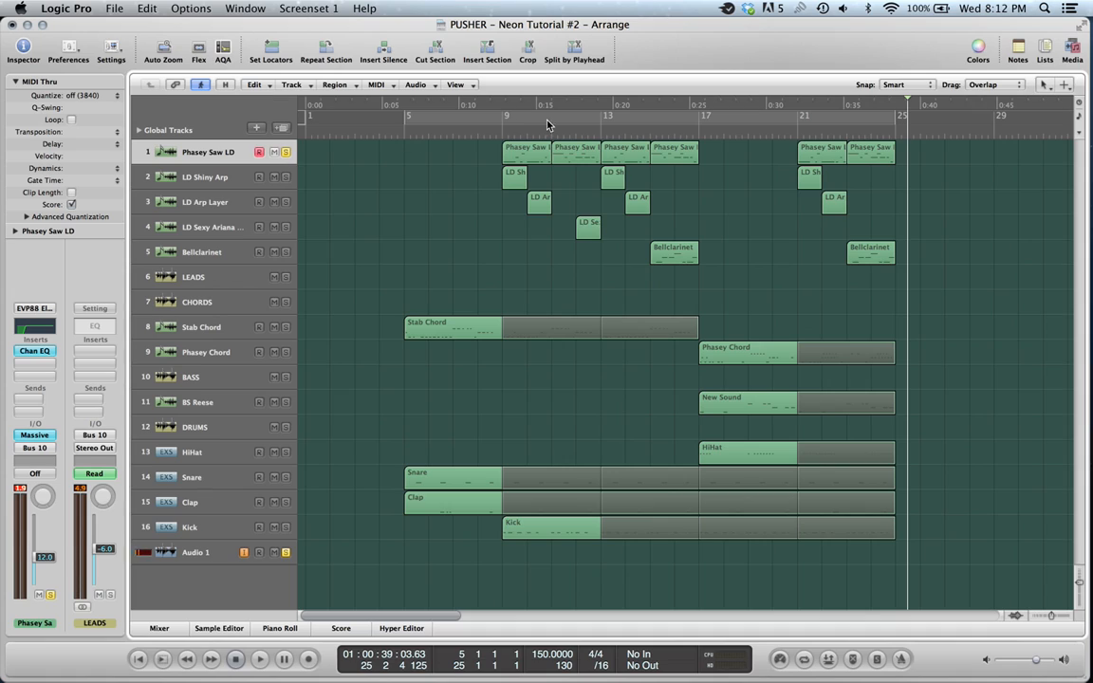
left_click_drag(503, 118, 554, 118)
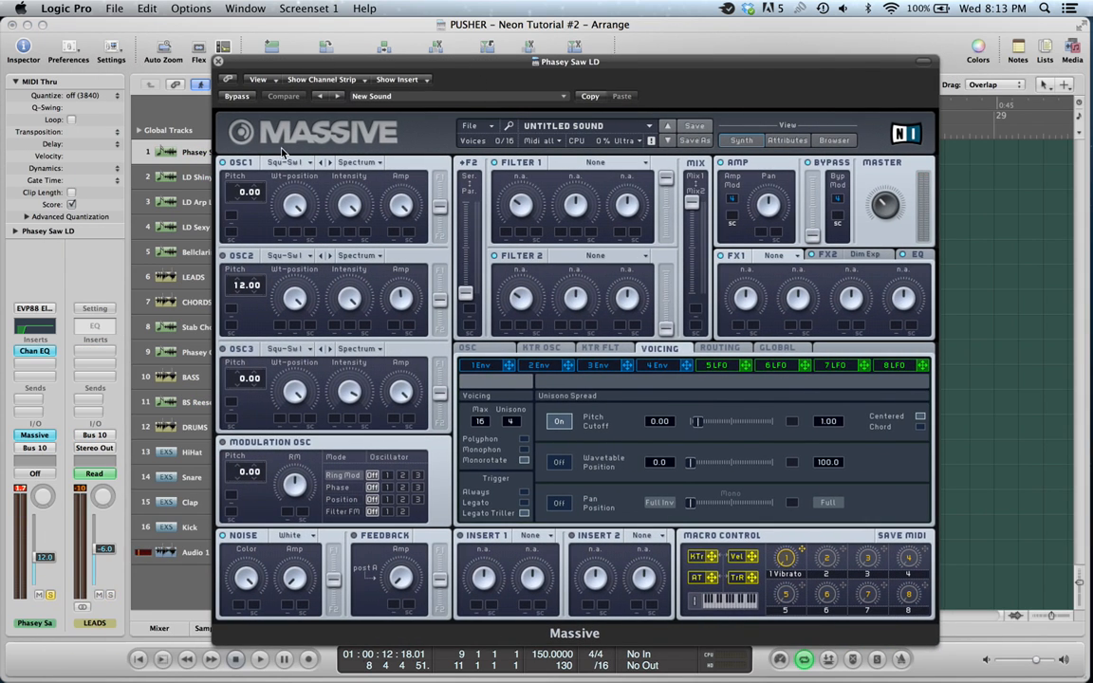
mouse_move(556, 266)
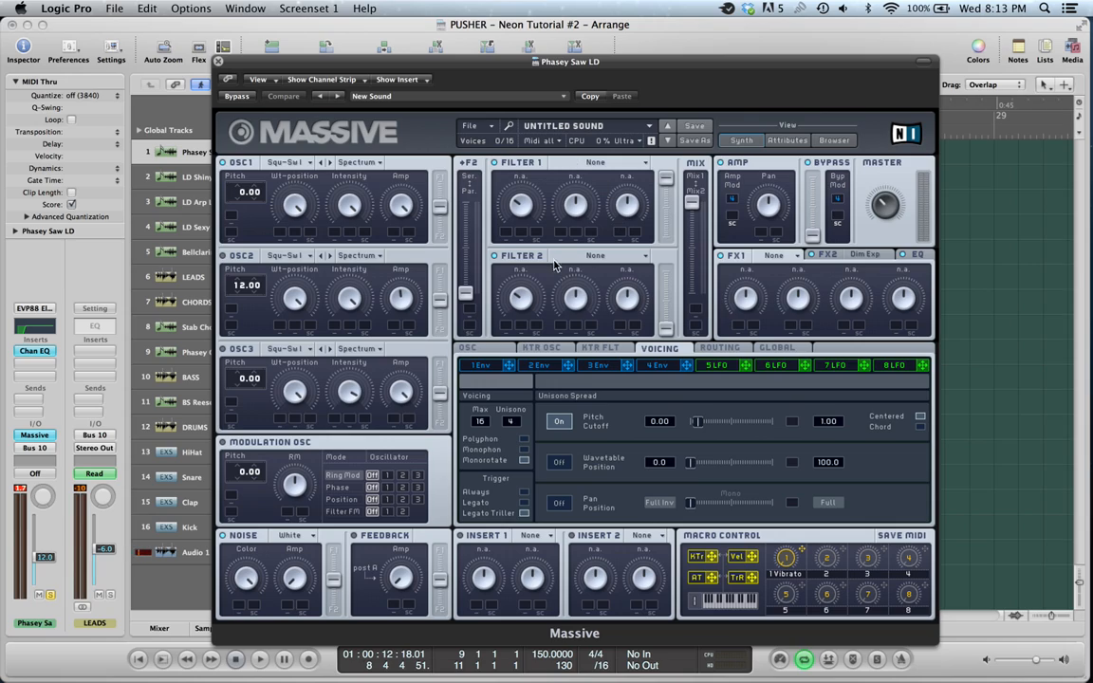
mouse_move(661, 315)
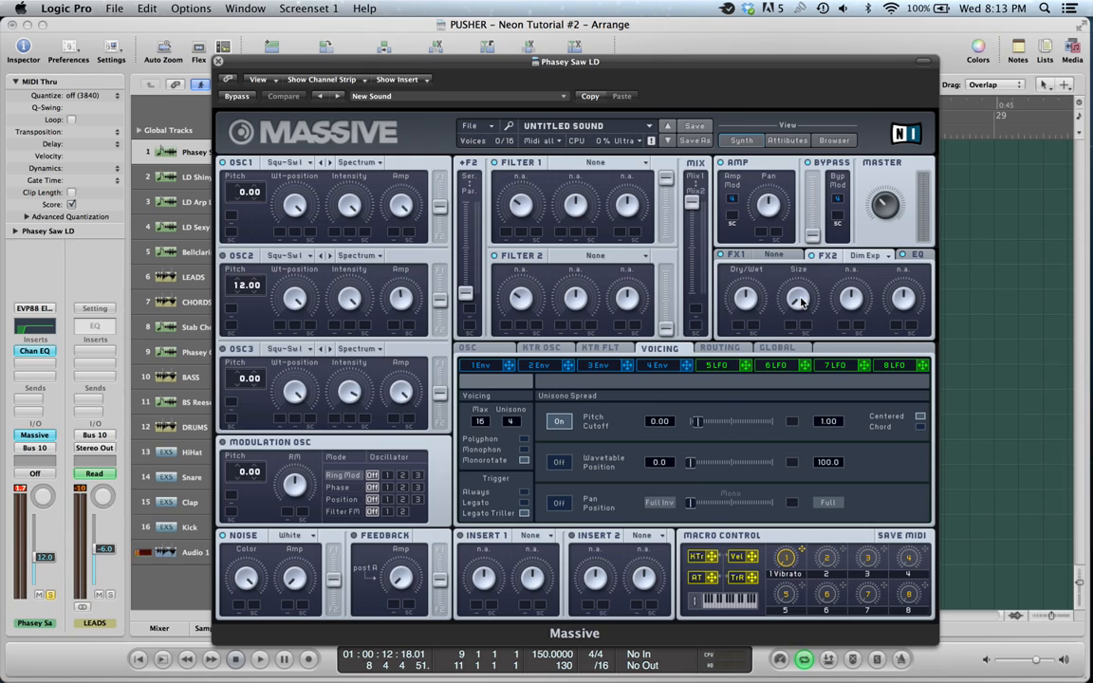
mouse_move(914, 258)
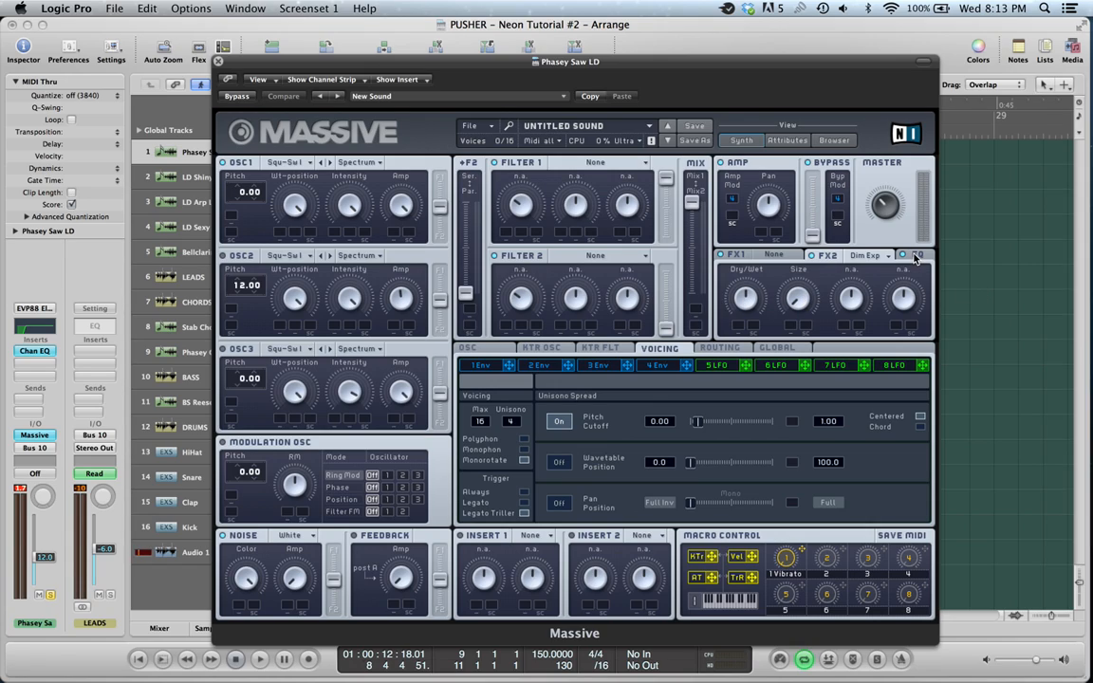
left_click(918, 254)
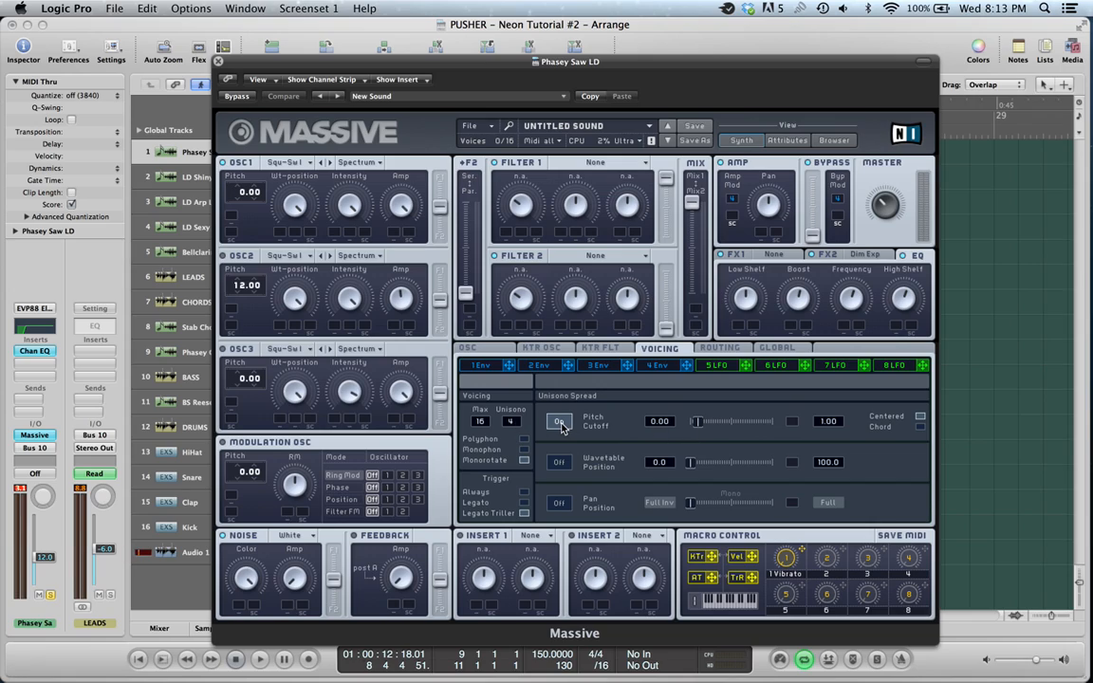
left_click(558, 421)
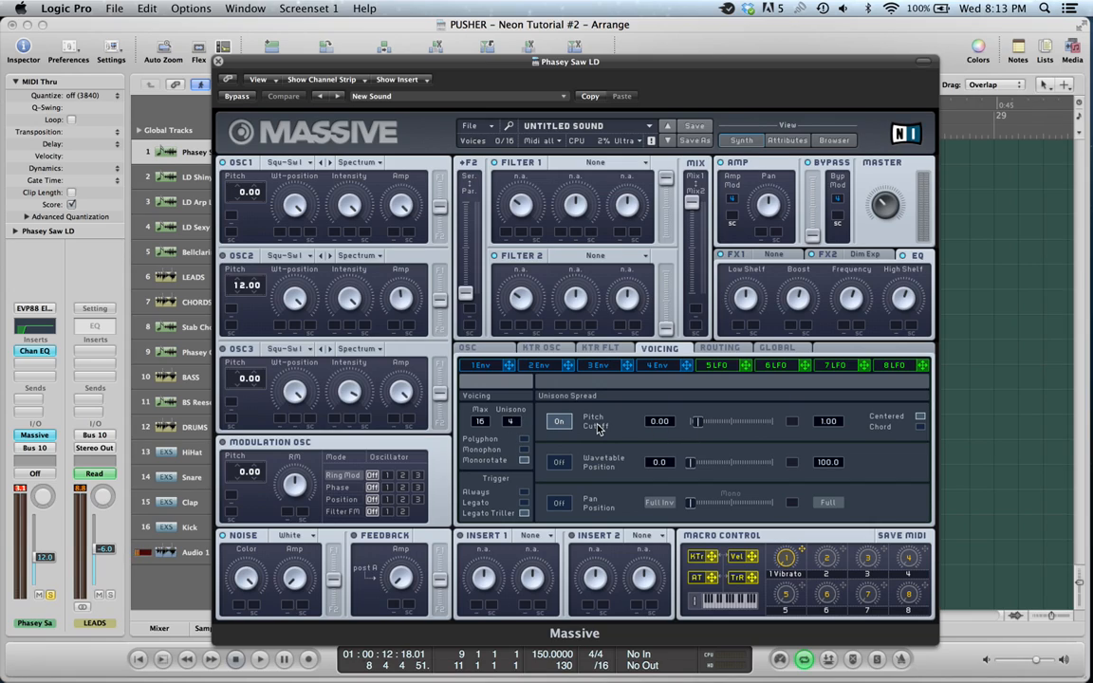
mouse_move(693, 425)
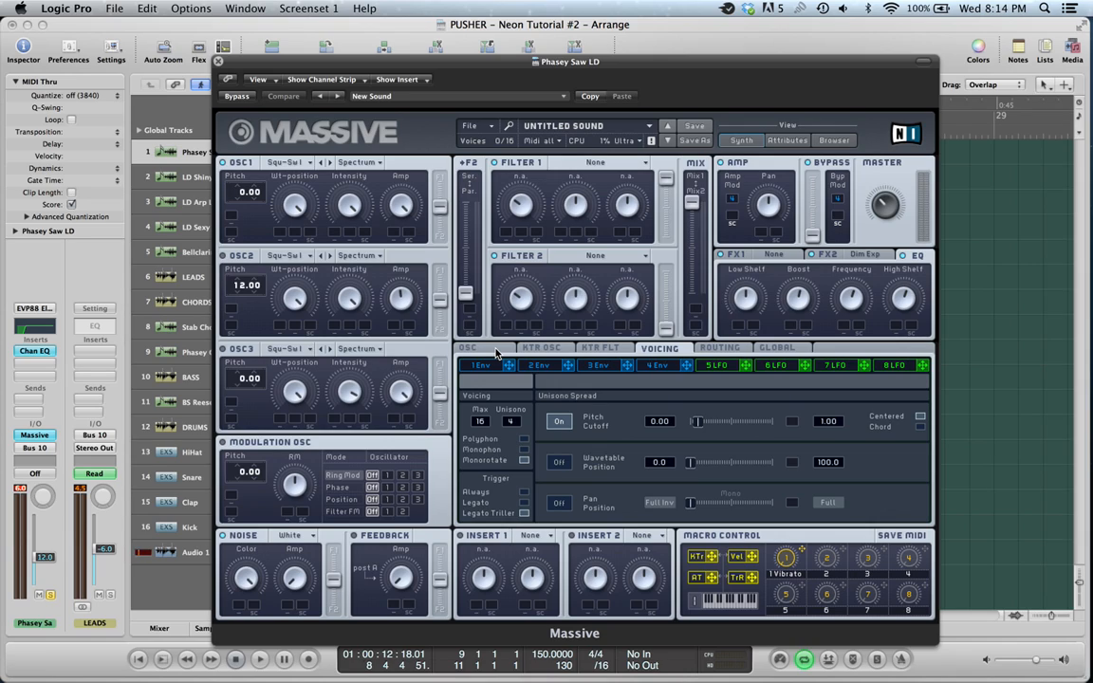
Step: Review the oscillator Glide and Vibrato settings, then close the Phassy Saw LD Massive window
left_click(467, 347)
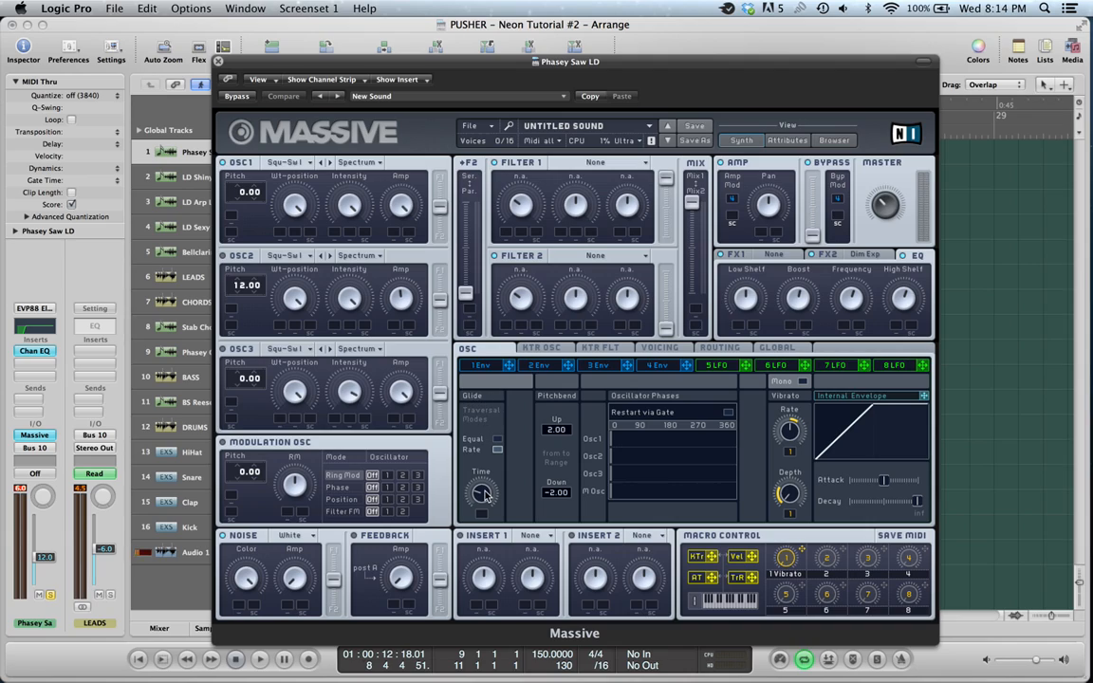
left_click(285, 95)
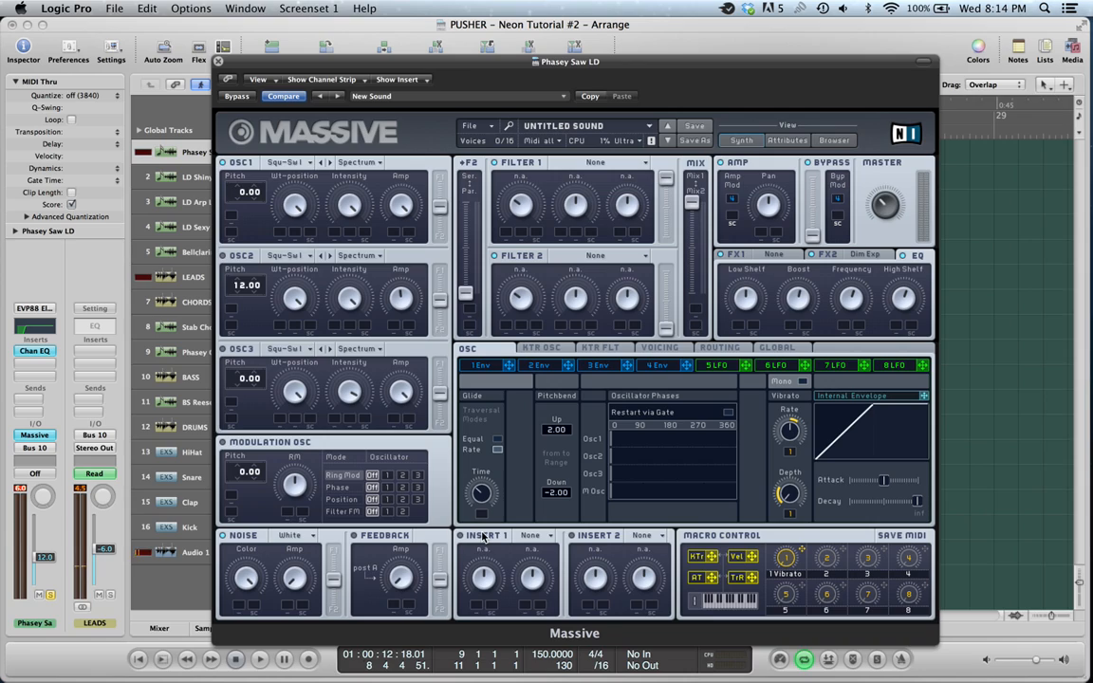
left_click(218, 60)
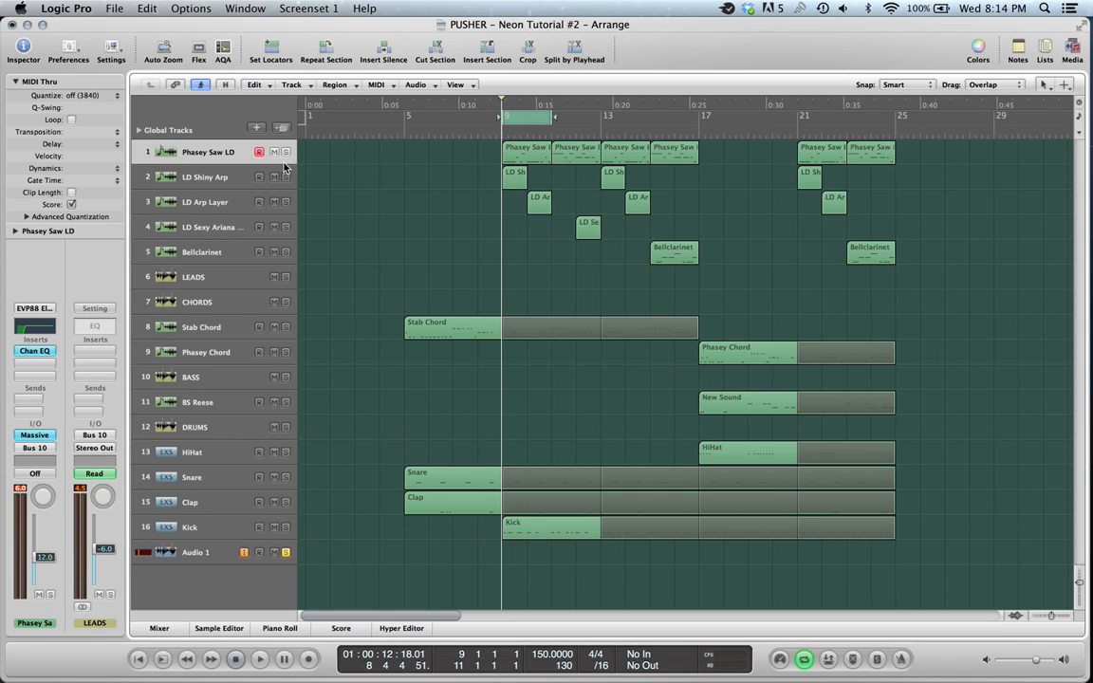
Step: Select LD Shiny Arp and open its first region's arpeggio notes in the Piano Roll
left_click(205, 177)
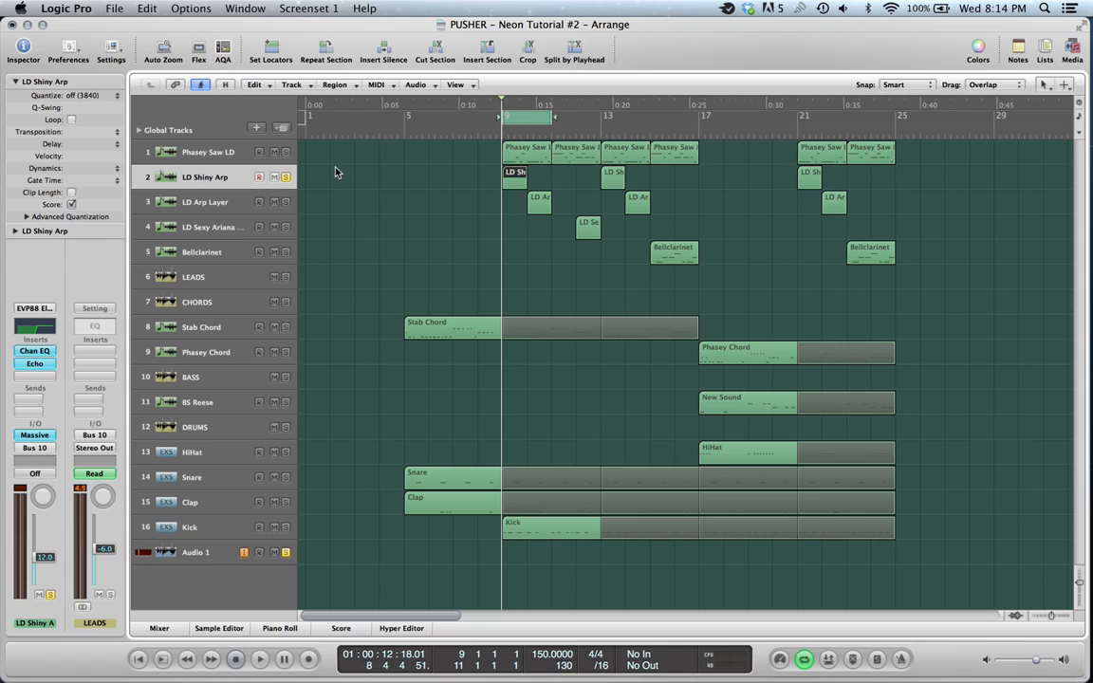
left_click(258, 659)
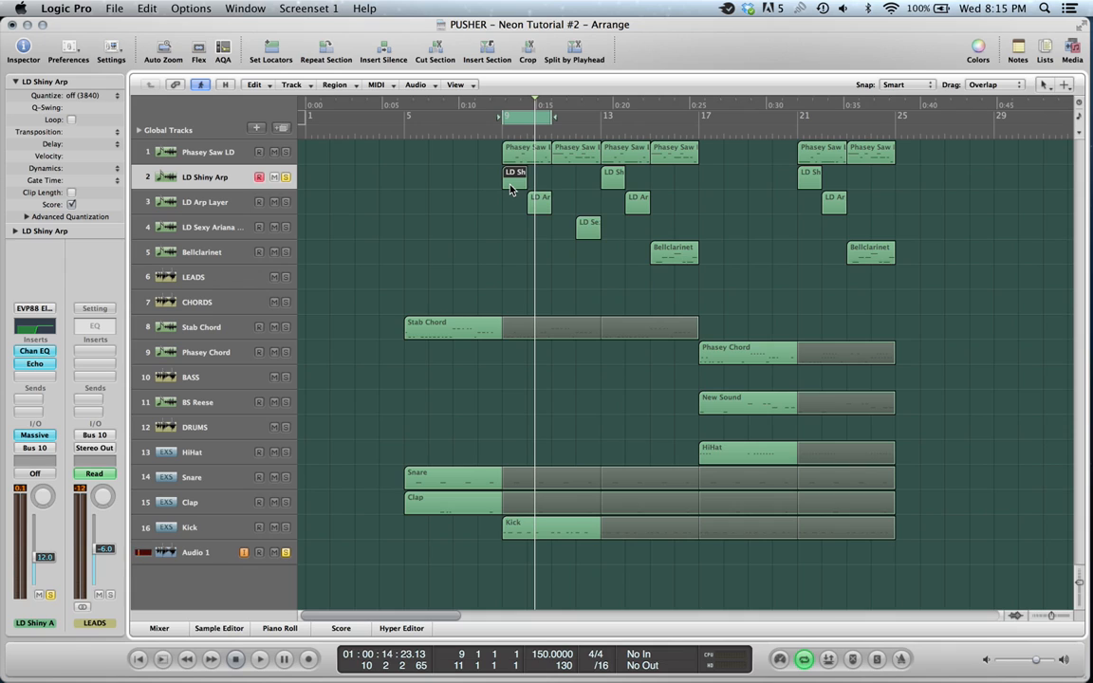
double_click(514, 176)
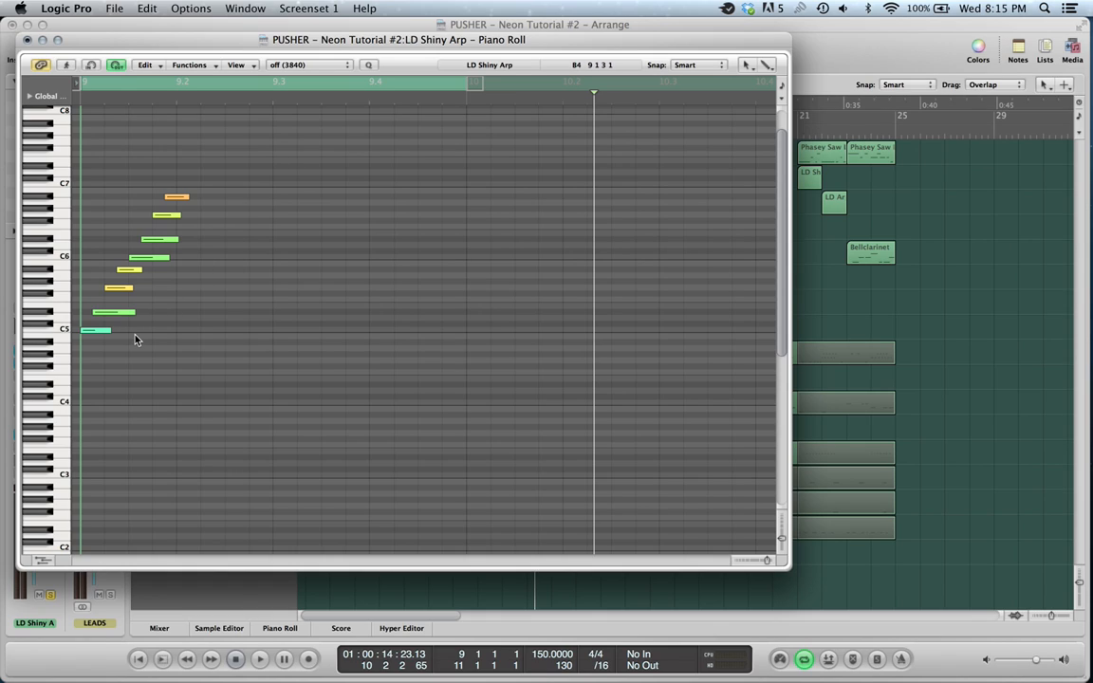
Step: Close the Piano Roll and open Massive from the LD Shiny Arp channel strip
left_click(258, 658)
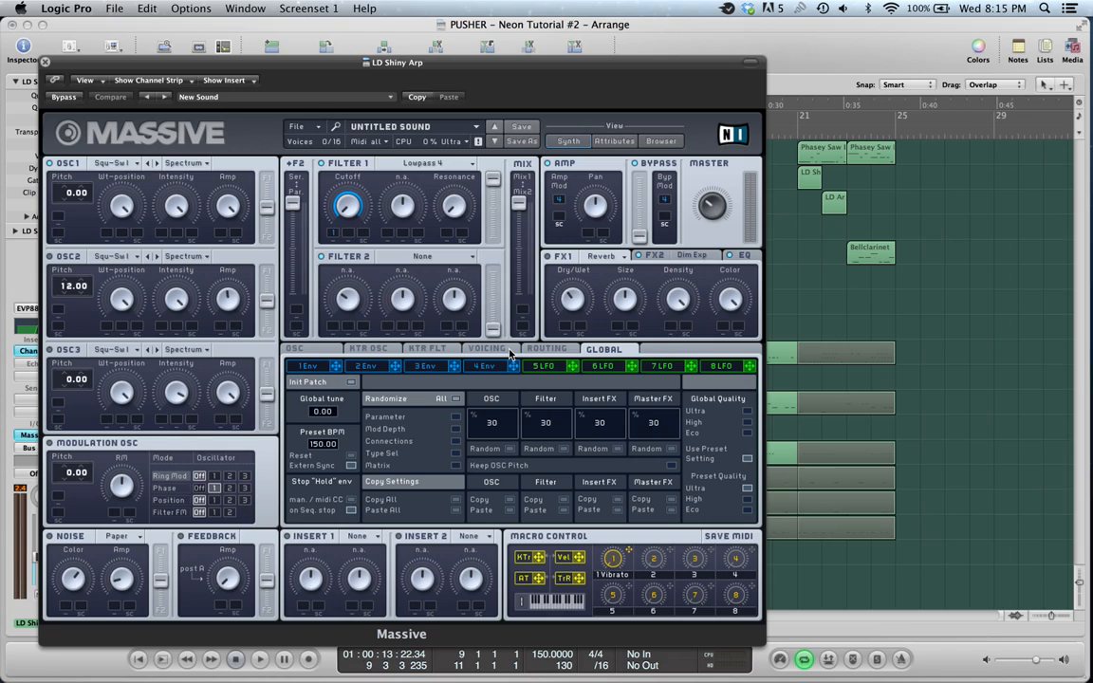
Step: Review the LD Shiny Arp voicing/unison settings, then show its first envelope
left_click(486, 349)
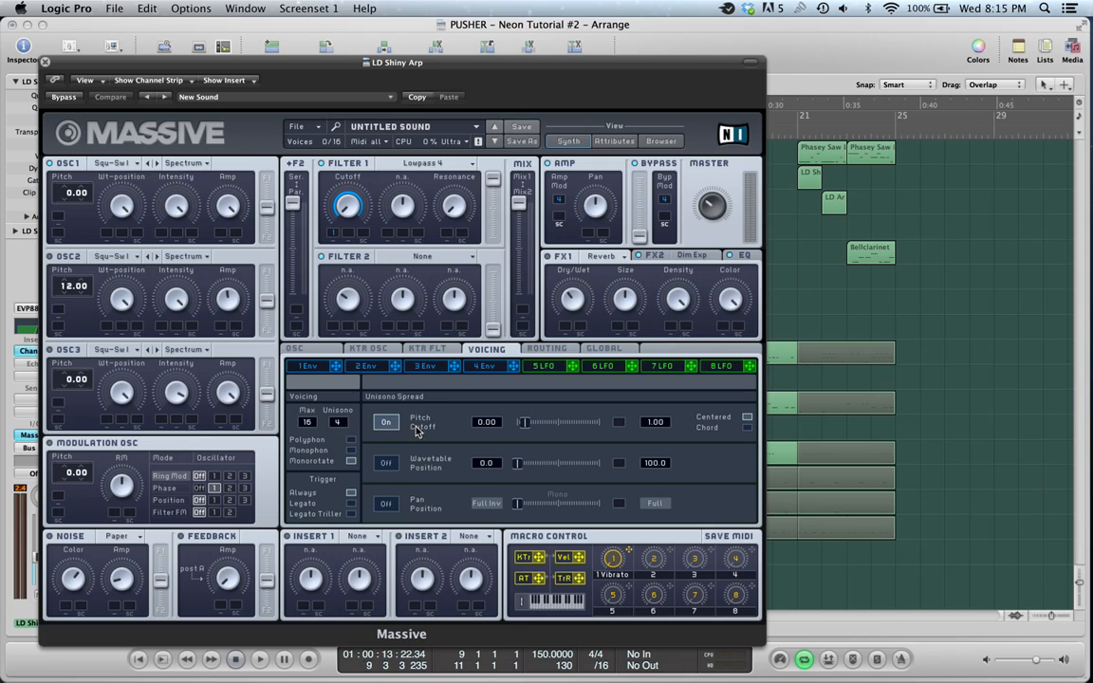
mouse_move(749, 262)
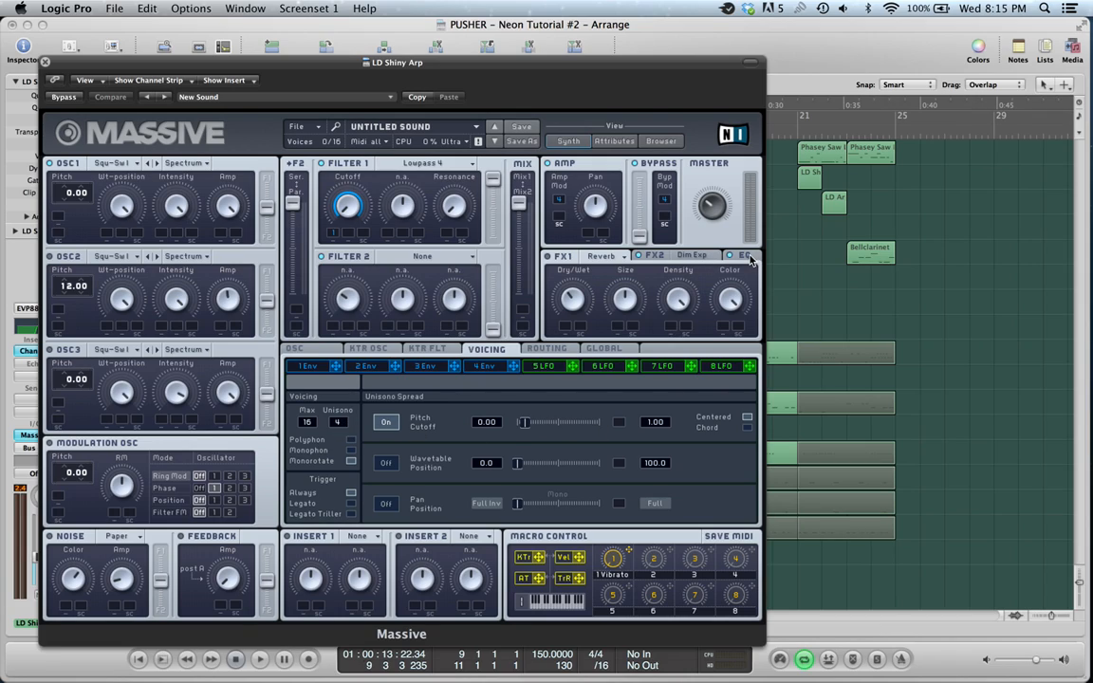
mouse_move(334, 171)
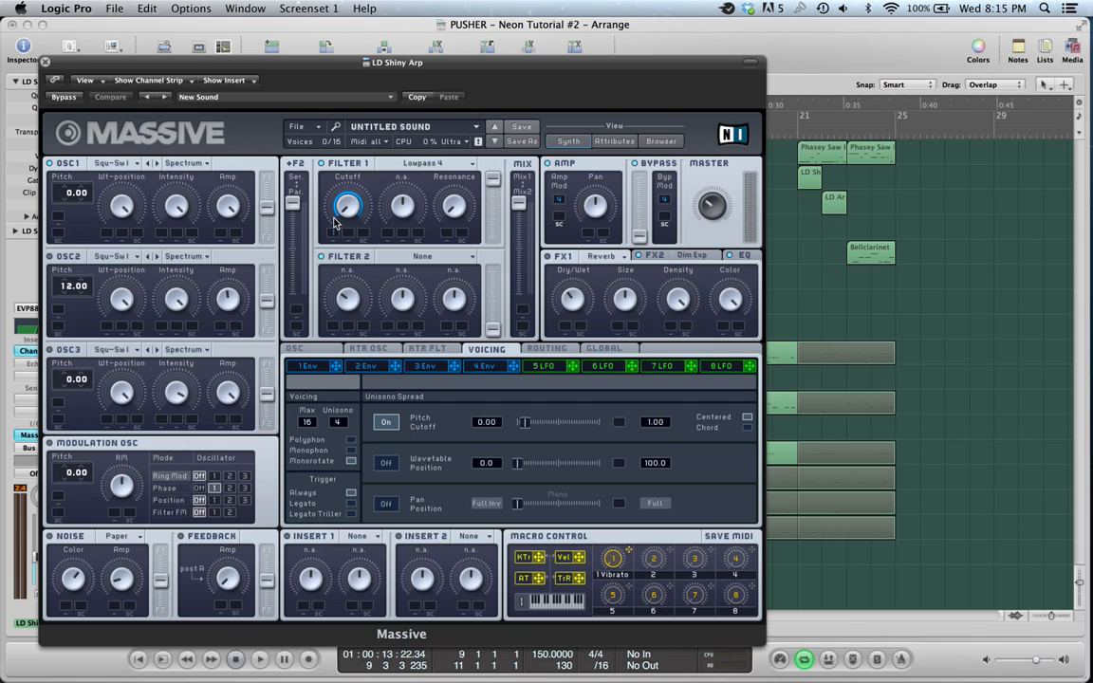
left_click(307, 364)
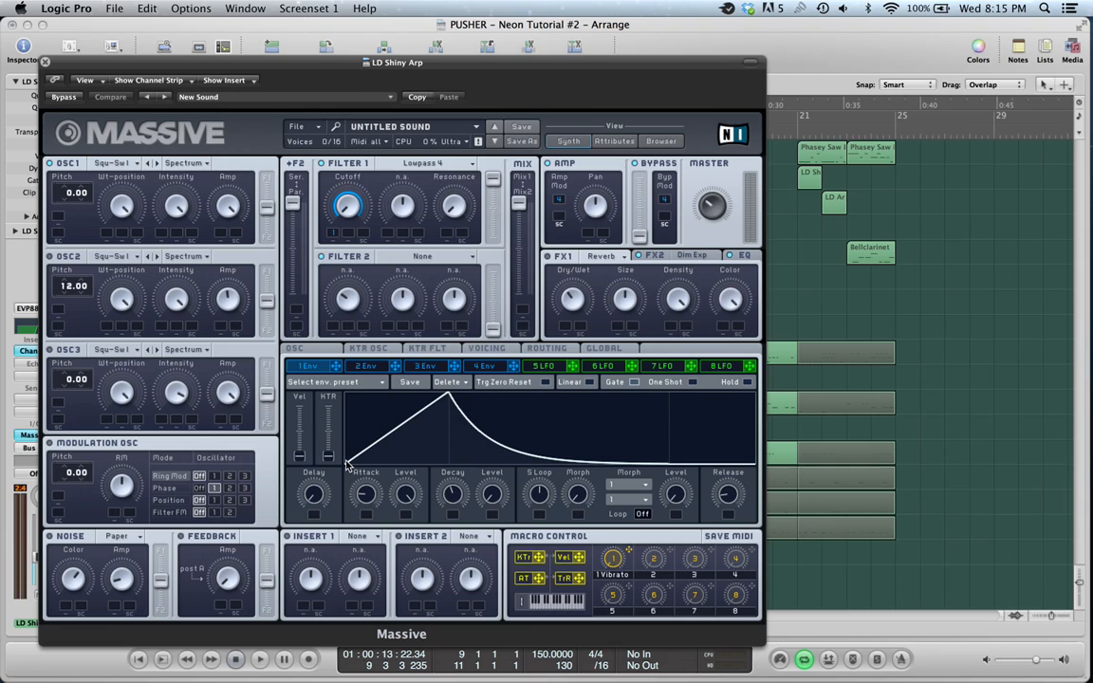
mouse_move(570, 470)
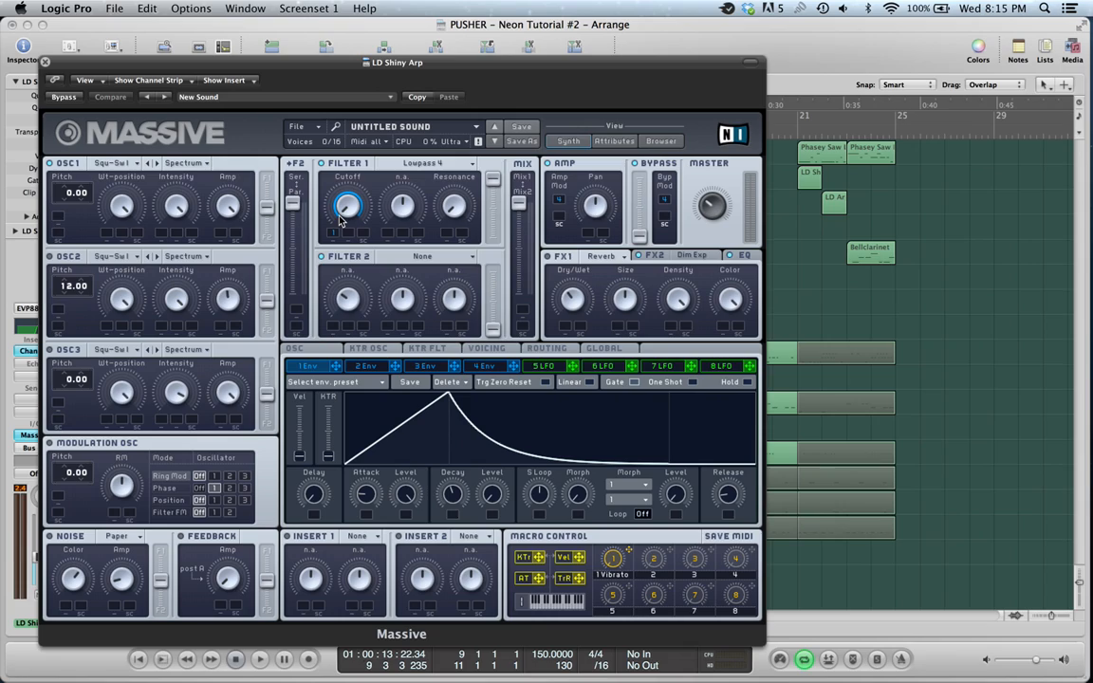
mouse_move(360, 220)
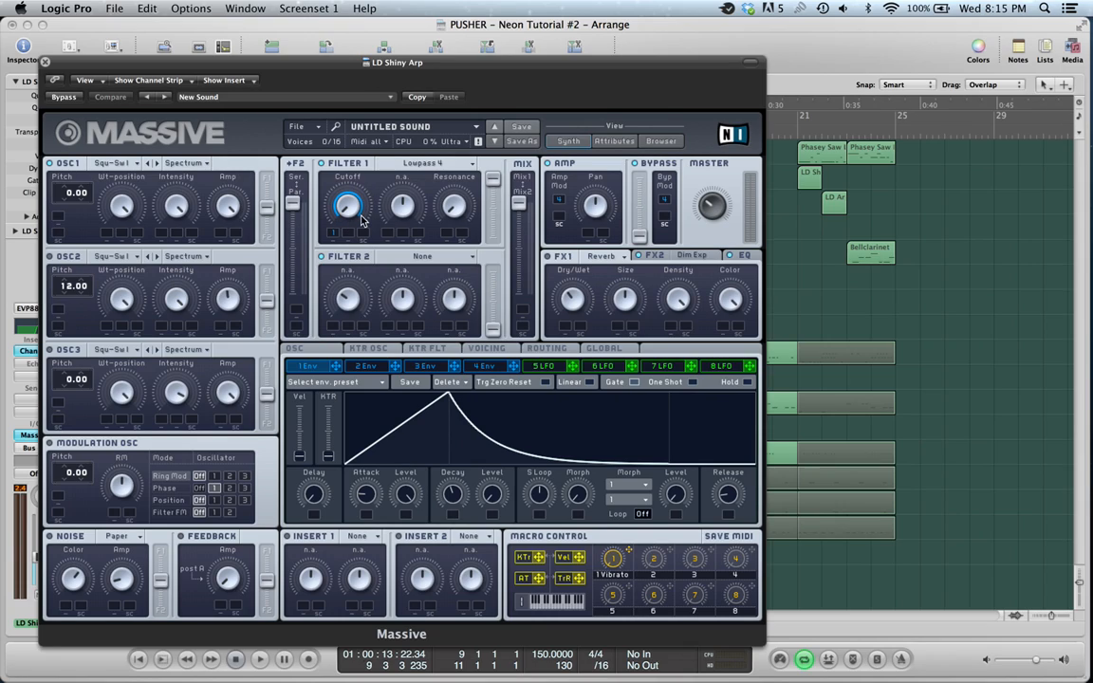
mouse_move(345, 226)
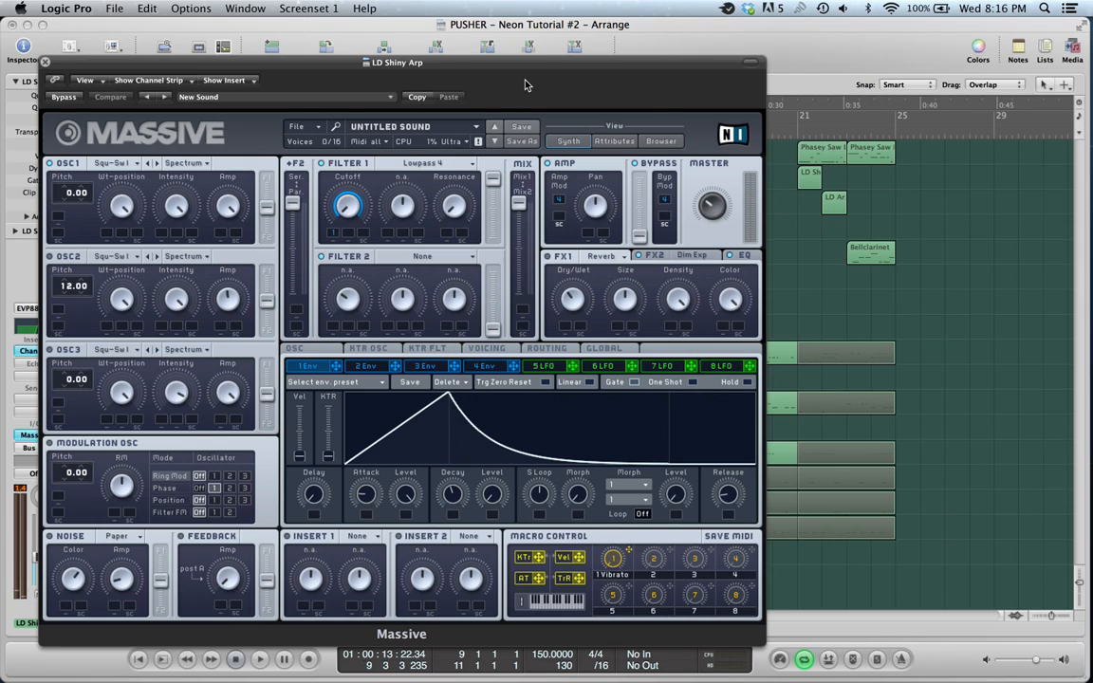
mouse_move(547, 320)
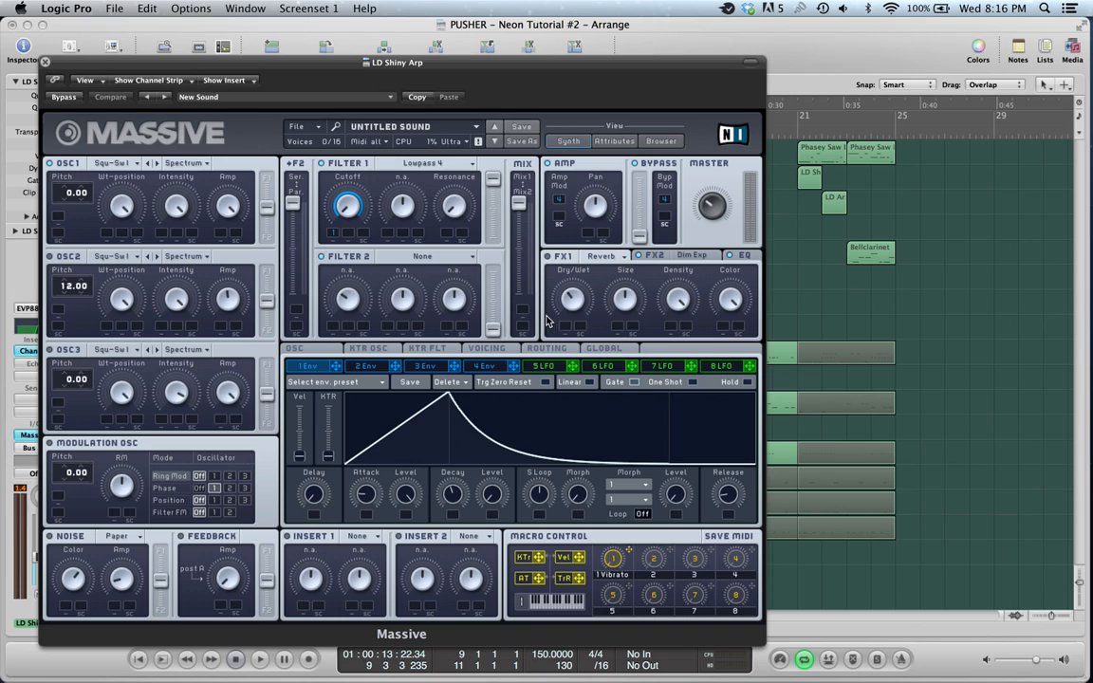
Step: Close the LD Shiny Arp Massive window and return to the playing arrangement
left_click(44, 60)
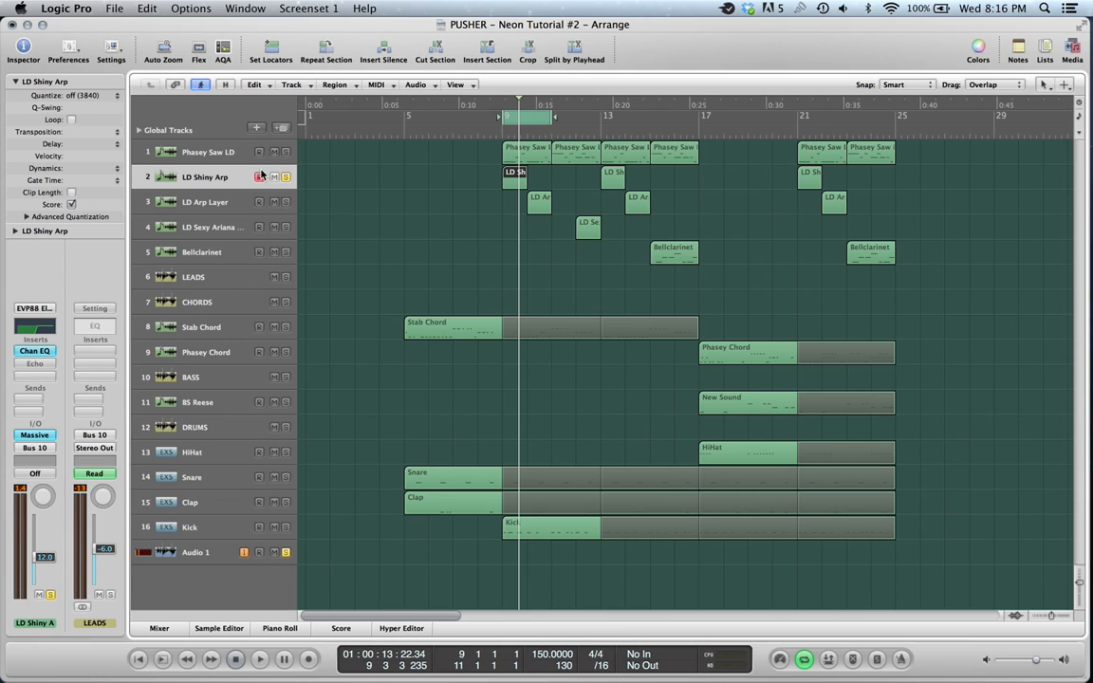
left_click(258, 658)
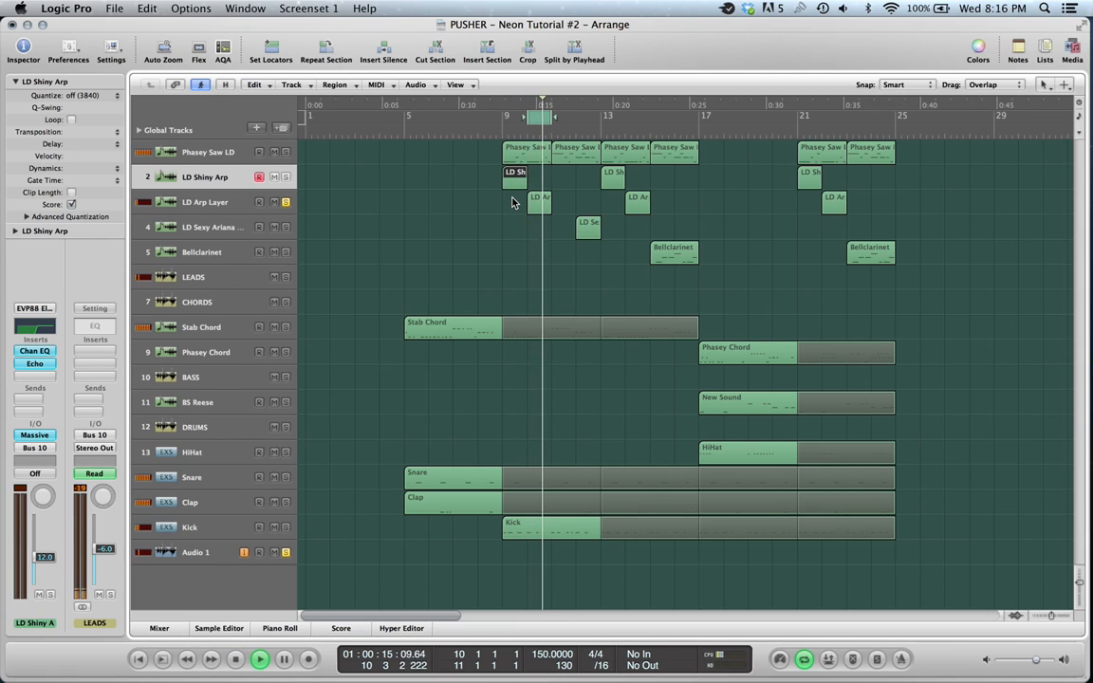
Step: Open Massive on the LD Arp Layer track and show its envelope settings
left_click(205, 201)
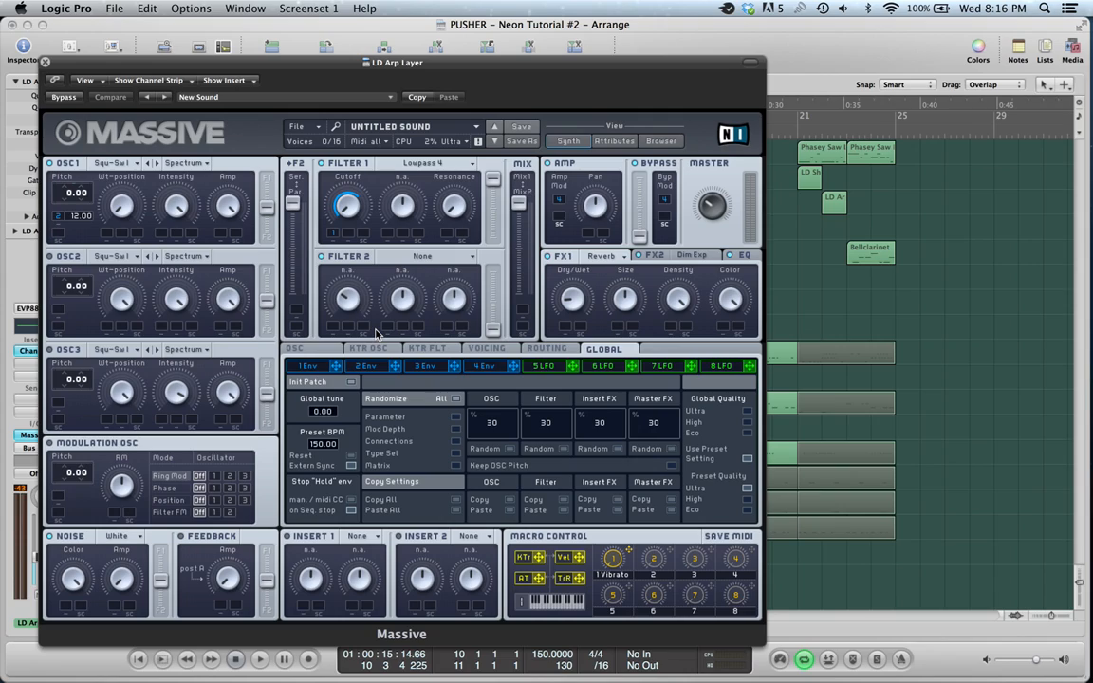
mouse_move(510, 91)
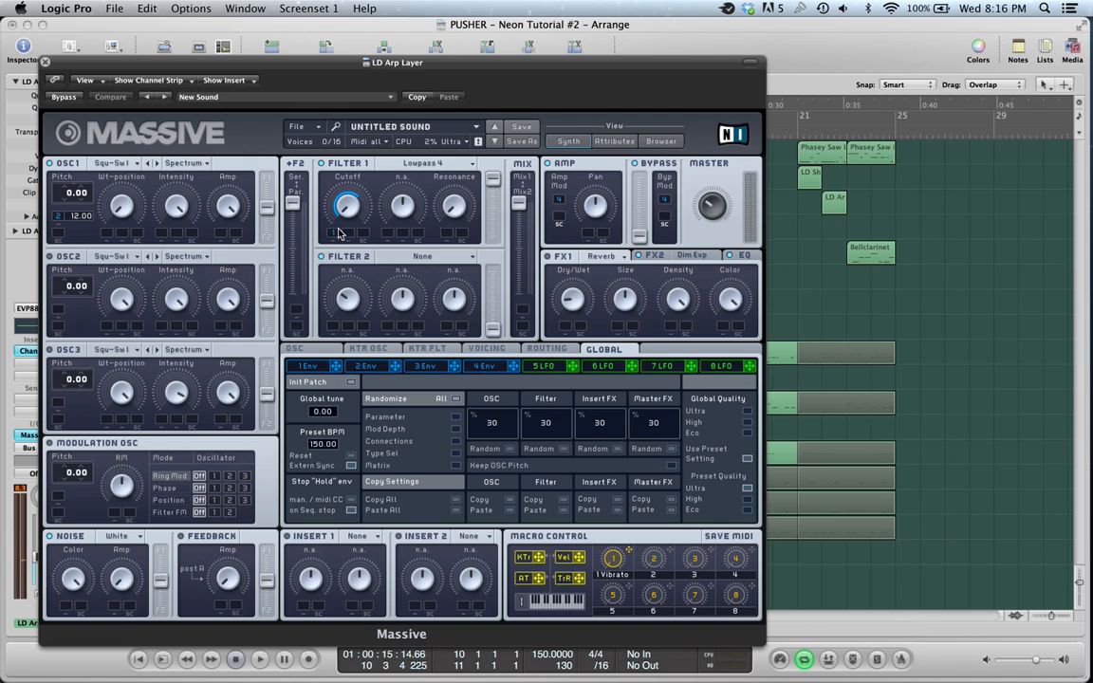
mouse_move(338, 236)
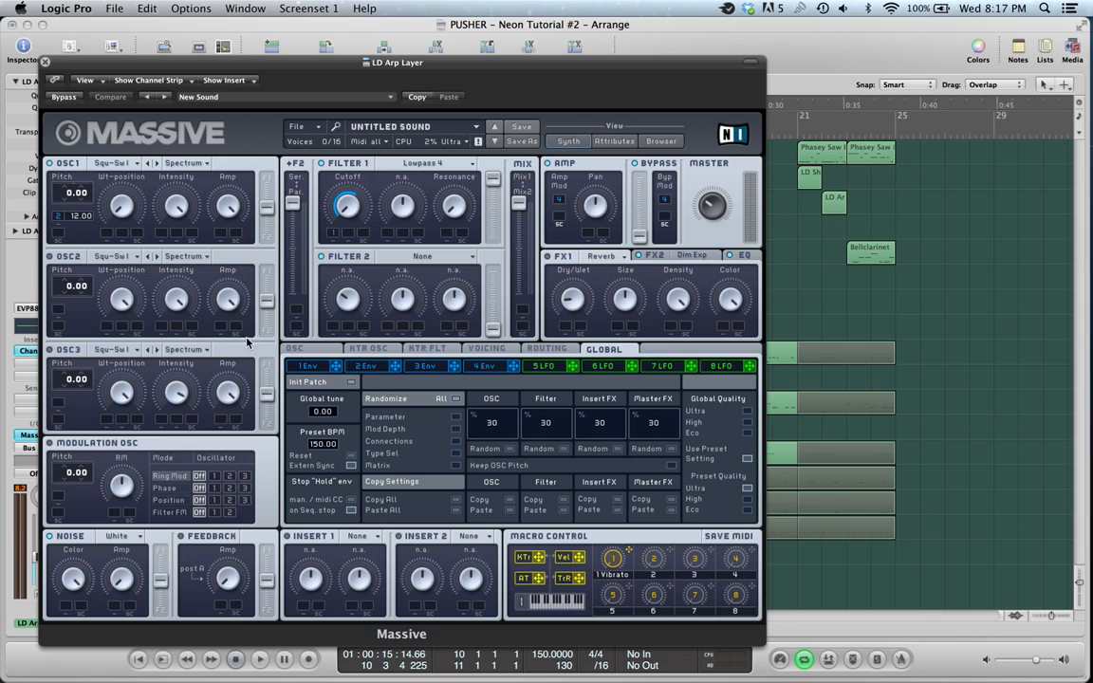
mouse_move(262, 260)
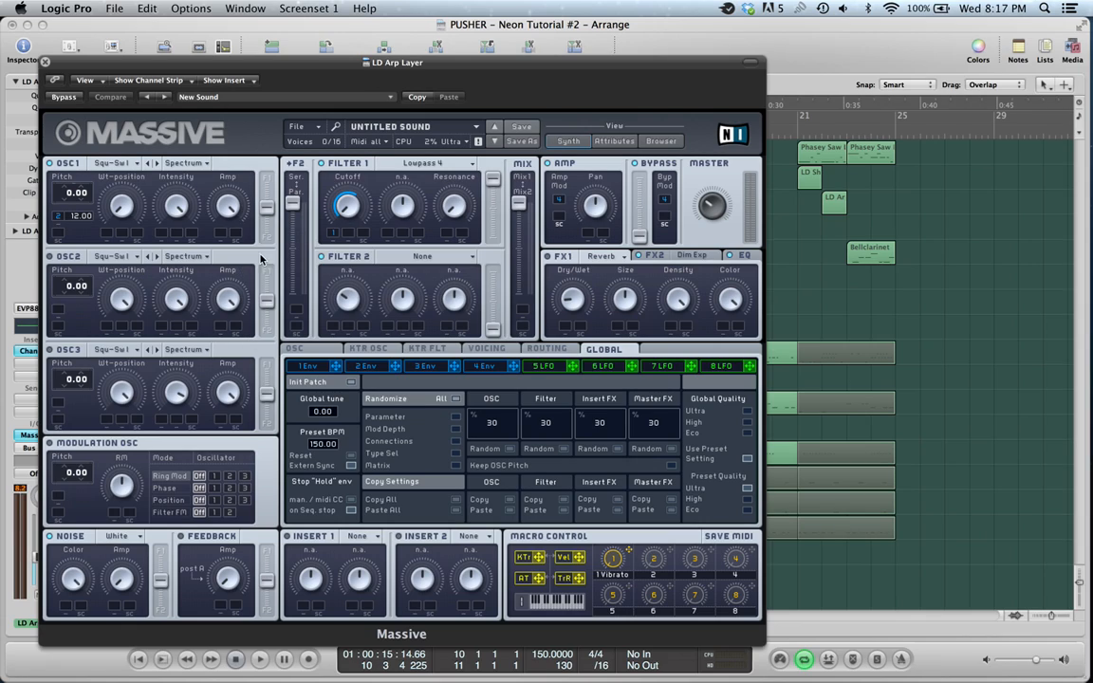
left_click(307, 366)
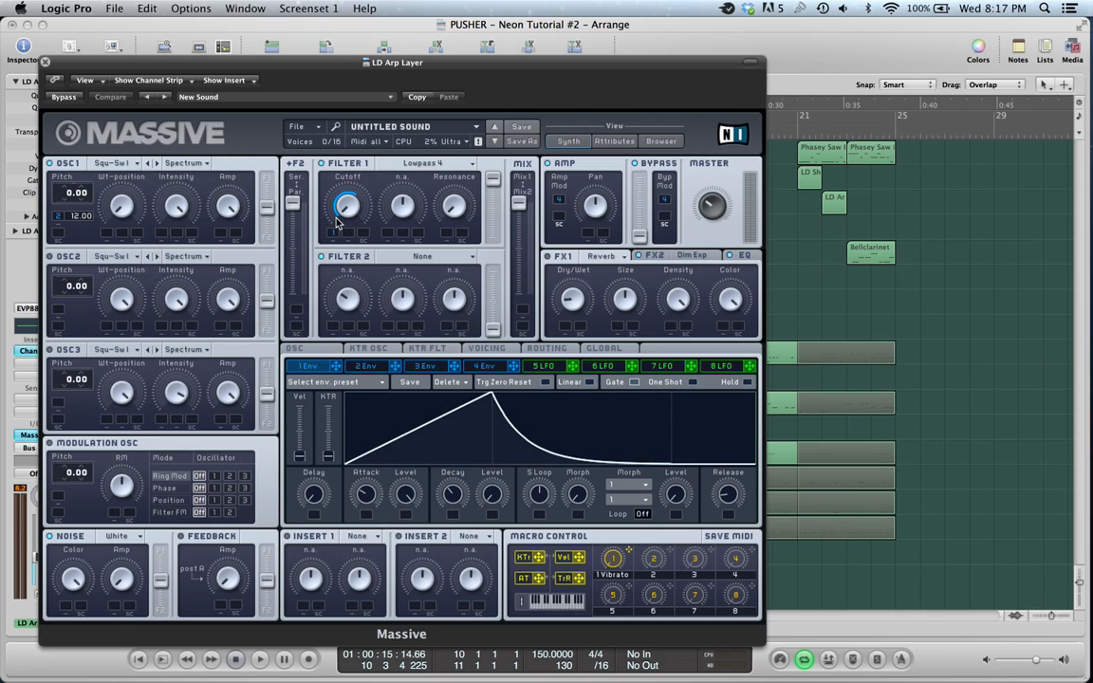
Step: Show the arp layer's other envelope with its long sustain before release
left_click(368, 366)
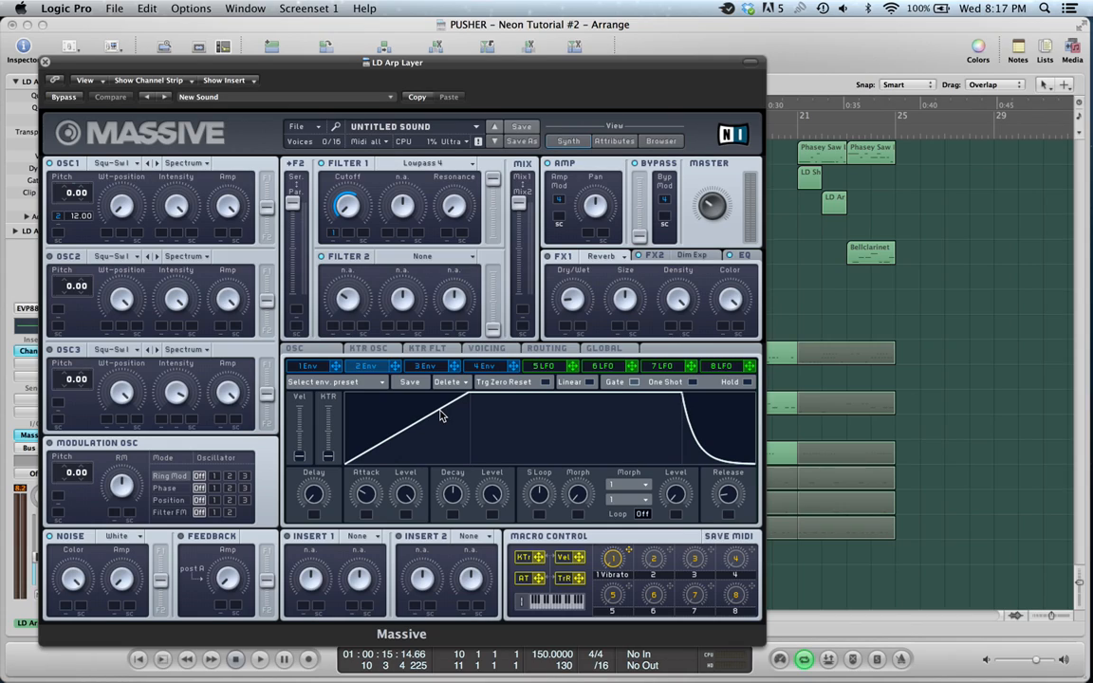
mouse_move(558, 69)
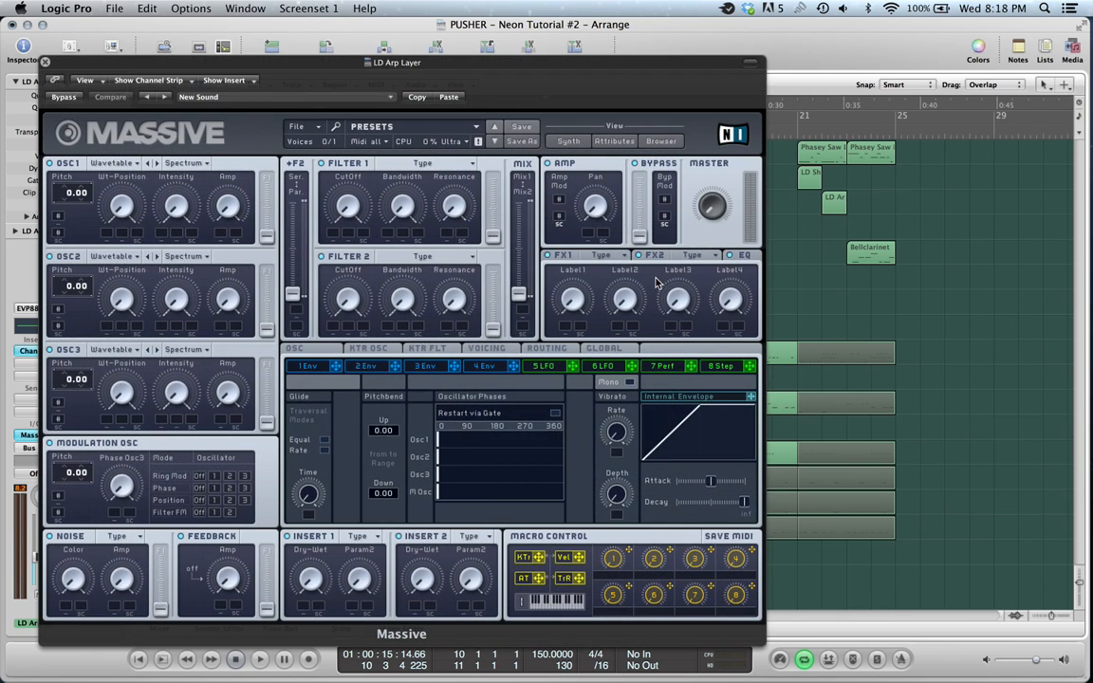
Step: Close the arp layer synth, move the playhead to bar 11 and open Massive on LD Sexy Ariana Funky
left_click(46, 61)
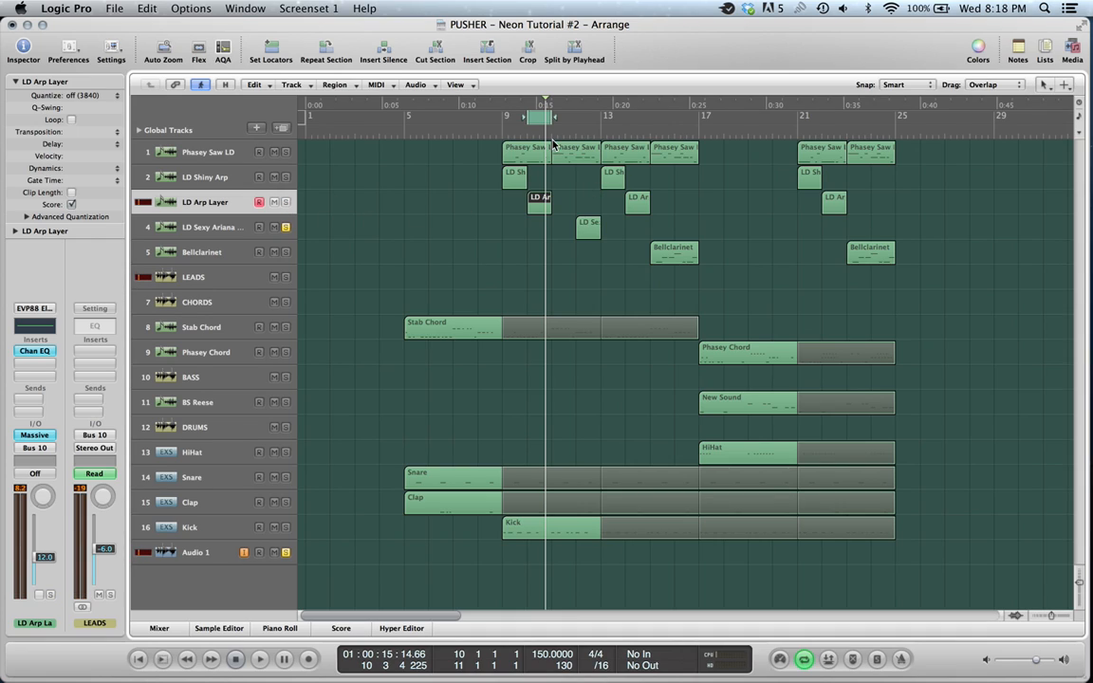
left_click_drag(546, 117, 588, 118)
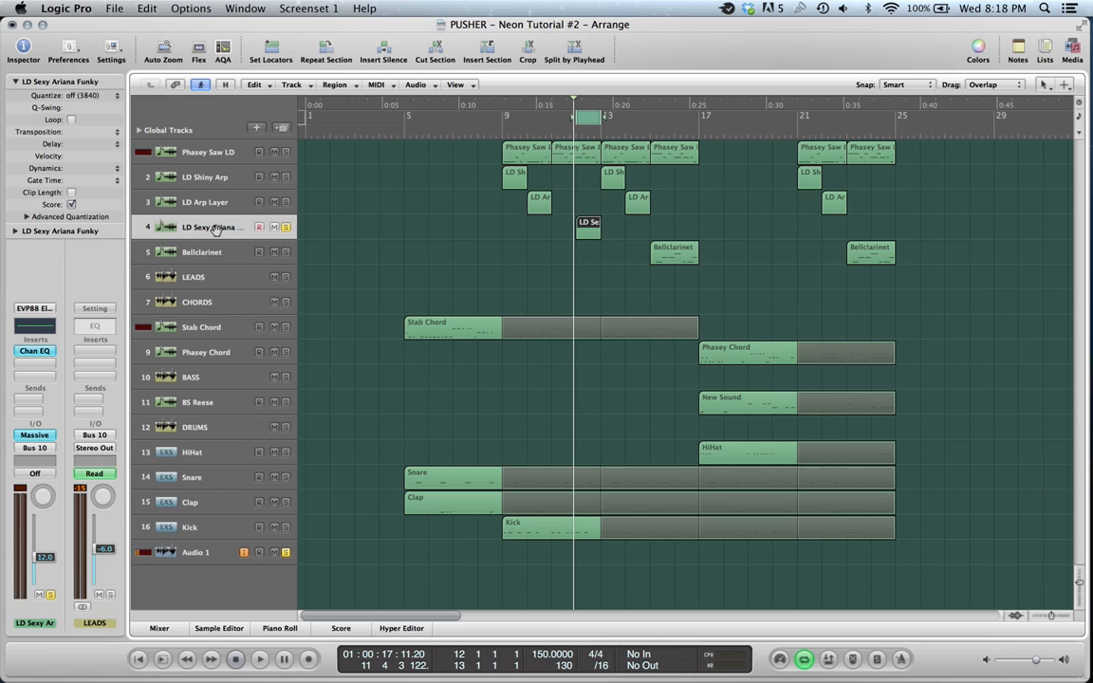
double_click(211, 227)
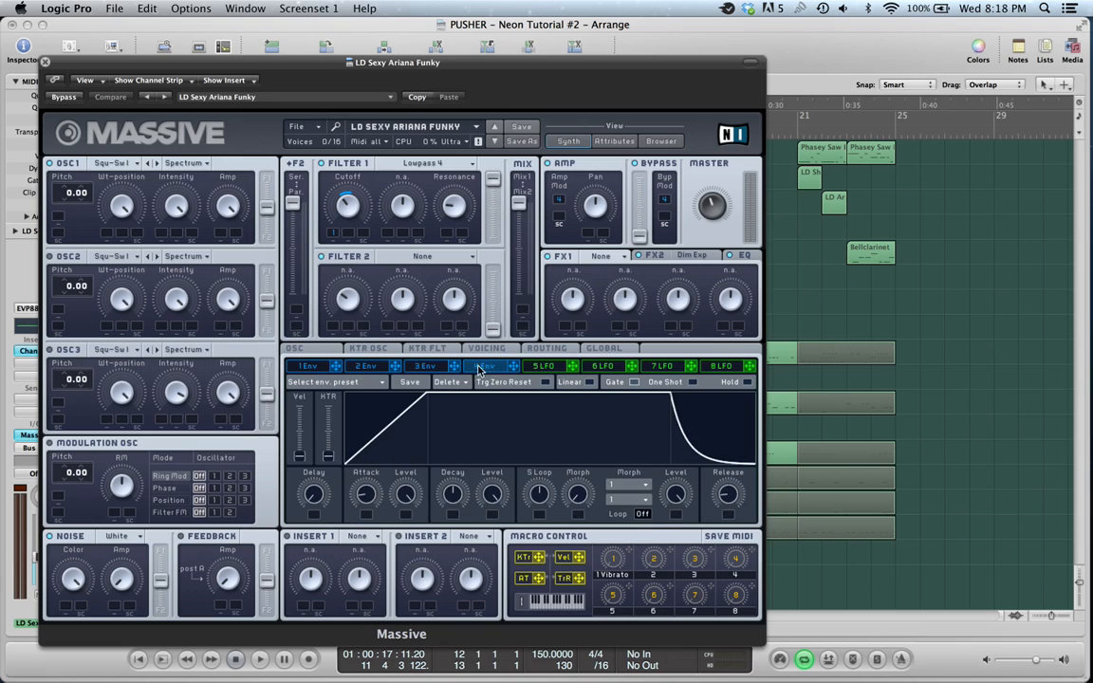
Step: Show the LD Sexy Ariana Funky voicing and unison settings with its Channel EQ in view
left_click(486, 349)
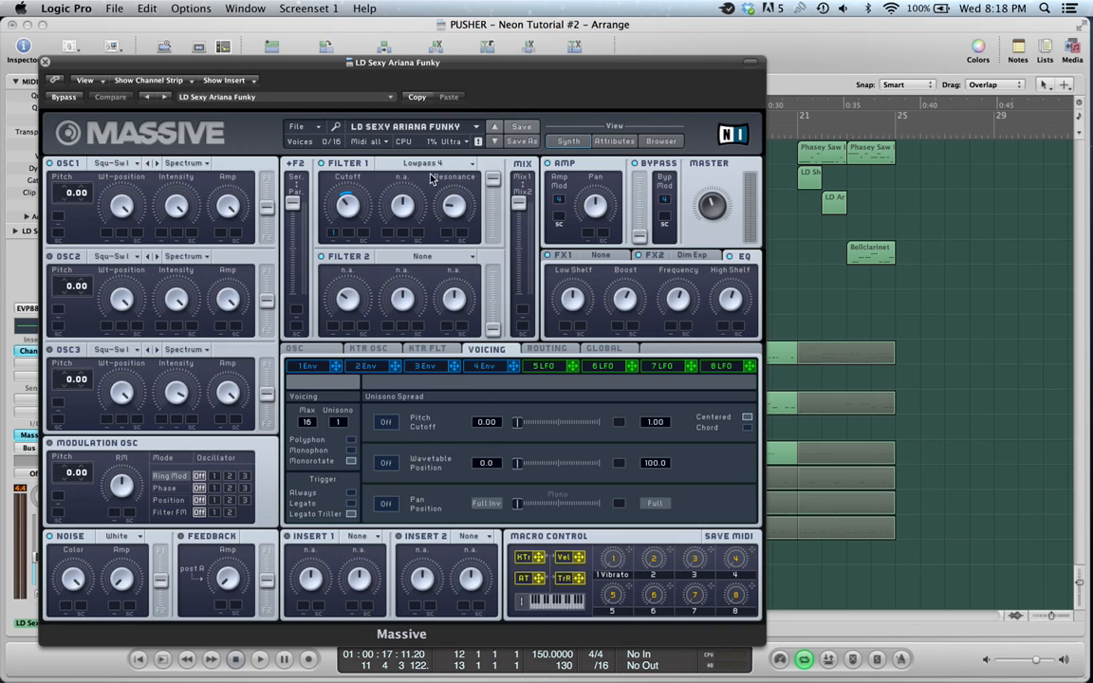
mouse_move(359, 196)
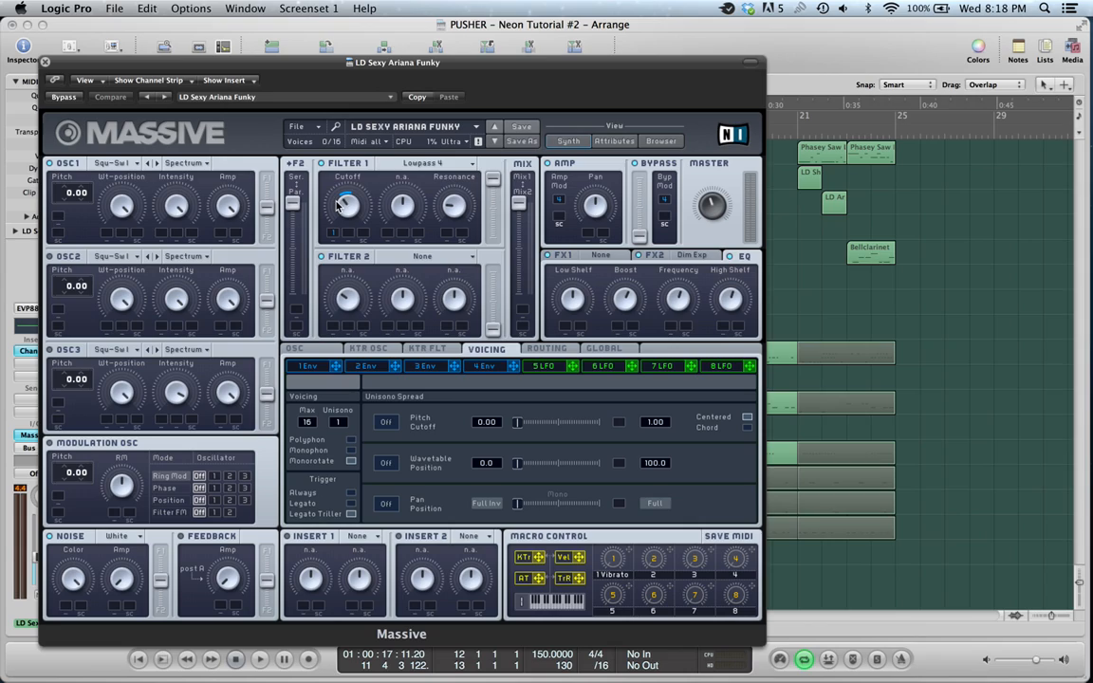
mouse_move(353, 201)
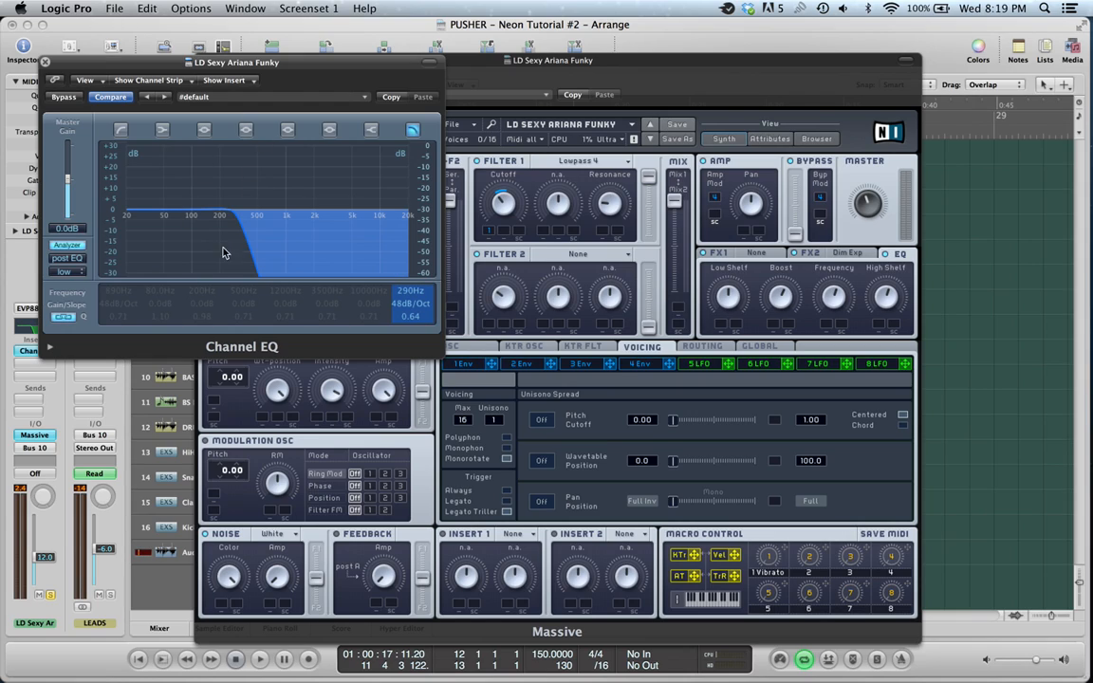
Step: Lower the Channel EQ low-pass cutoff to about 200 Hz and raise its Q into a resonant peak
left_click_drag(226, 251, 114, 256)
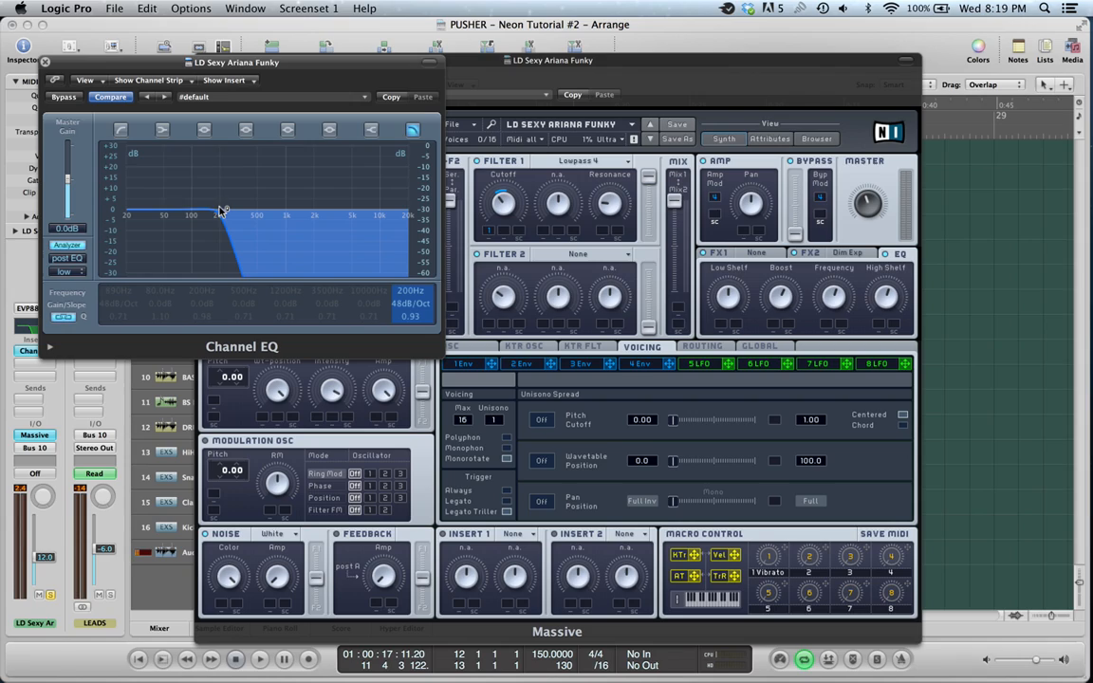
left_click_drag(220, 209, 220, 174)
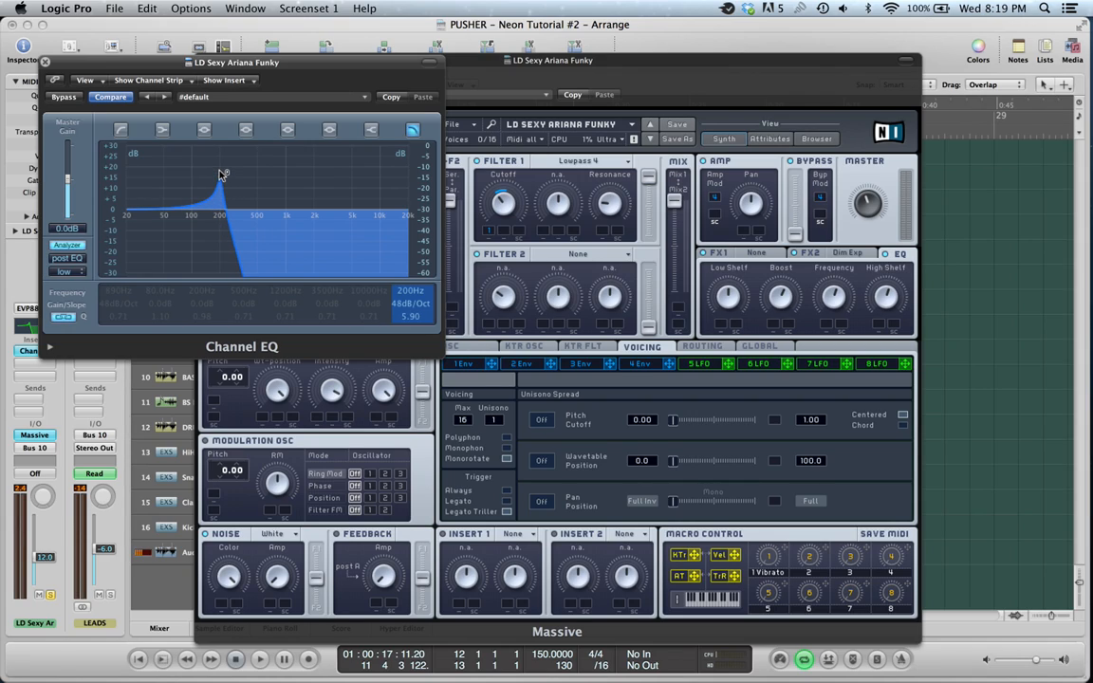
left_click_drag(219, 174, 218, 161)
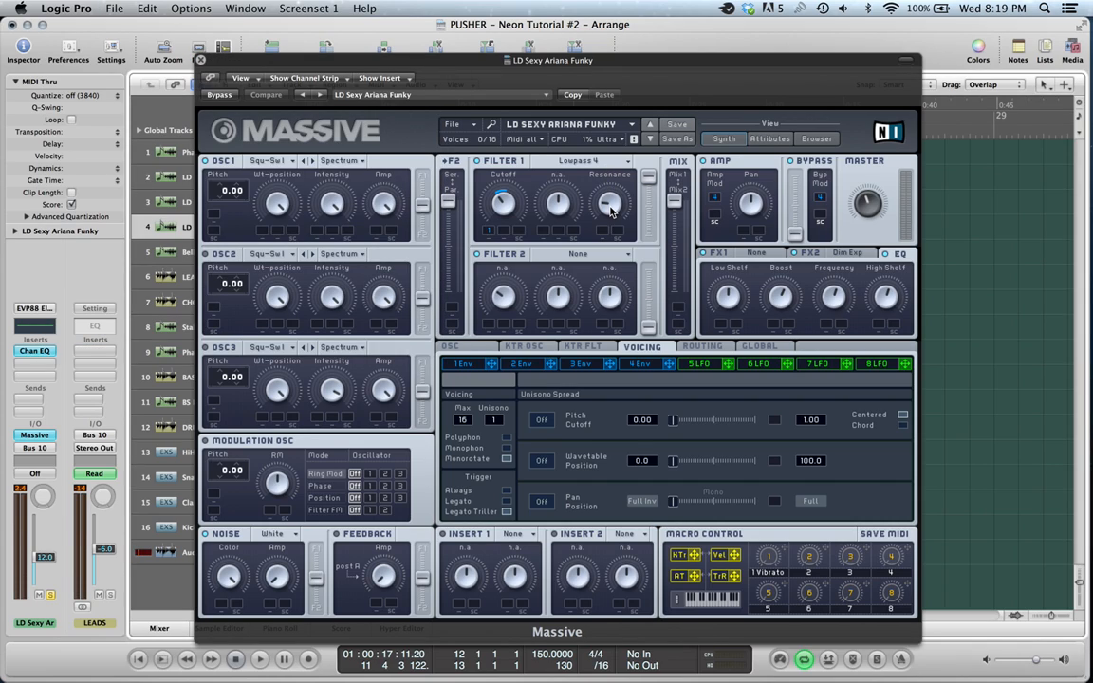
Step: View the LD Sexy Ariana Funky envelope settings in Massive, then close the synth window
left_click(266, 95)
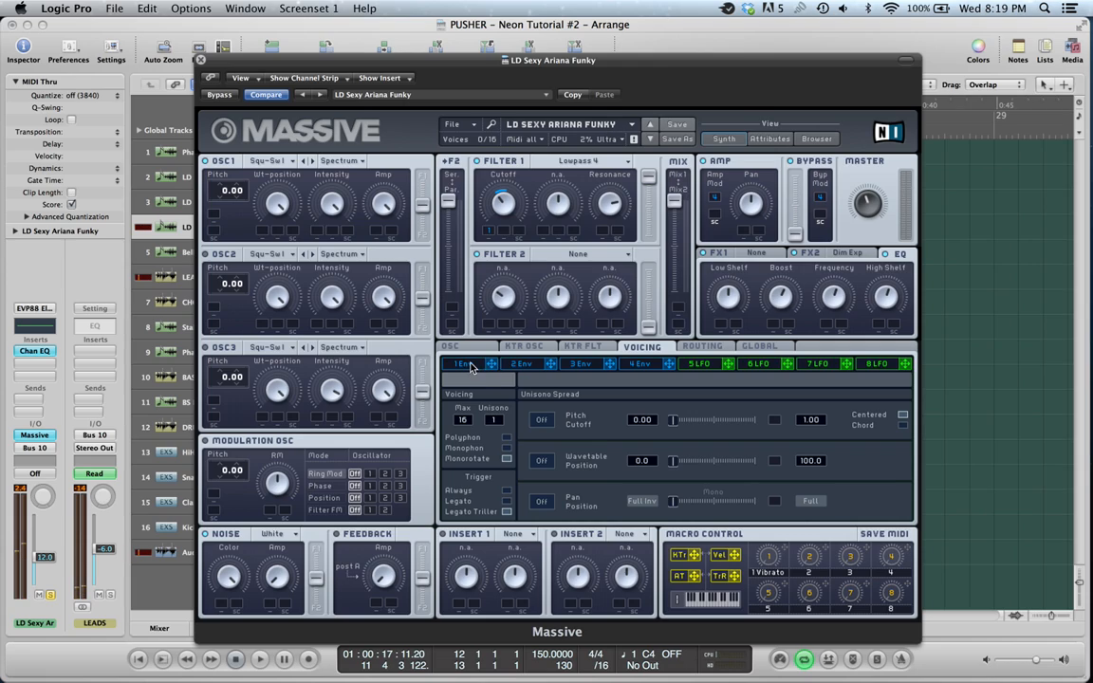
left_click(463, 364)
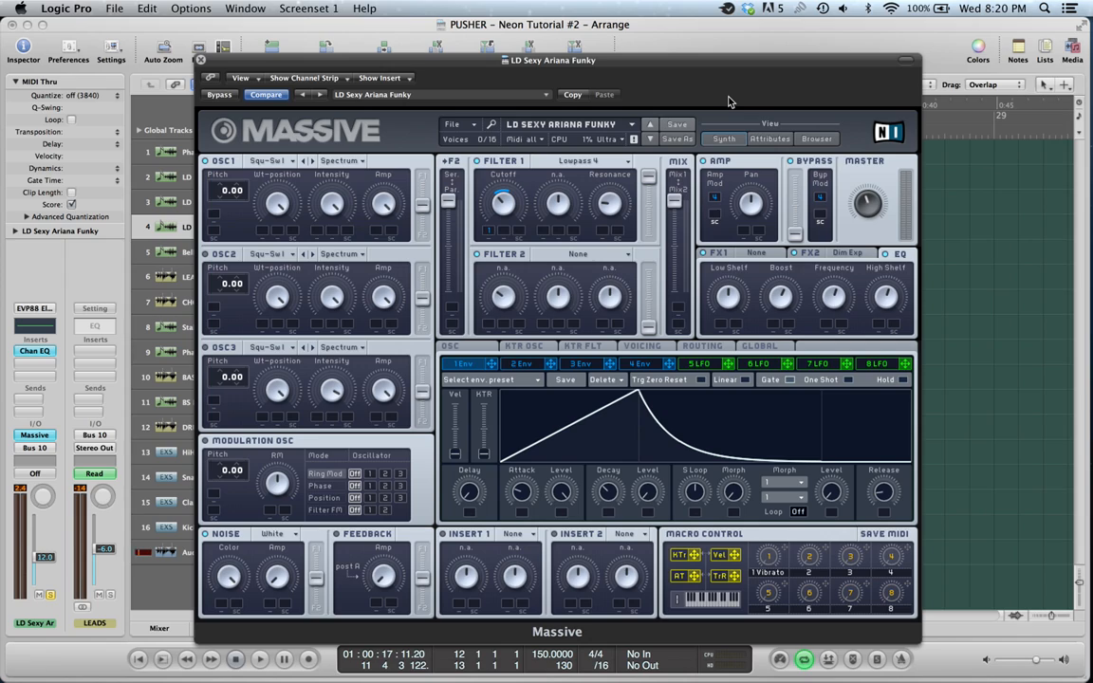
left_click(201, 59)
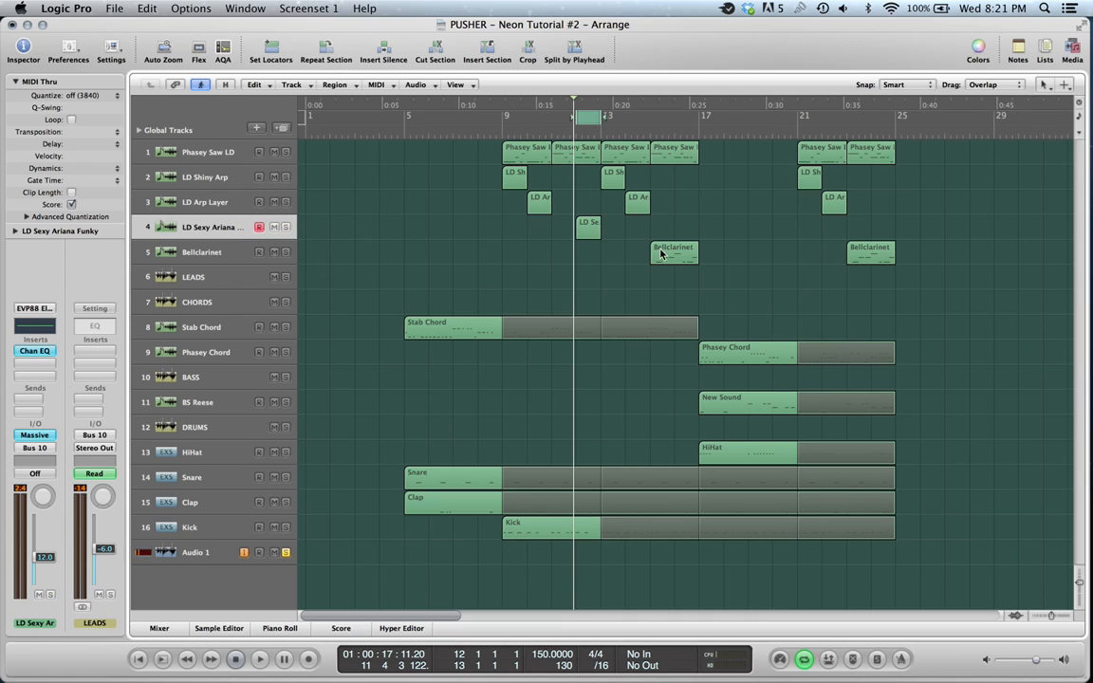
Step: Start playback, set a cycle range from bar 5, and select the Stab Chord region
left_click(285, 326)
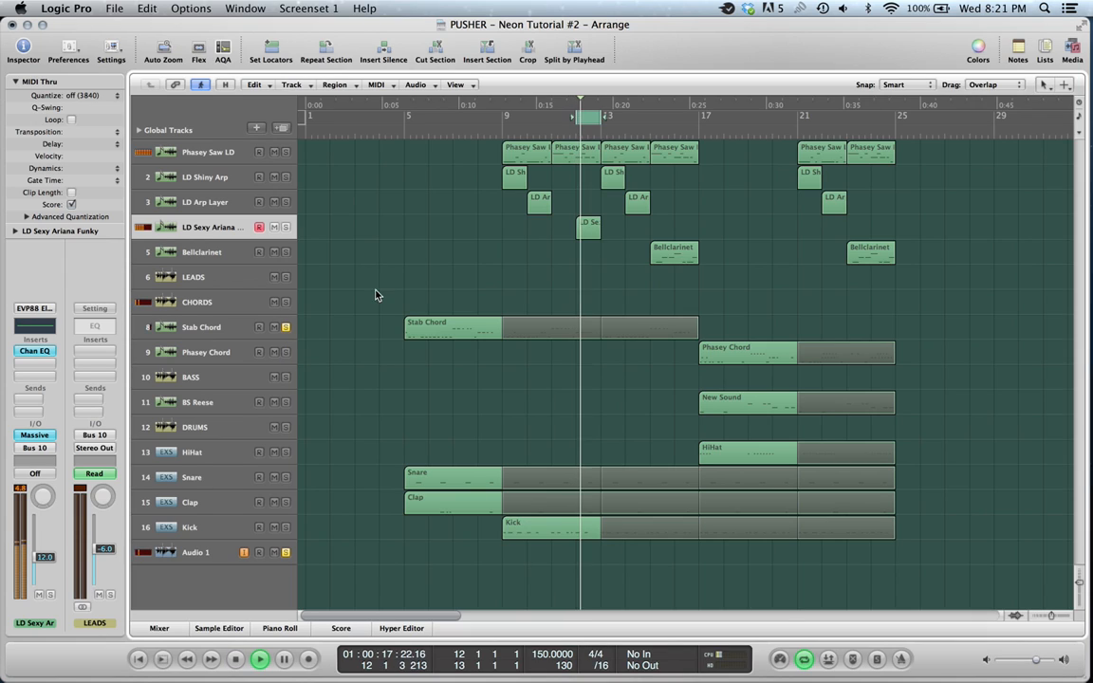
left_click_drag(391, 116, 579, 116)
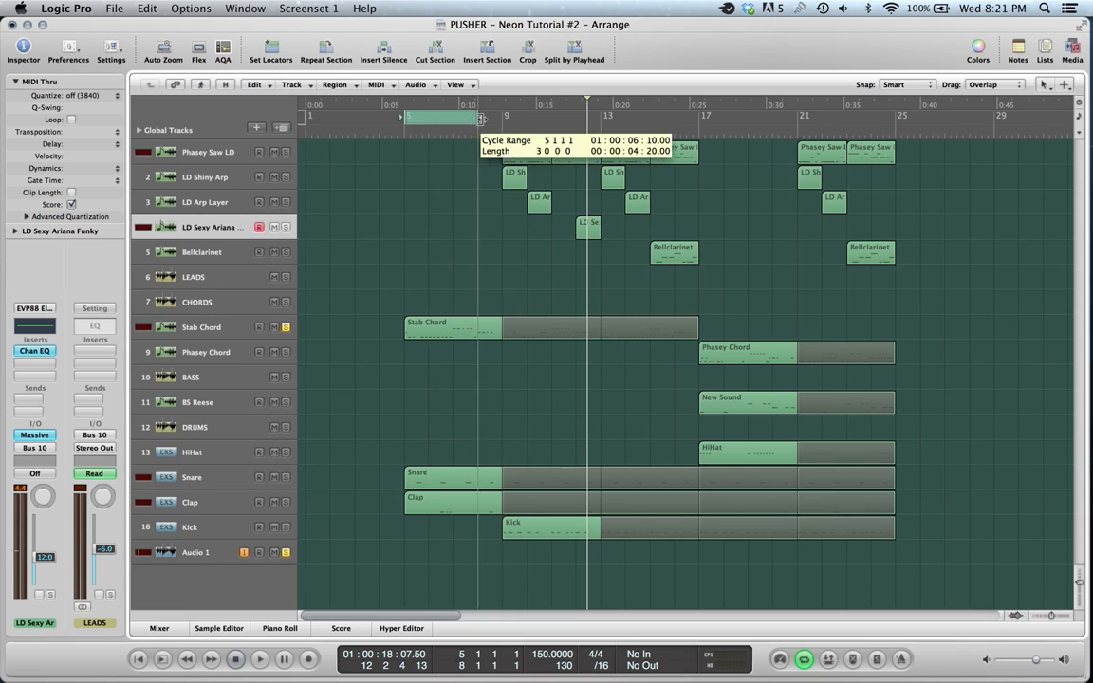
left_click(258, 659)
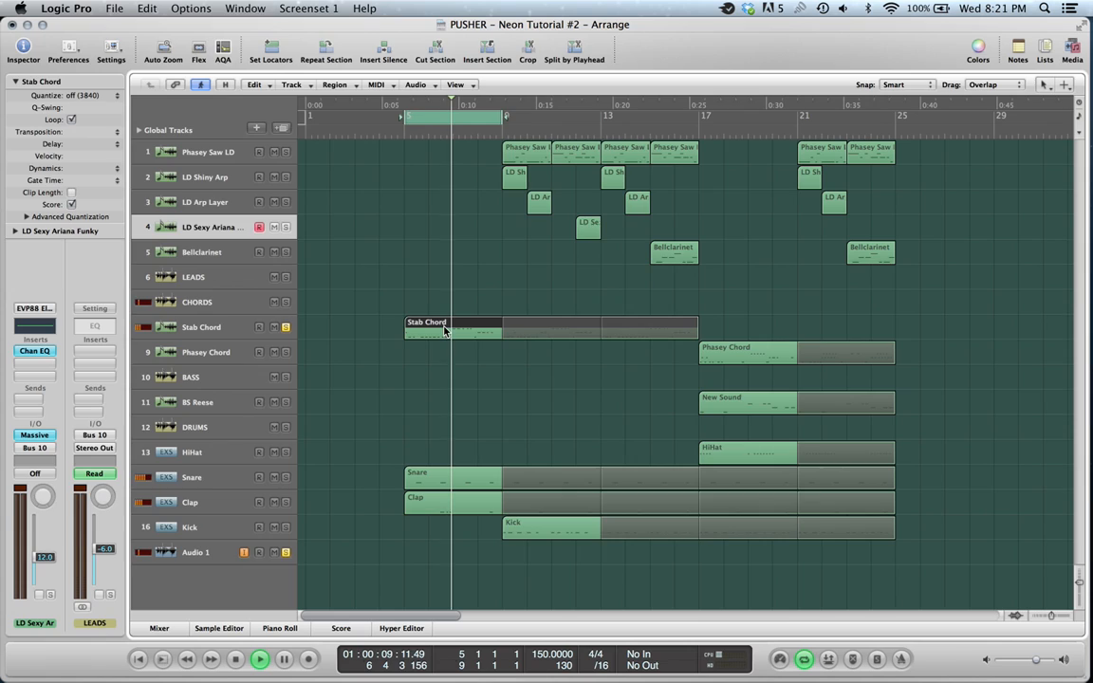
Step: Bring up Massive on the Stab Chord track and review its voicing and envelope pages
double_click(454, 330)
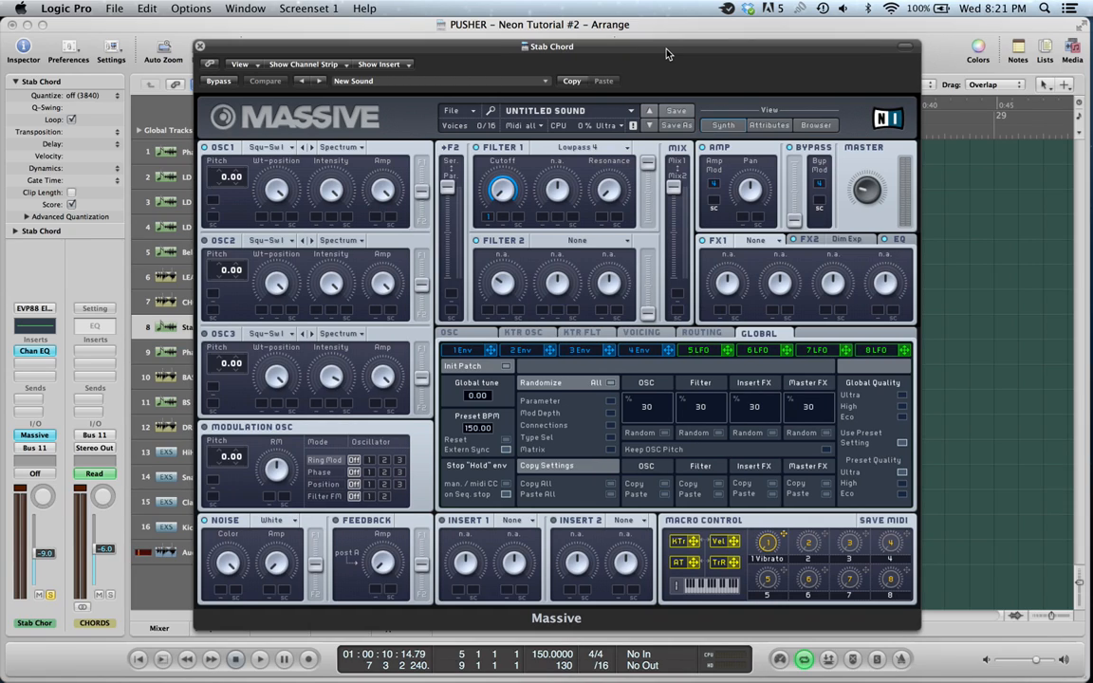
mouse_move(353, 183)
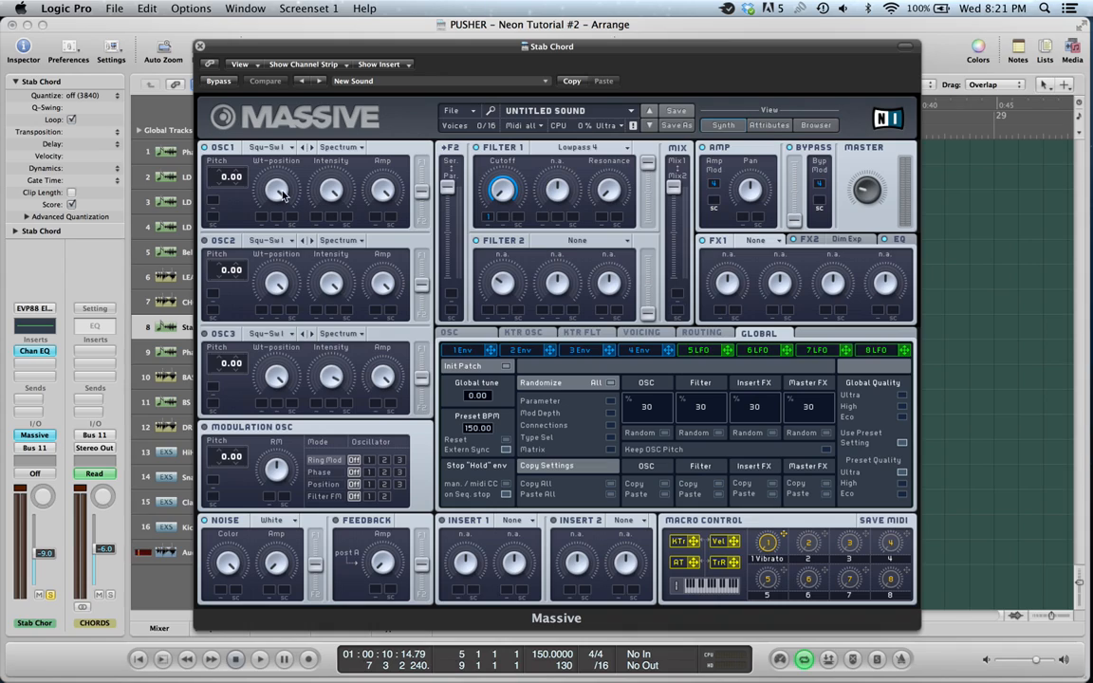
left_click(642, 332)
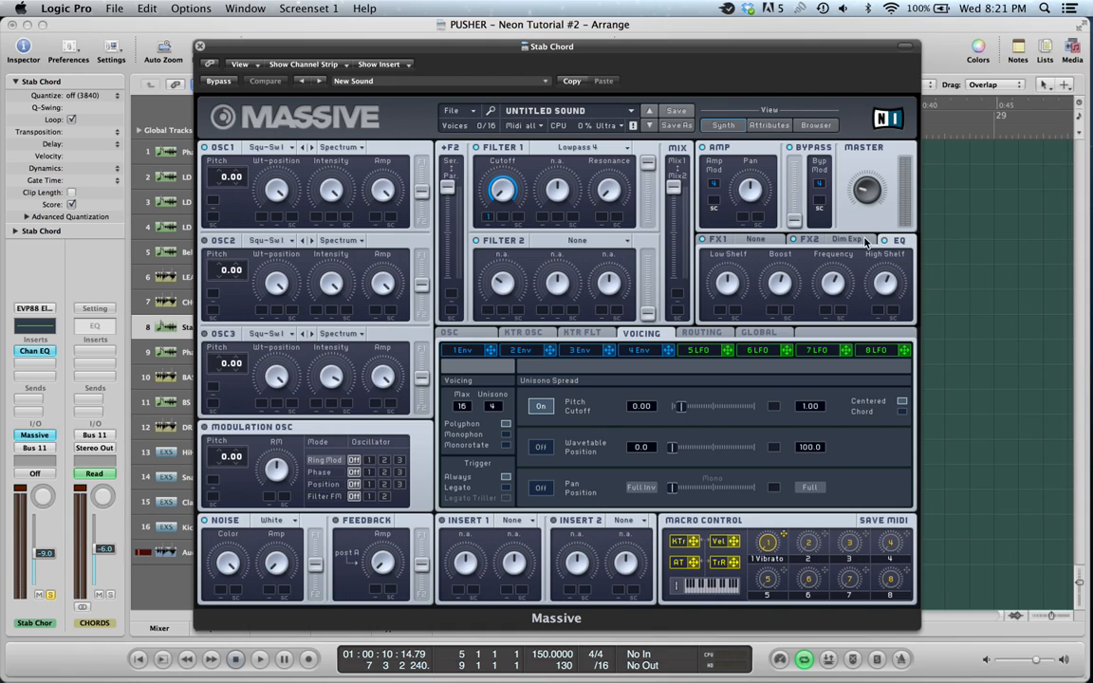
mouse_move(584, 160)
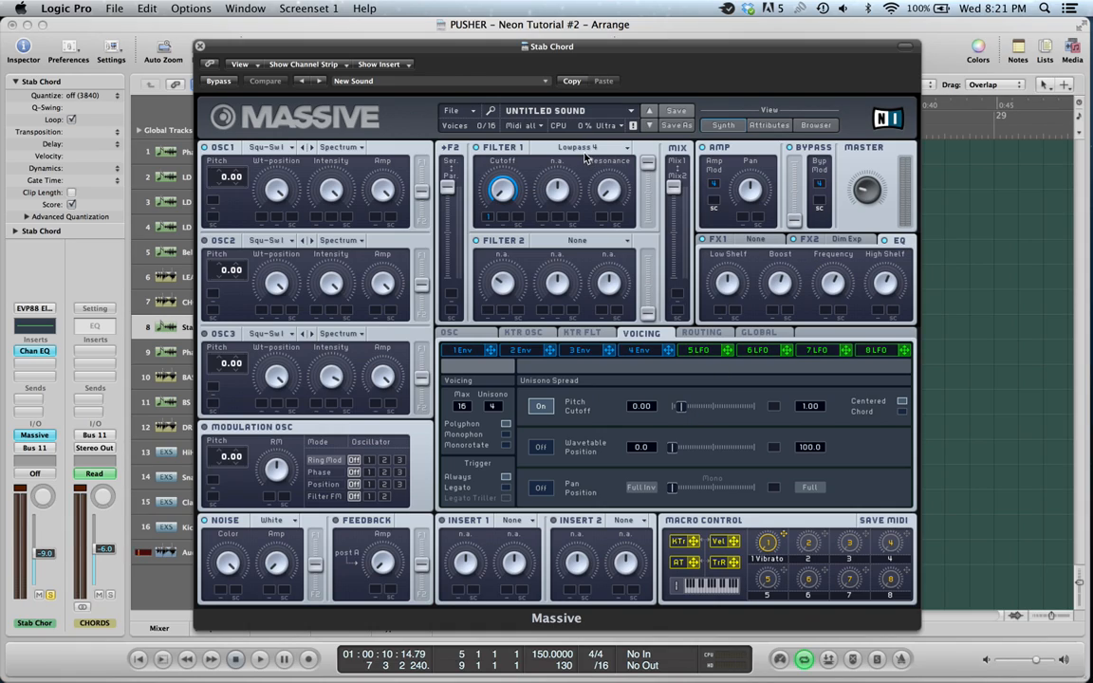
left_click(463, 350)
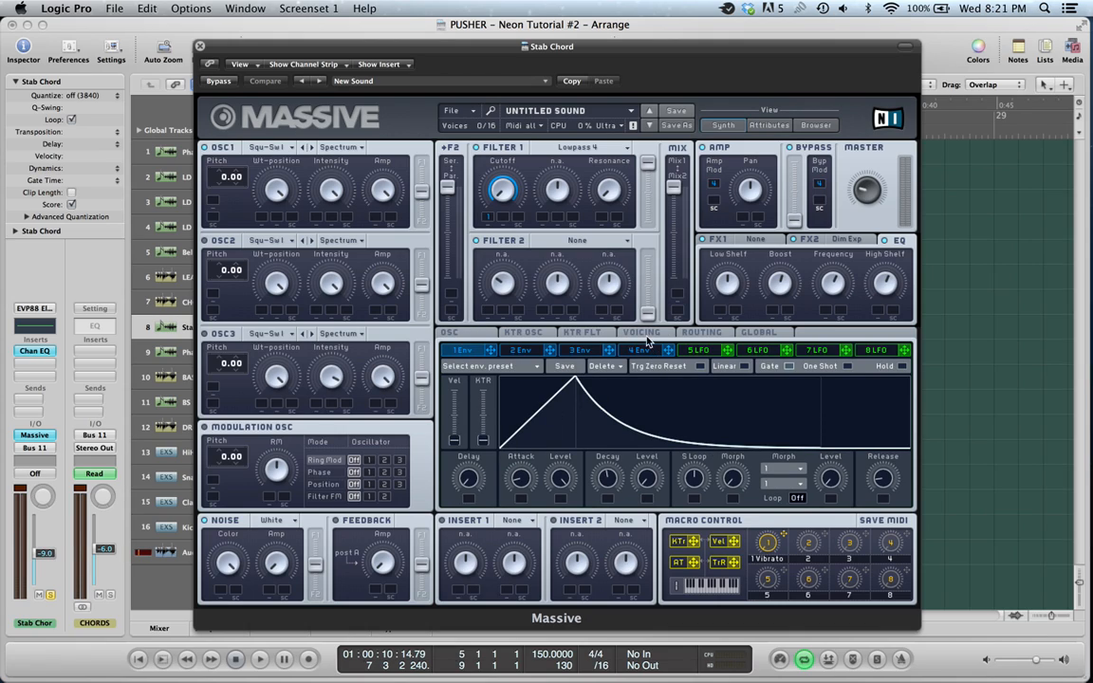
left_click(642, 332)
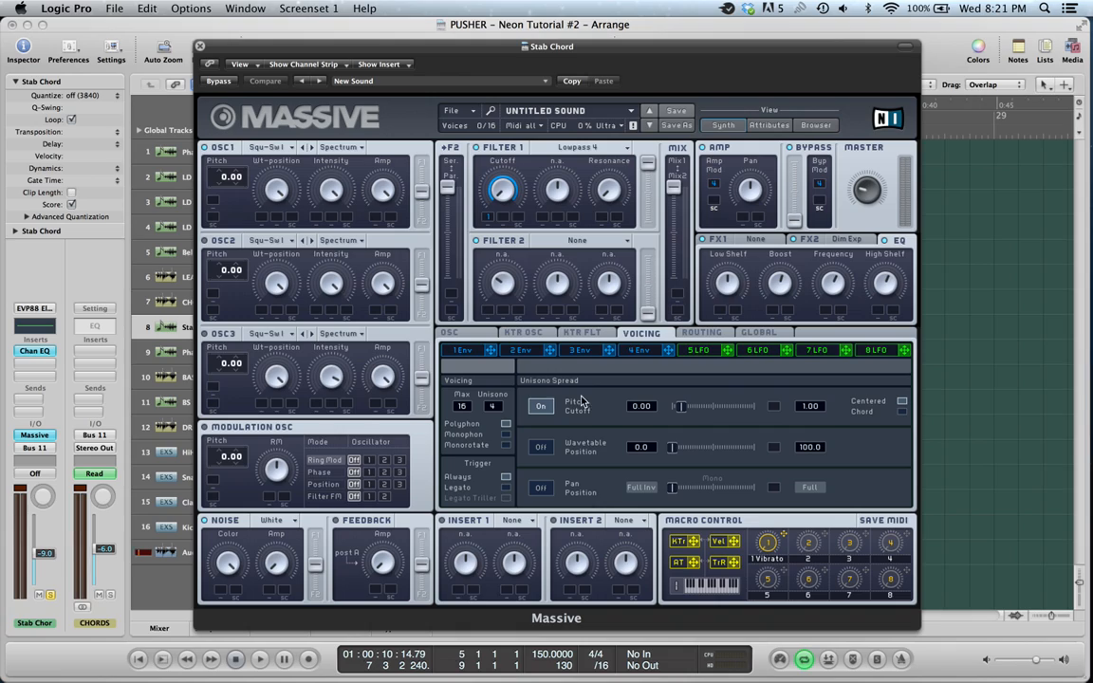
Step: Adjust the Stab Chord patch's unison voicing settings, then close the synth window
left_click(541, 406)
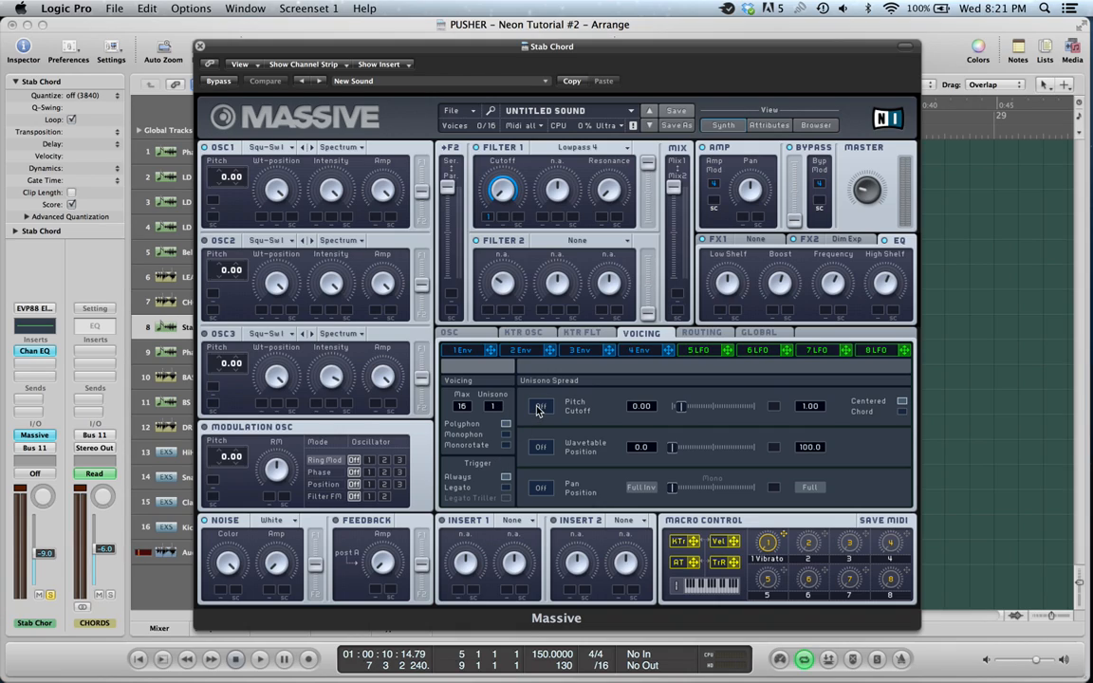
left_click(265, 80)
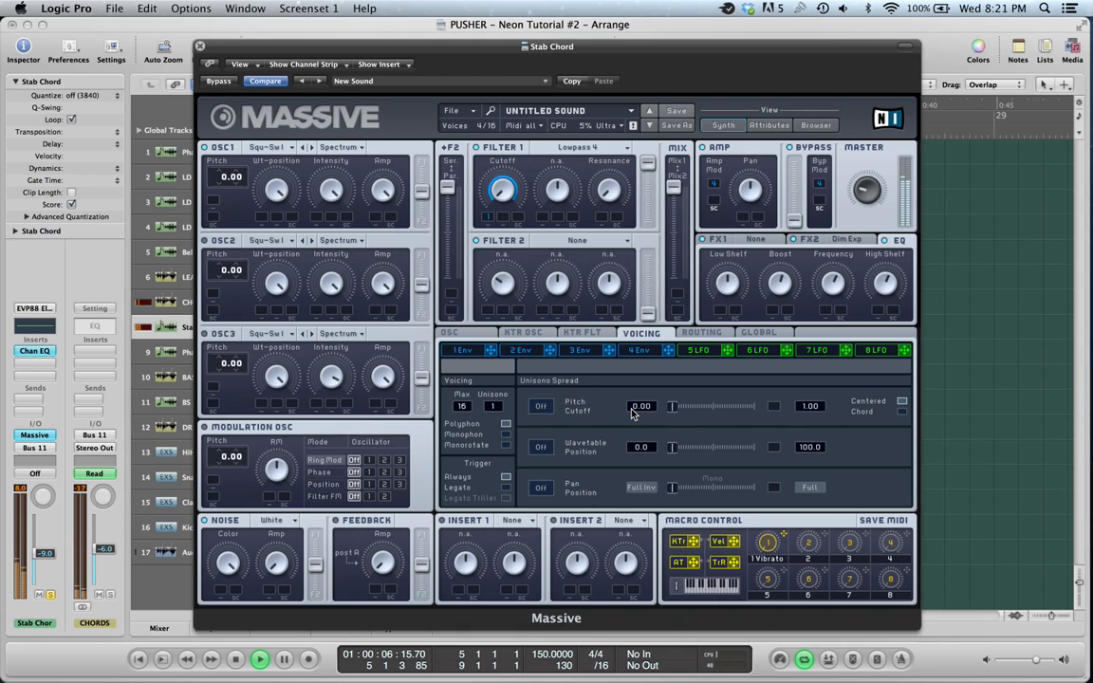
mouse_move(564, 417)
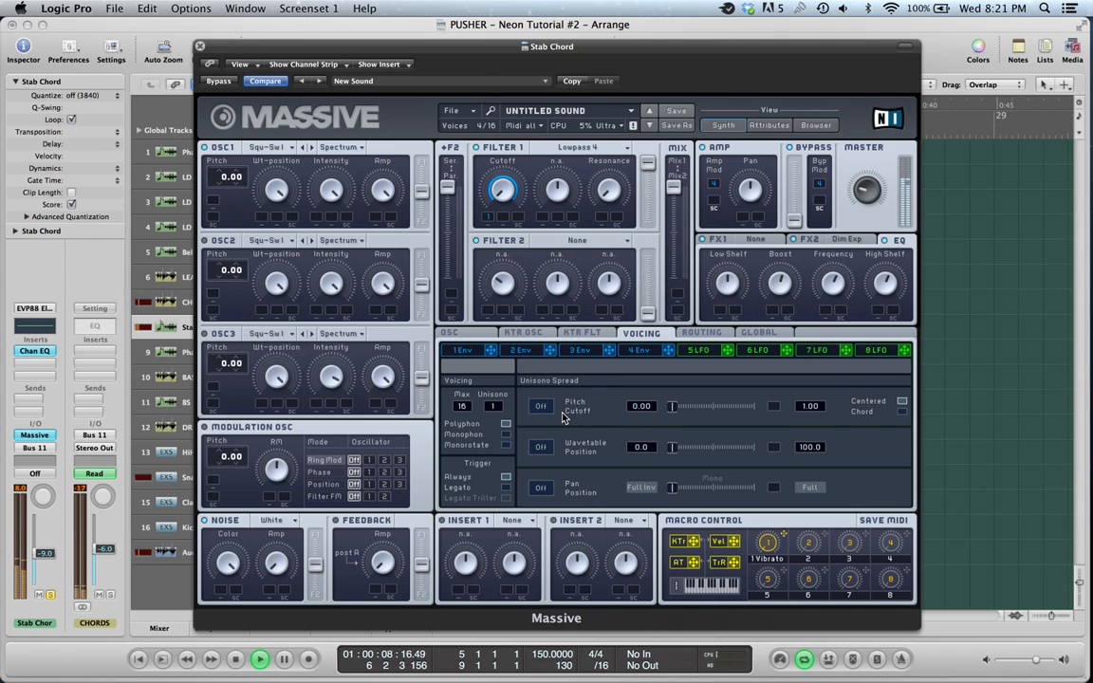
left_click(541, 406)
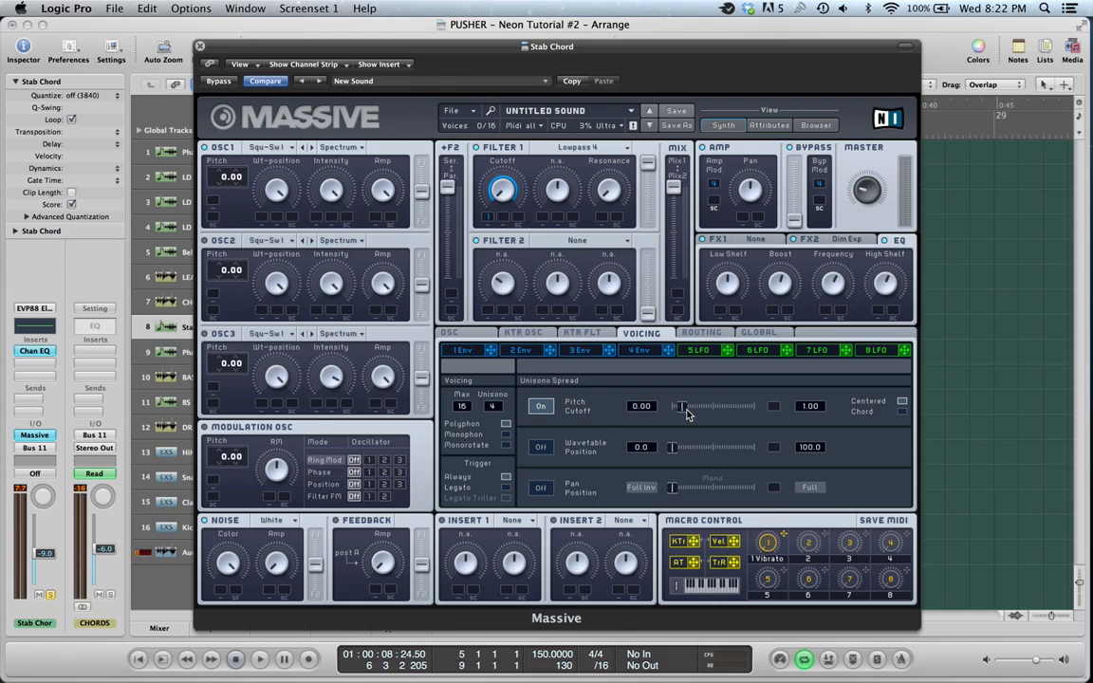
left_click(259, 659)
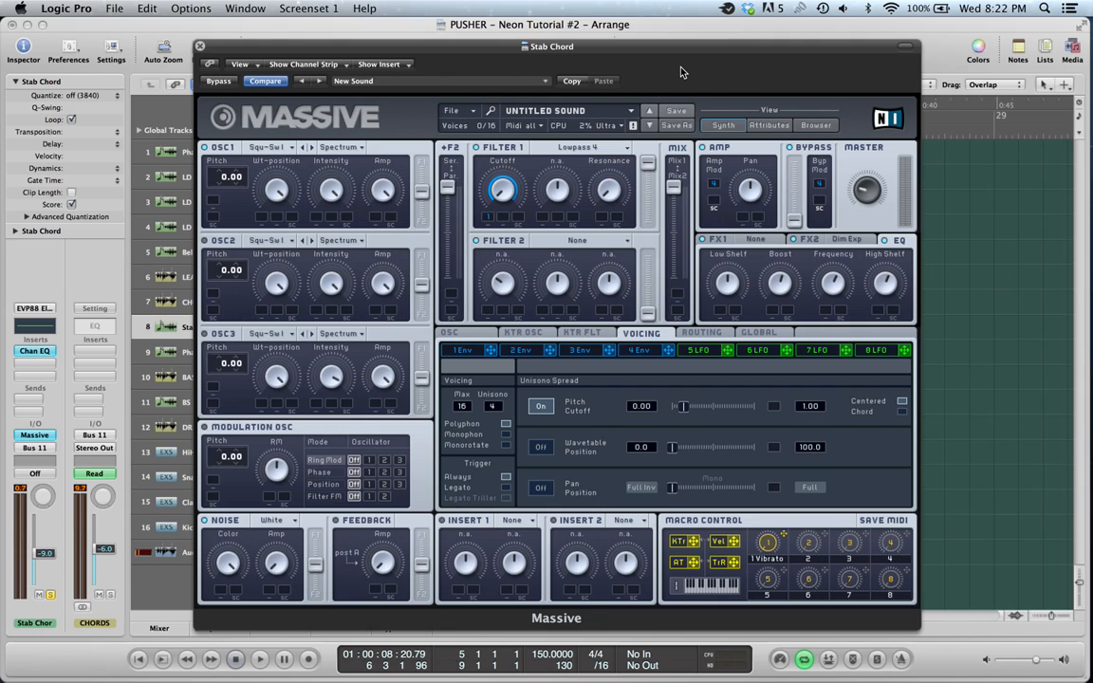
left_click(201, 46)
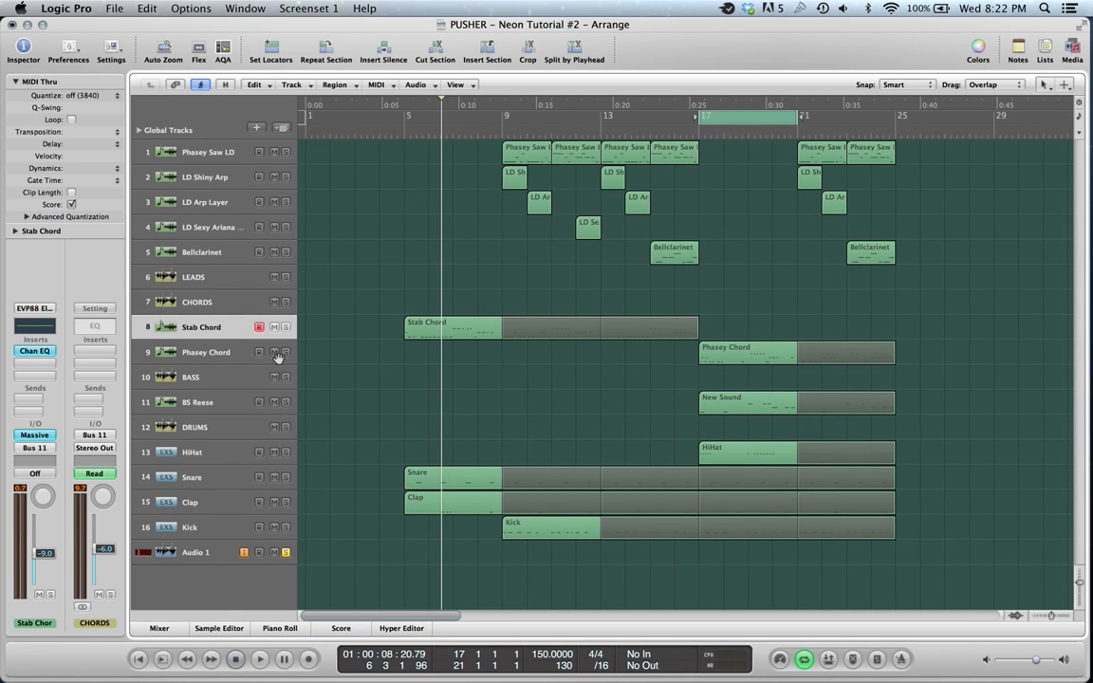
left_click(258, 659)
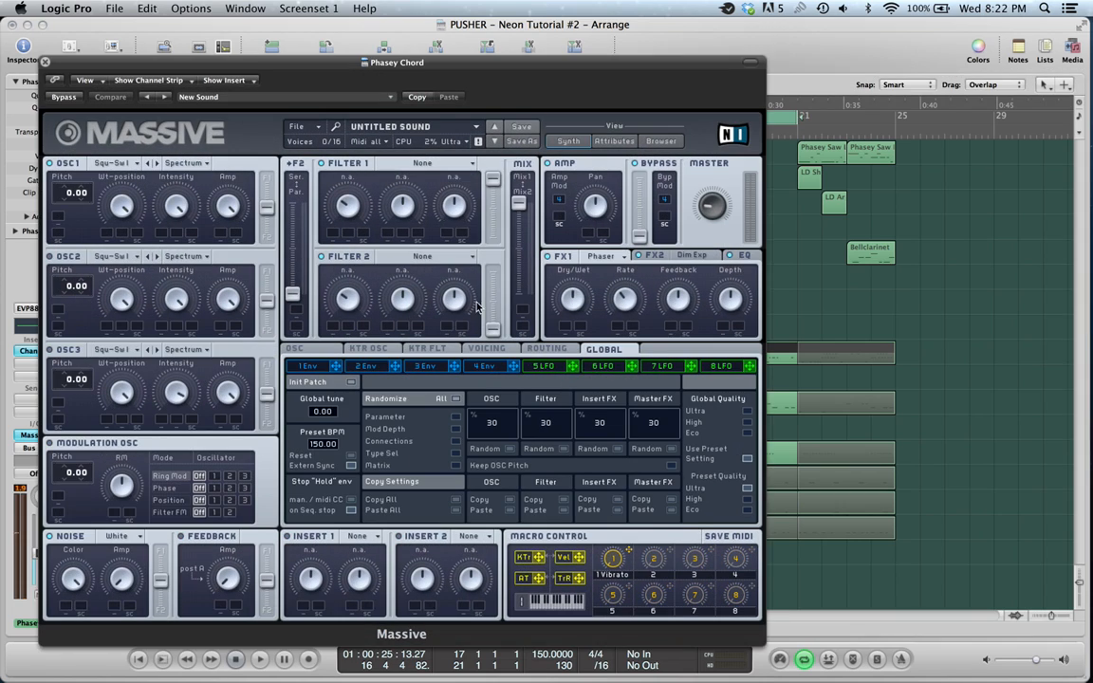
mouse_move(377, 186)
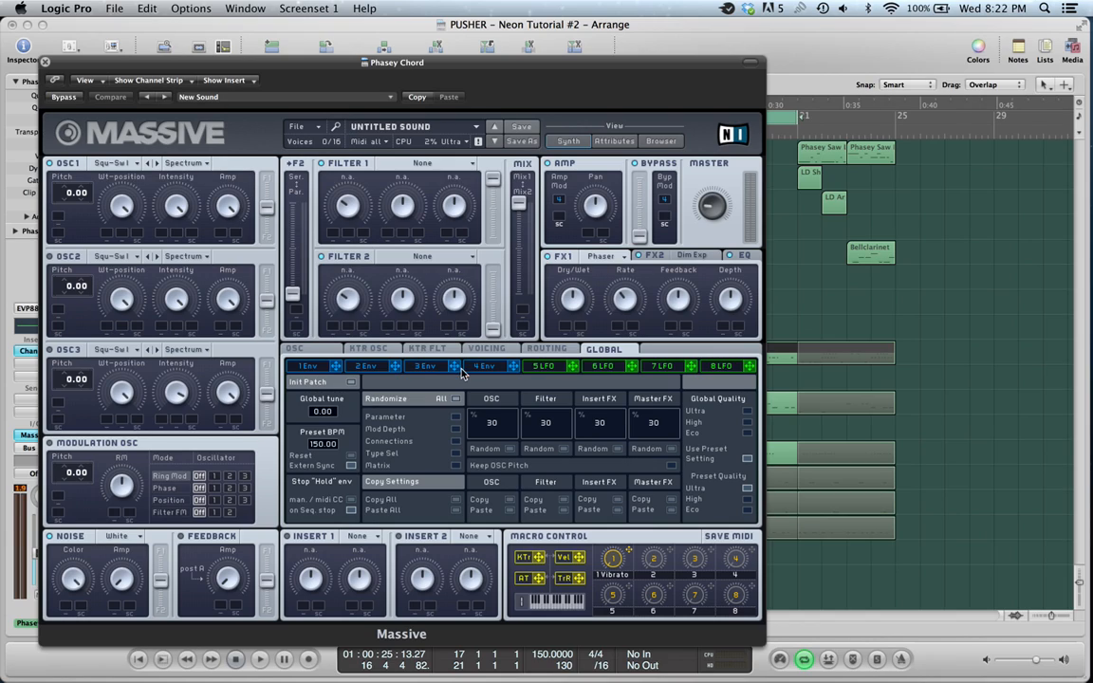
left_click(485, 349)
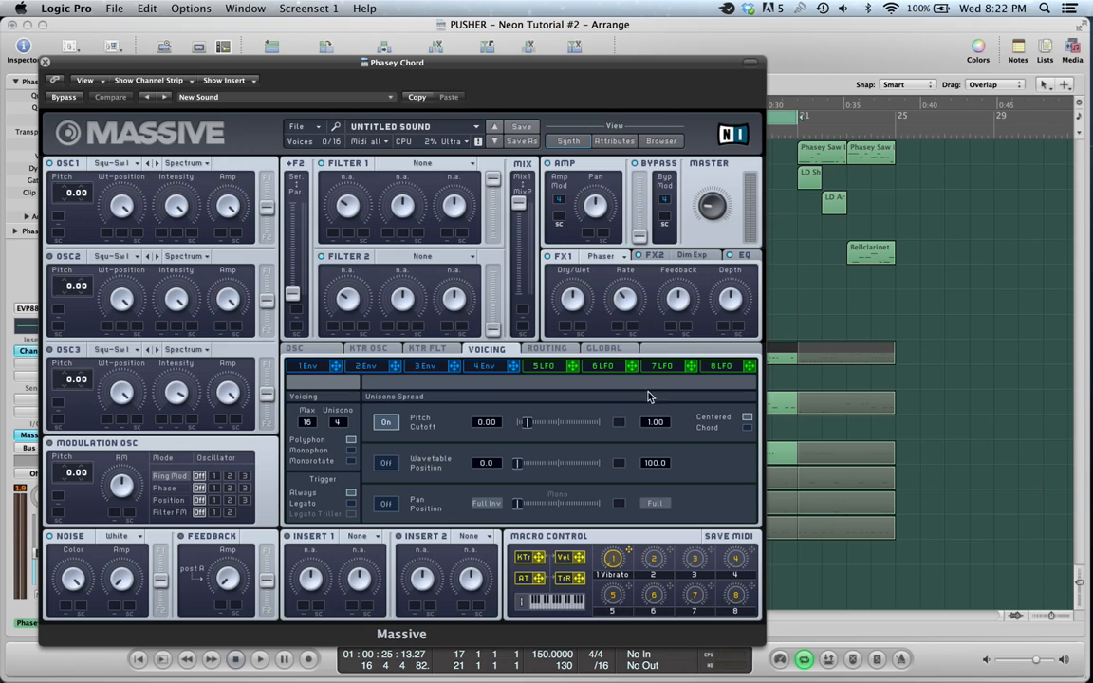
mouse_move(516, 365)
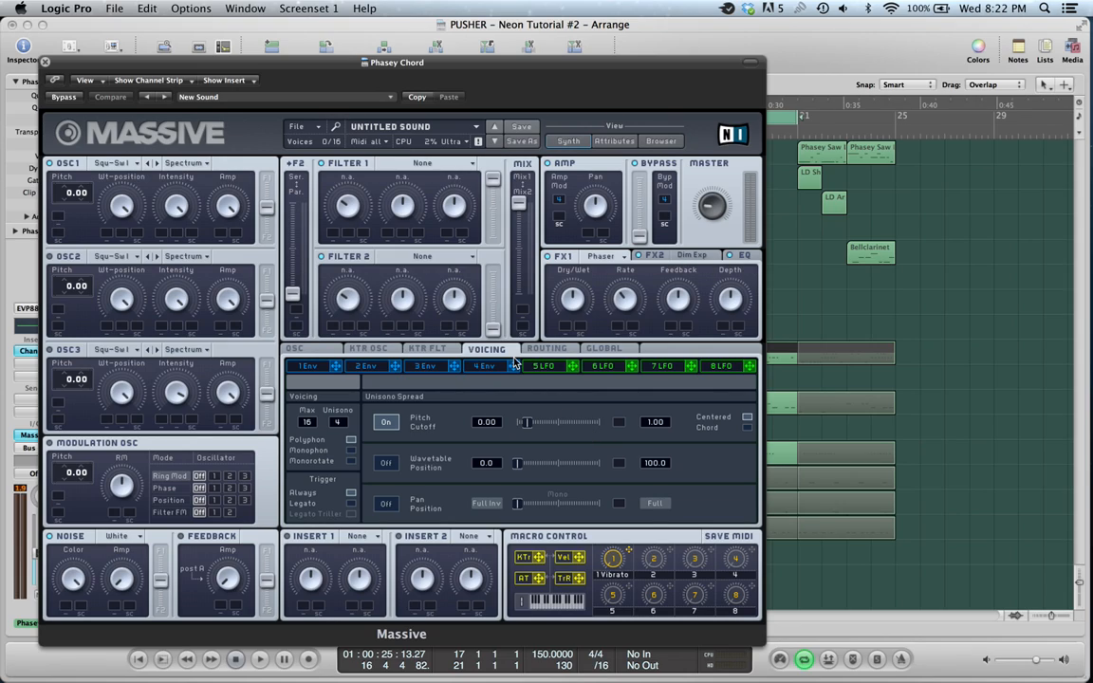
mouse_move(440, 93)
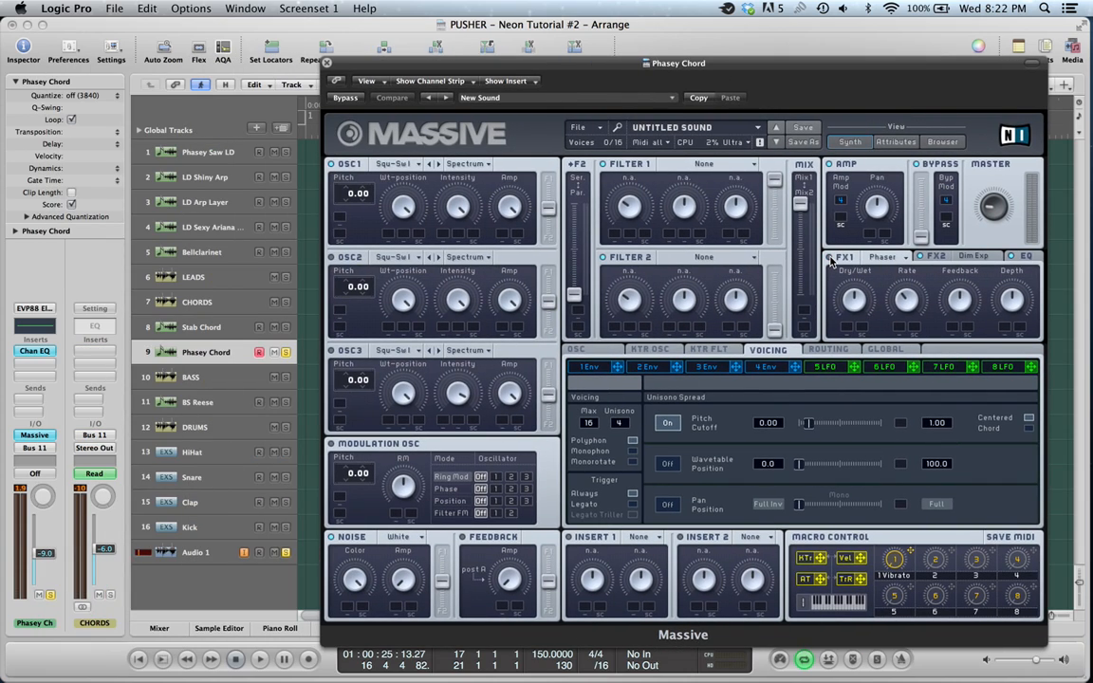
left_click(258, 659)
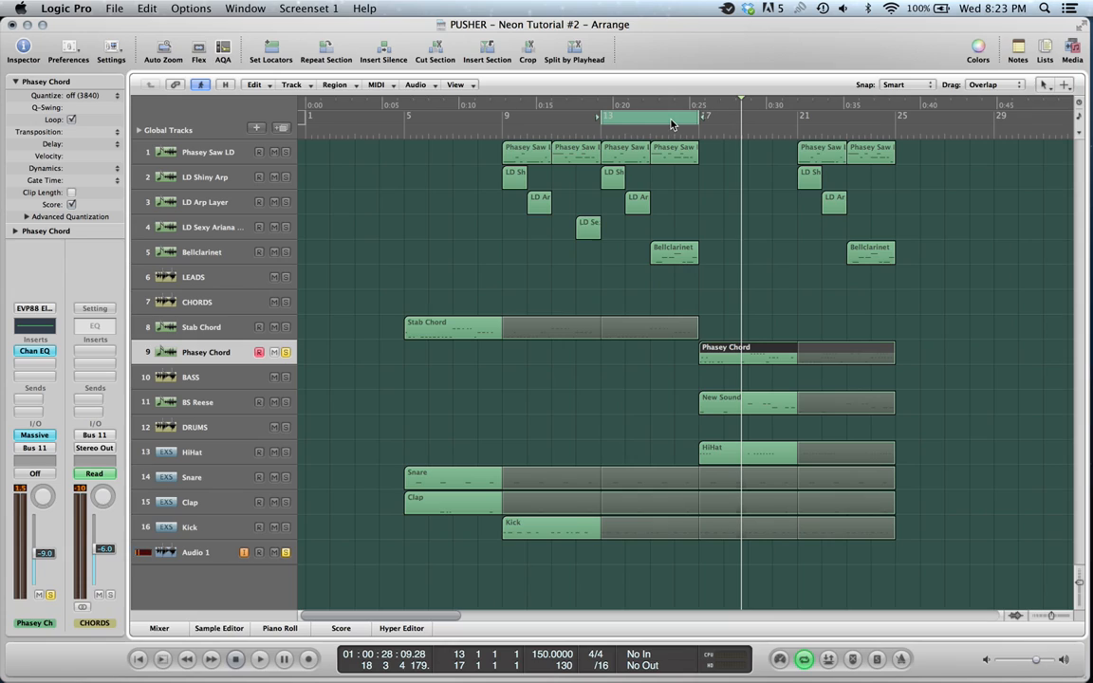
left_click(259, 659)
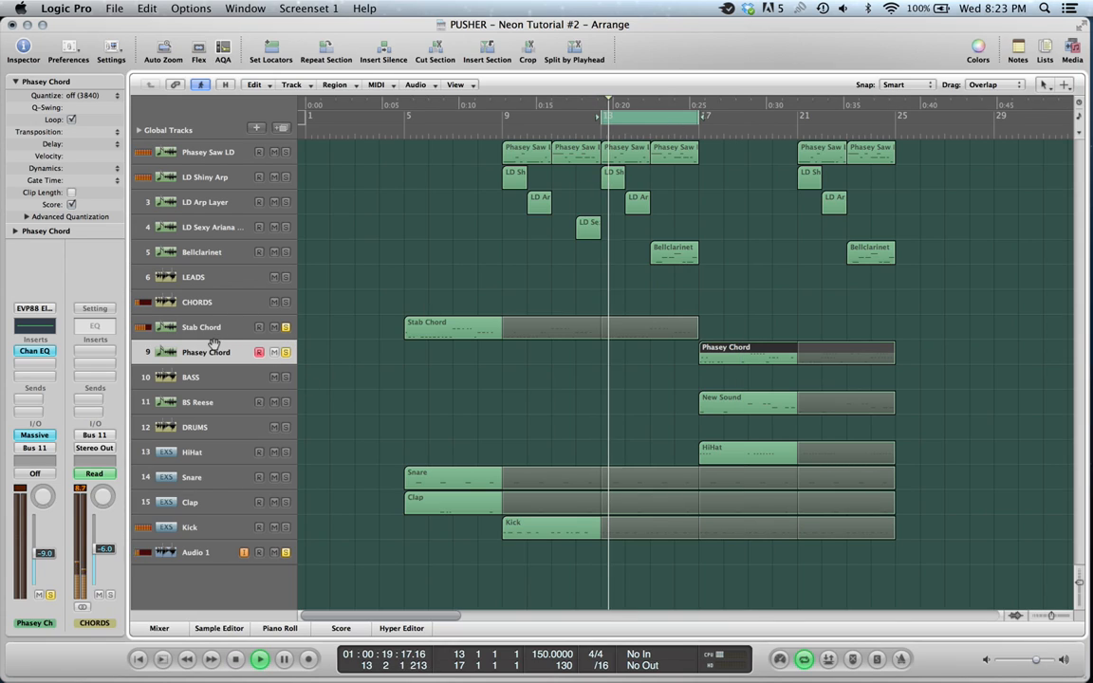
left_click(201, 327)
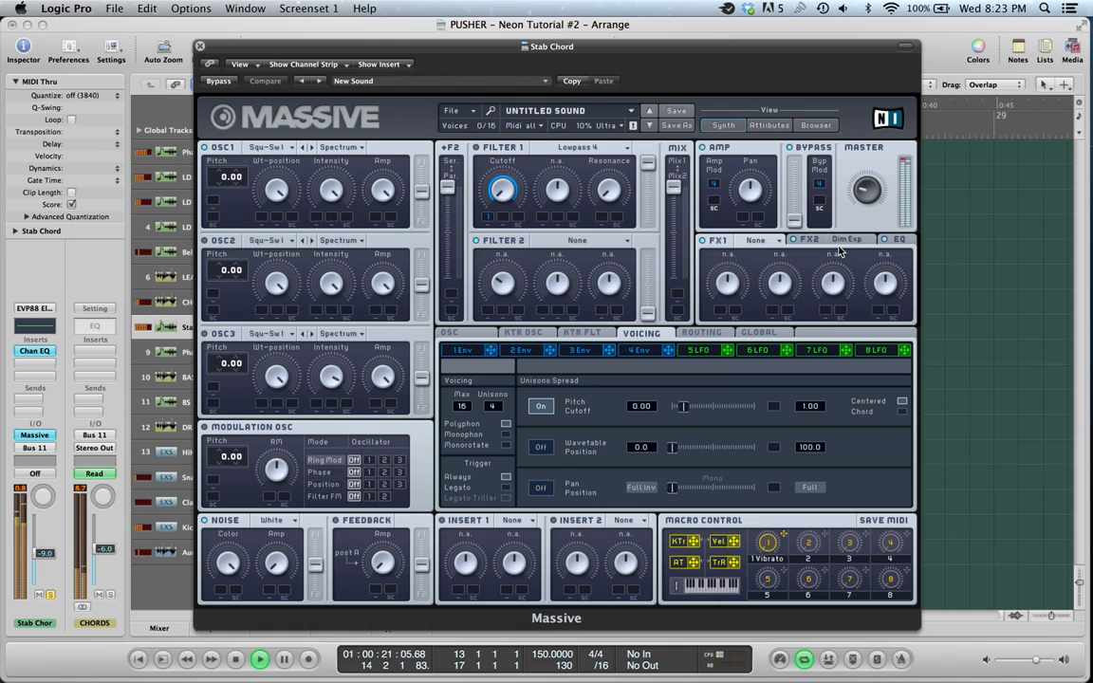
left_click(759, 239)
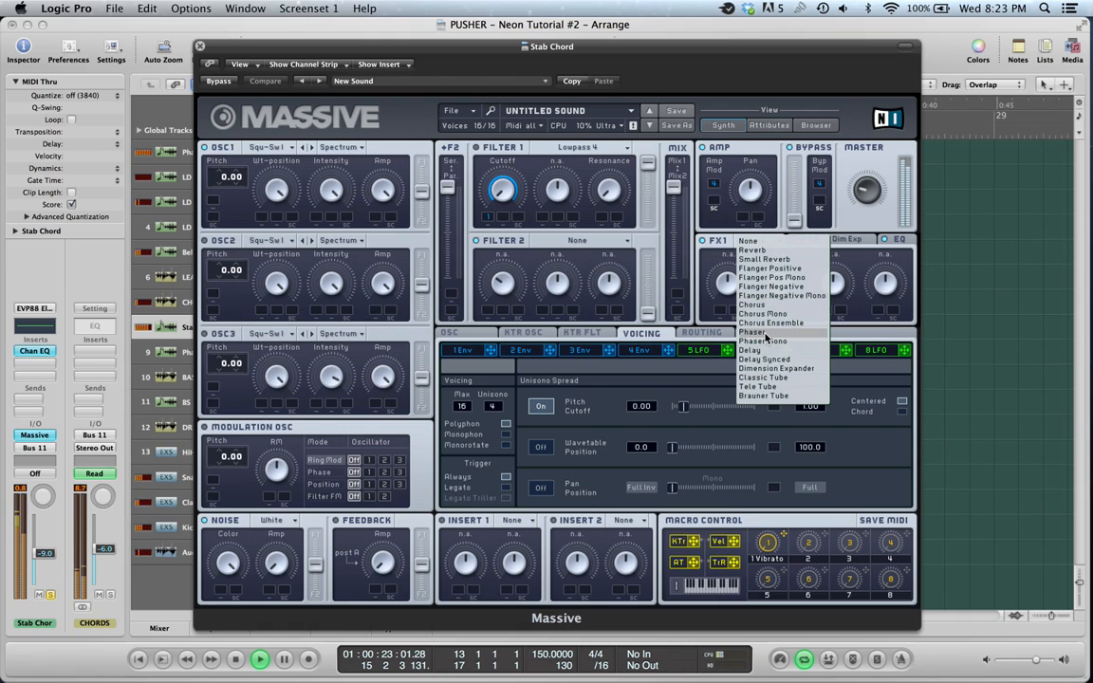
left_click(751, 332)
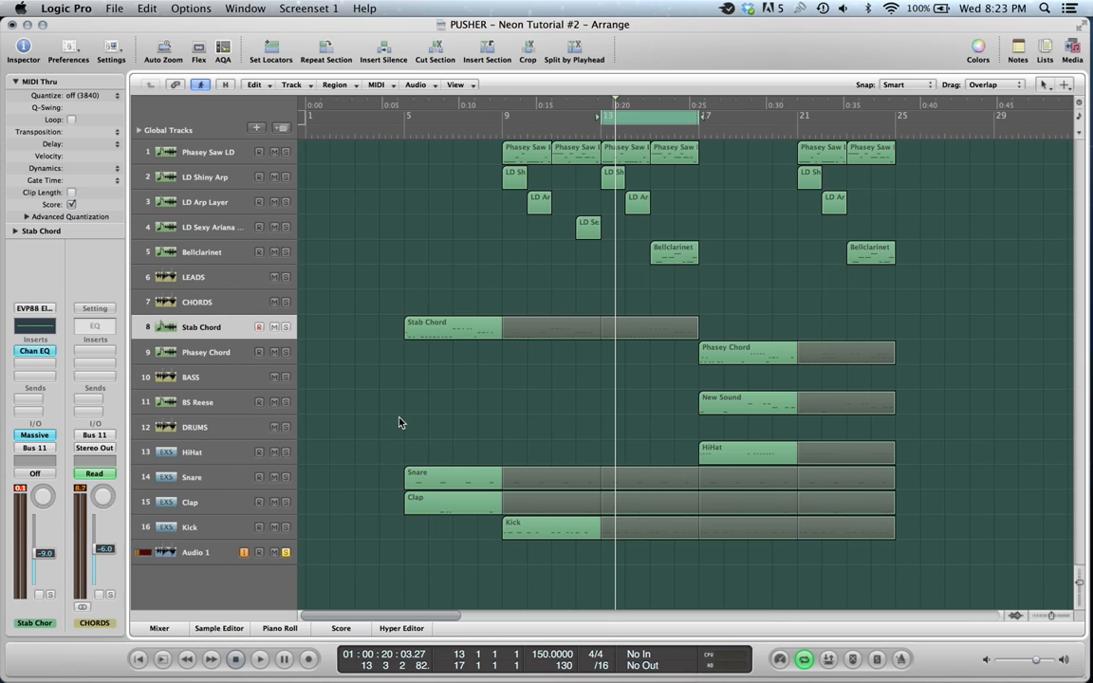
mouse_move(446, 418)
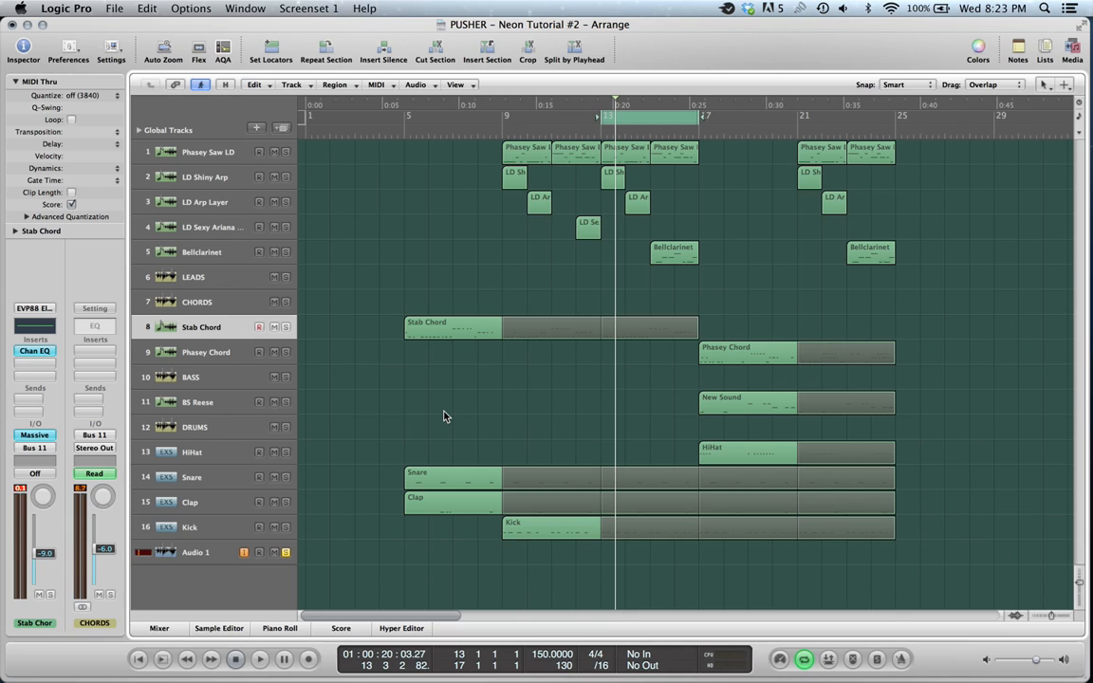
mouse_move(315, 412)
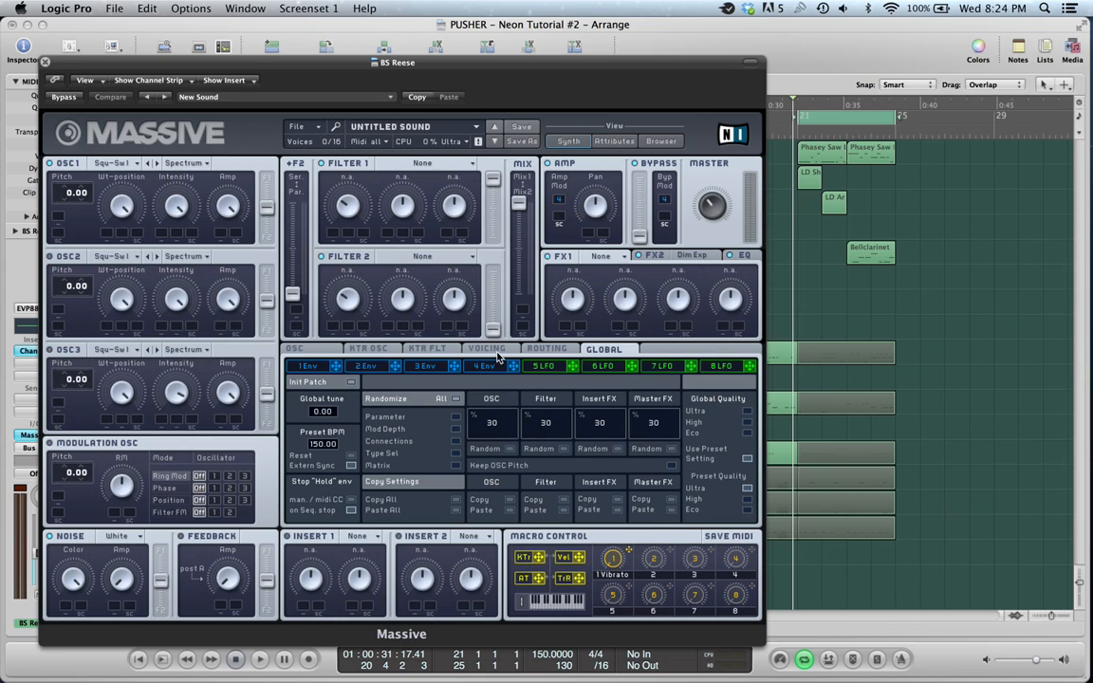
Step: View the BS Reese patch's voicing settings, then close its Massive window
left_click(486, 349)
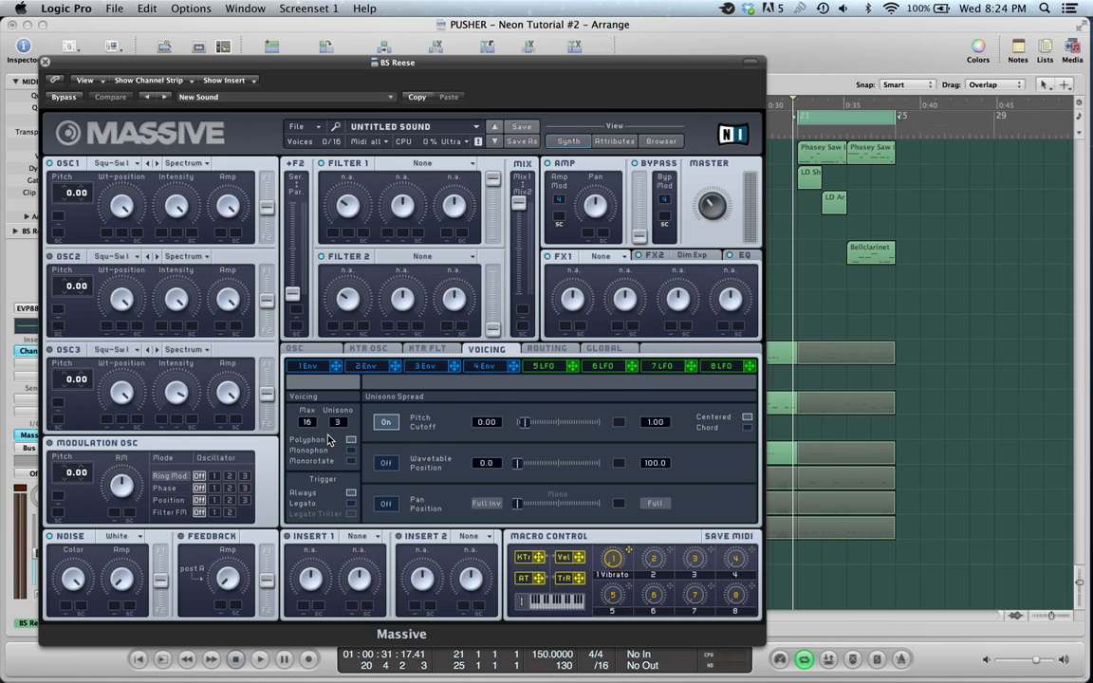
mouse_move(626, 102)
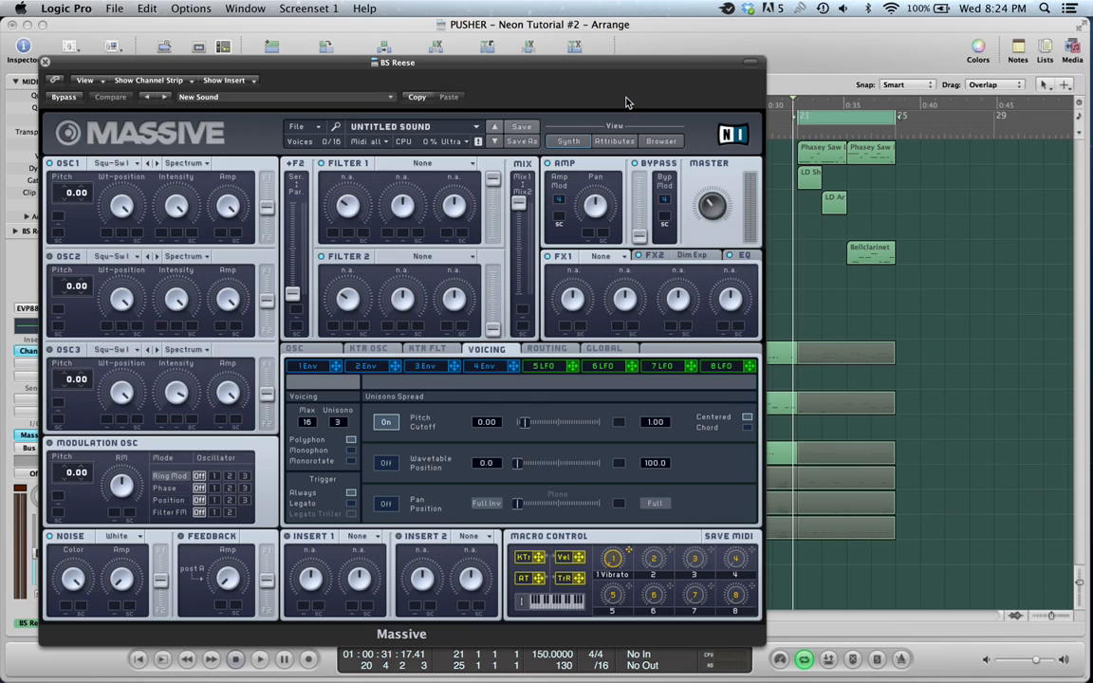
left_click(46, 60)
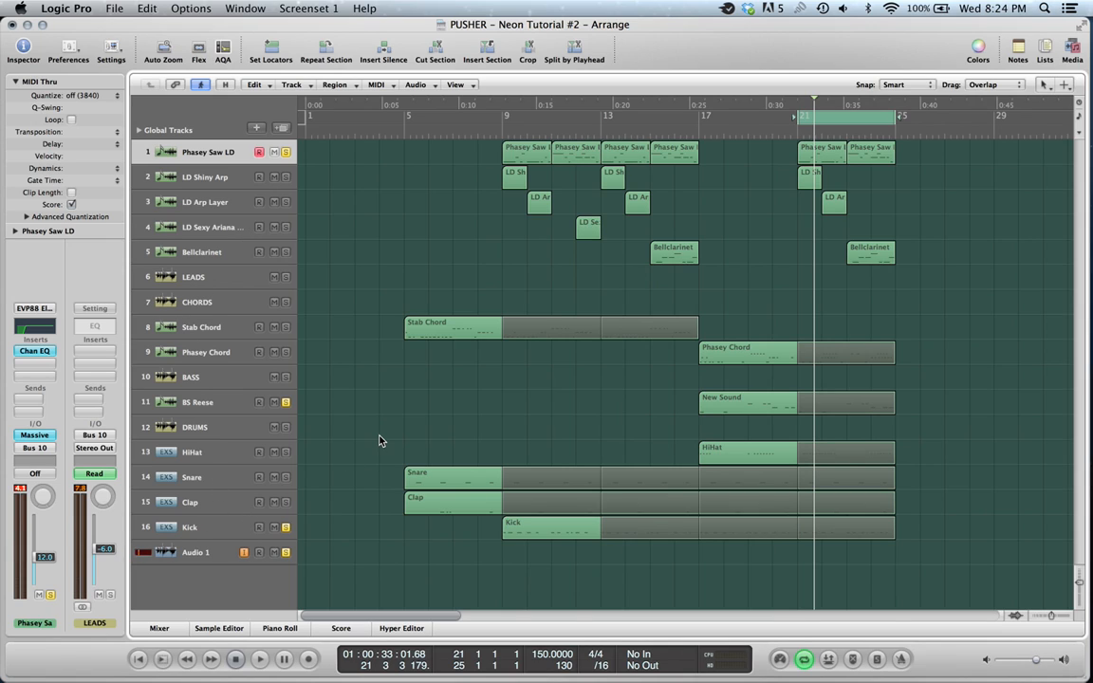
Step: Select a region in the Logic Pro arrangement
left_click(258, 658)
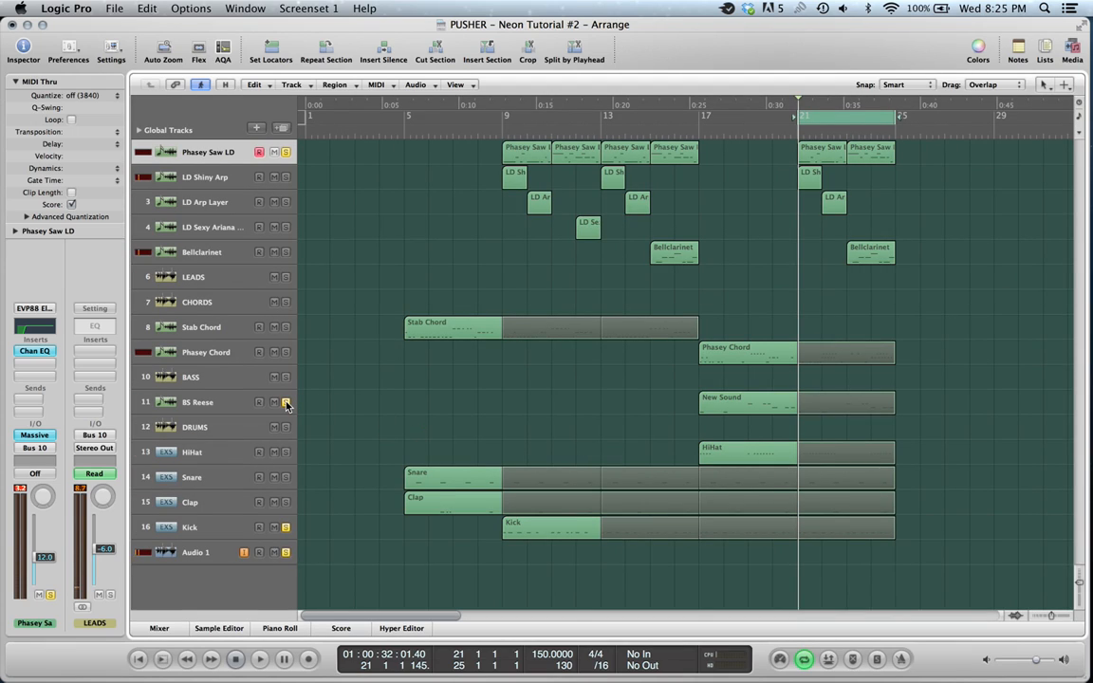
mouse_move(285, 402)
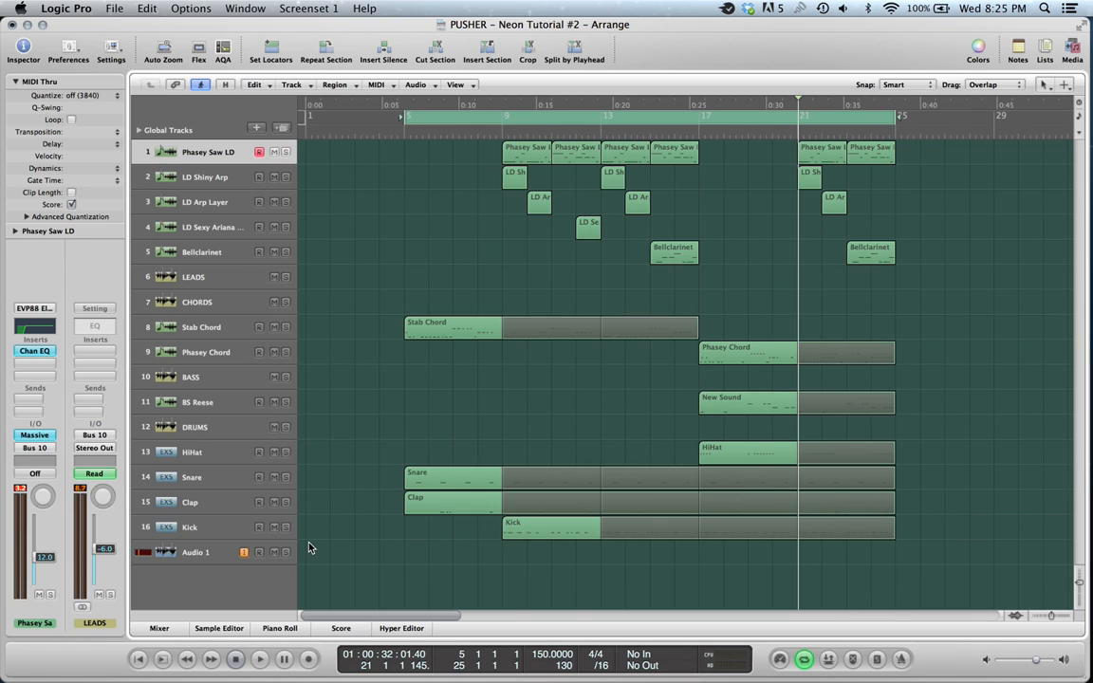
mouse_move(323, 452)
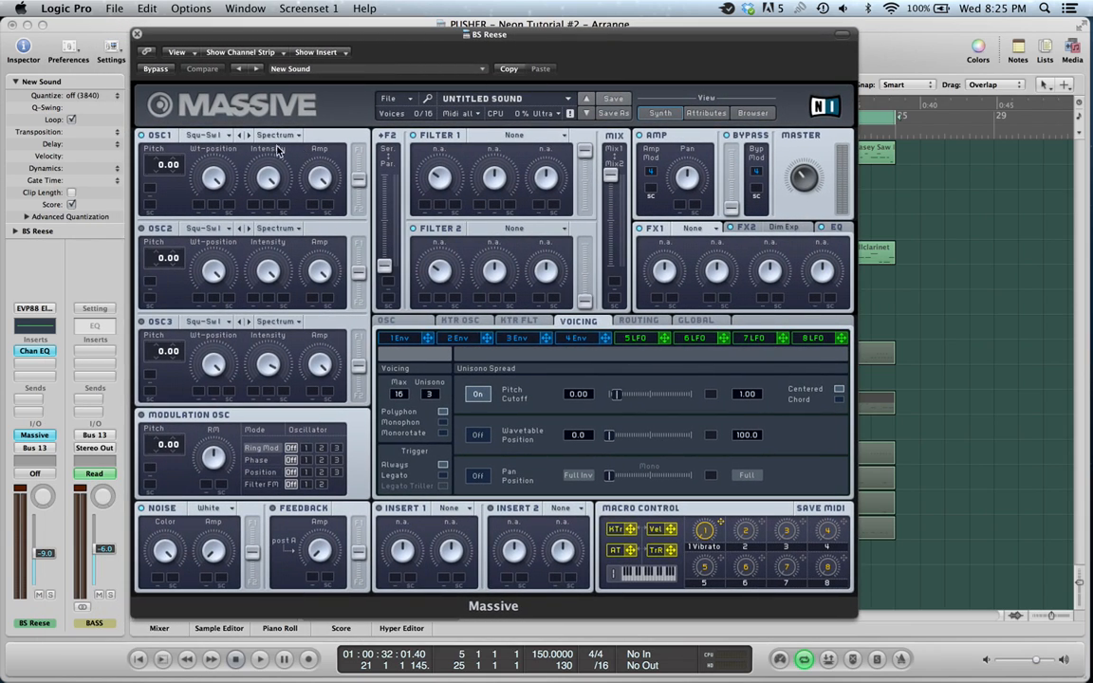
mouse_move(403, 175)
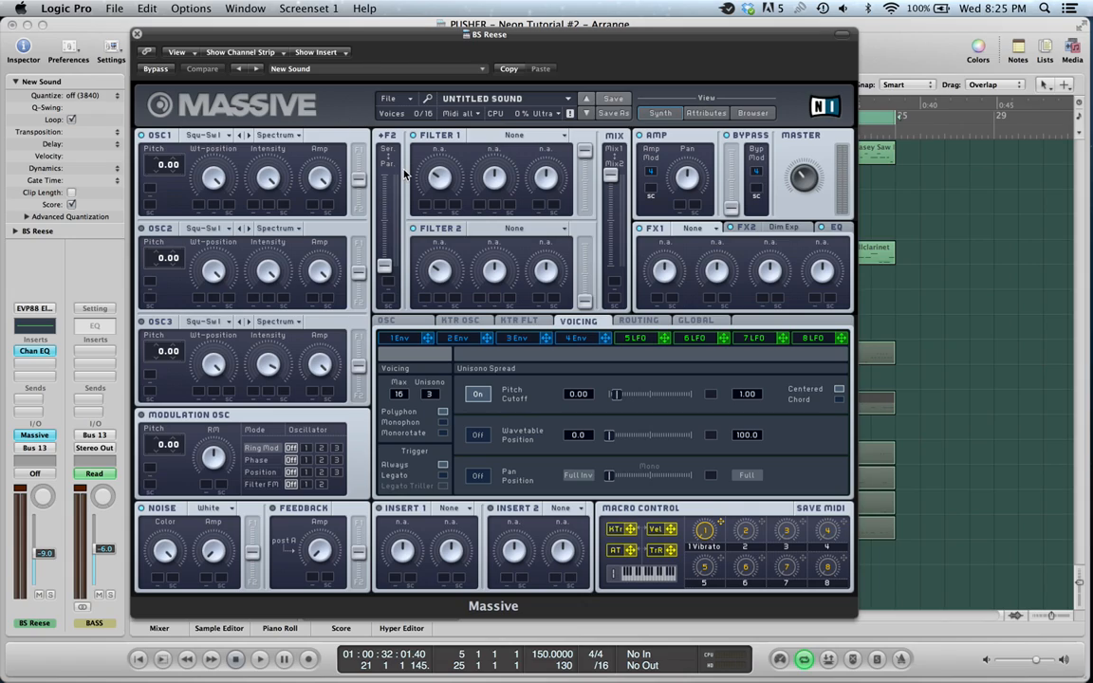
mouse_move(243, 178)
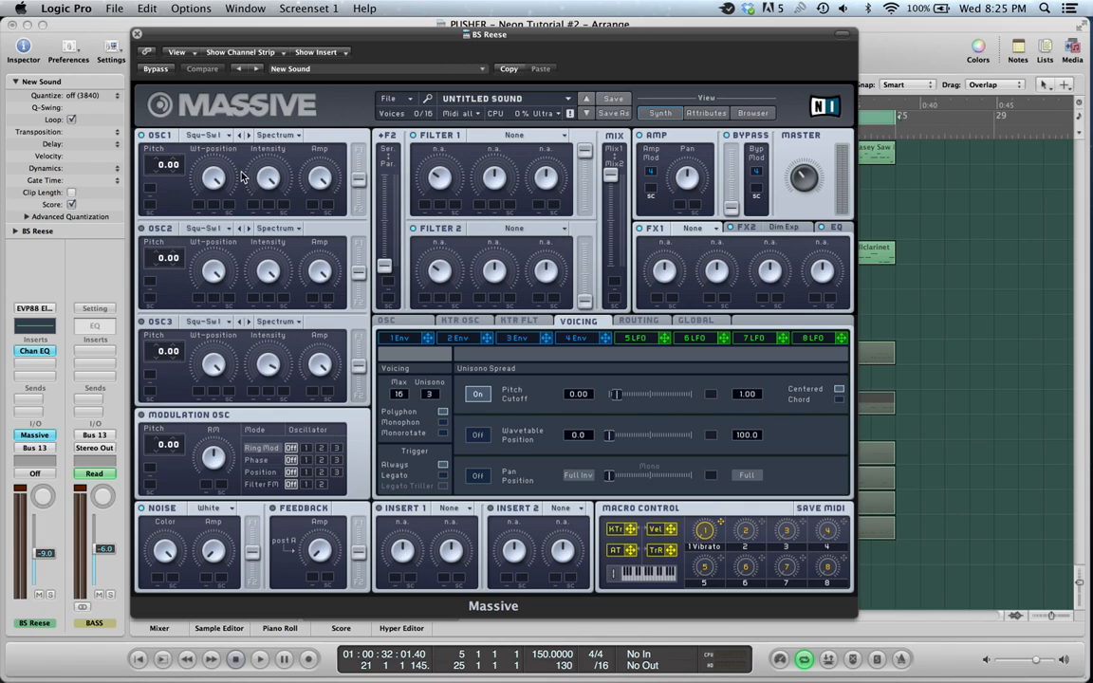
mouse_move(475, 163)
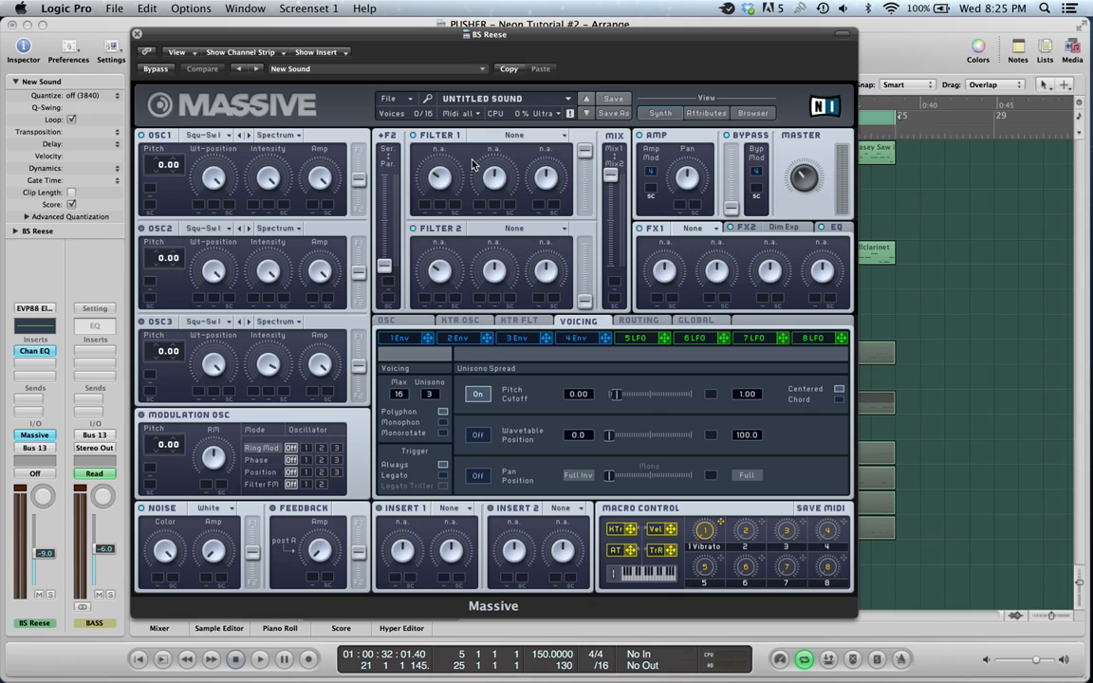
mouse_move(472, 169)
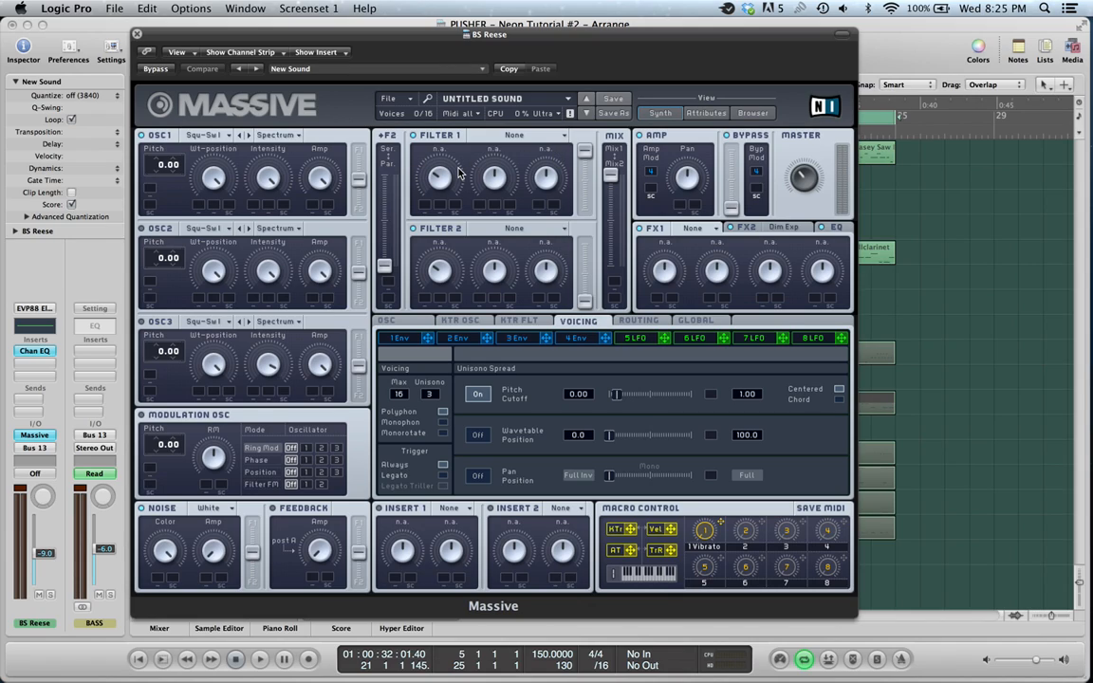
mouse_move(453, 189)
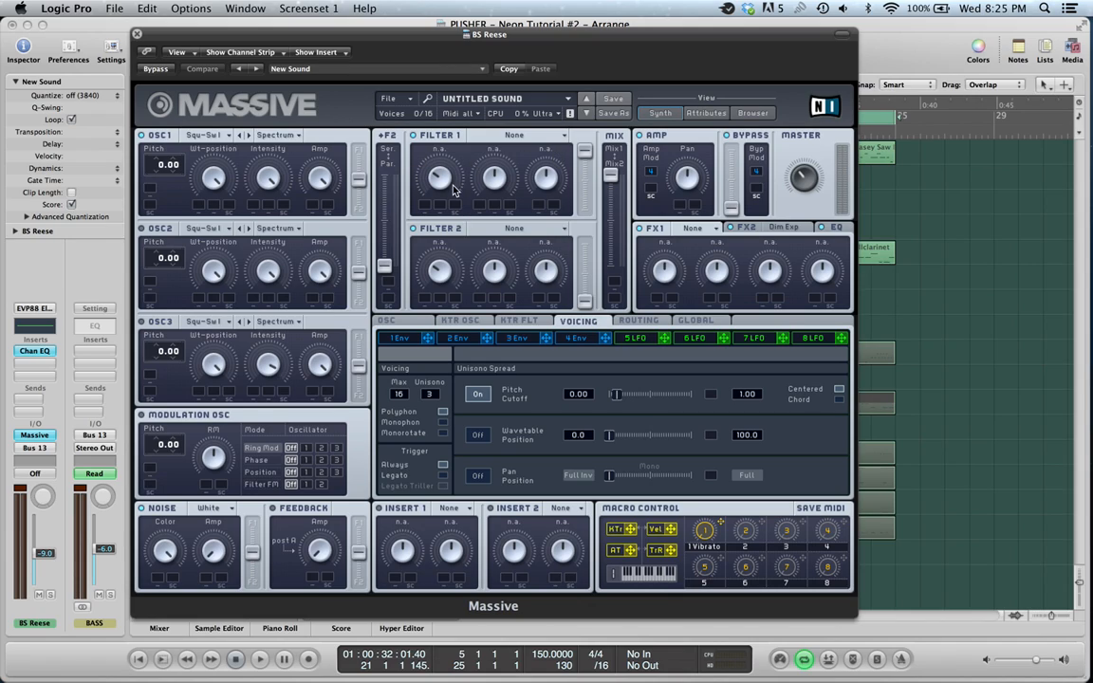
Step: Review the Reese bass patch's first envelope and FX2 EQ, return to FX1, then close Massive
left_click(398, 337)
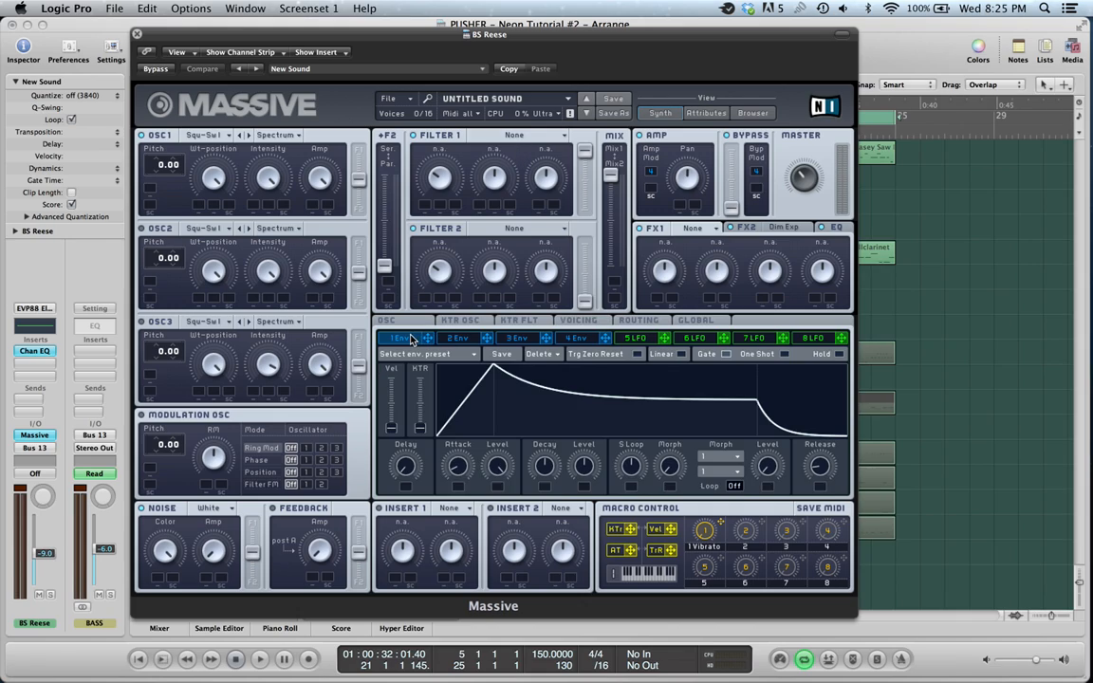
mouse_move(429, 167)
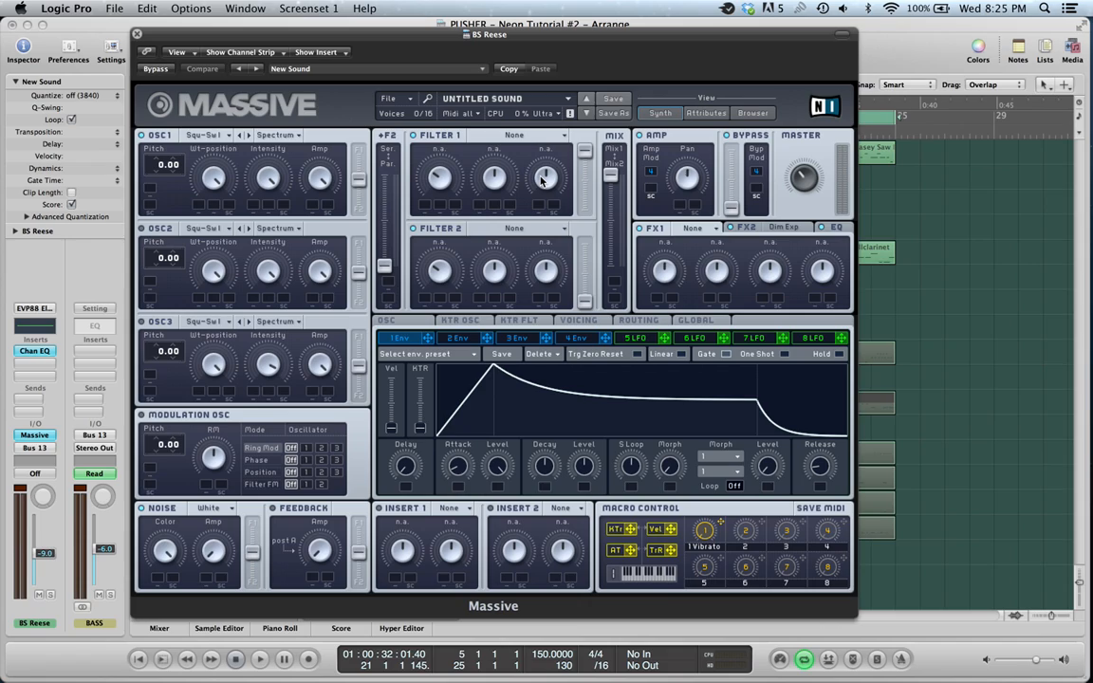
mouse_move(547, 182)
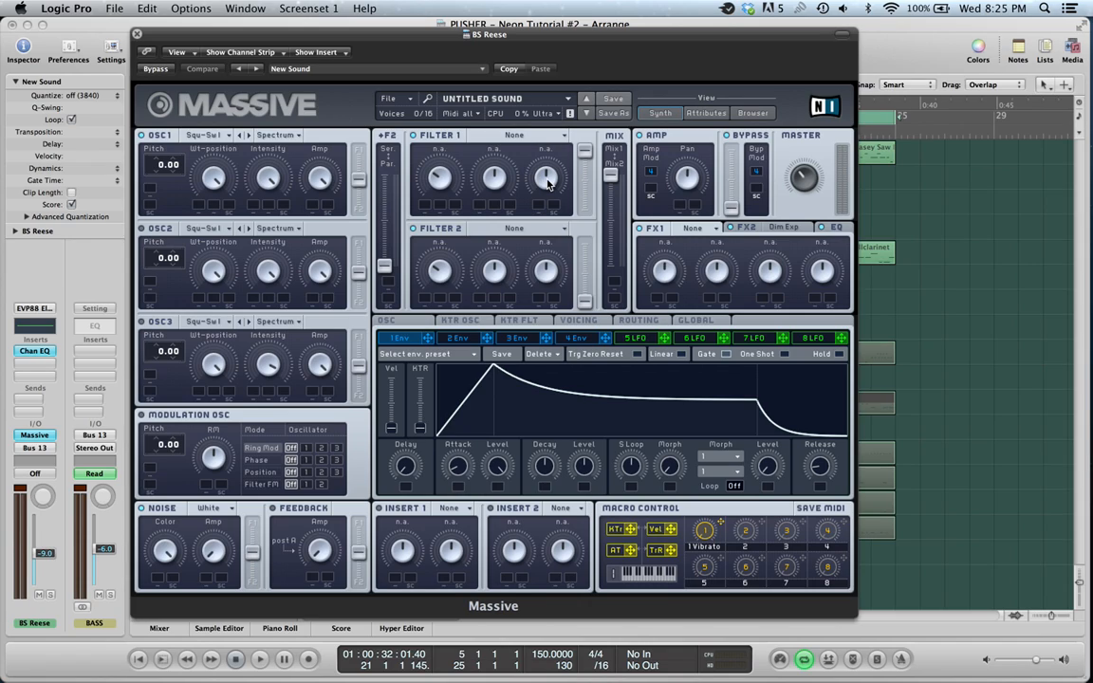
left_click(786, 228)
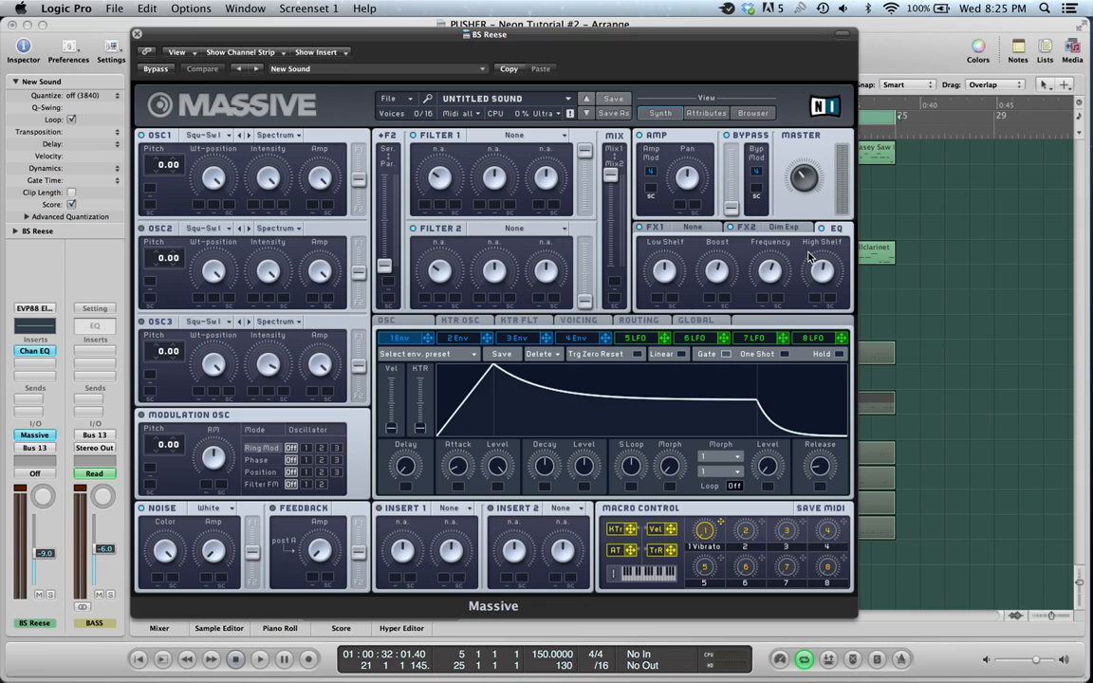
left_click(687, 228)
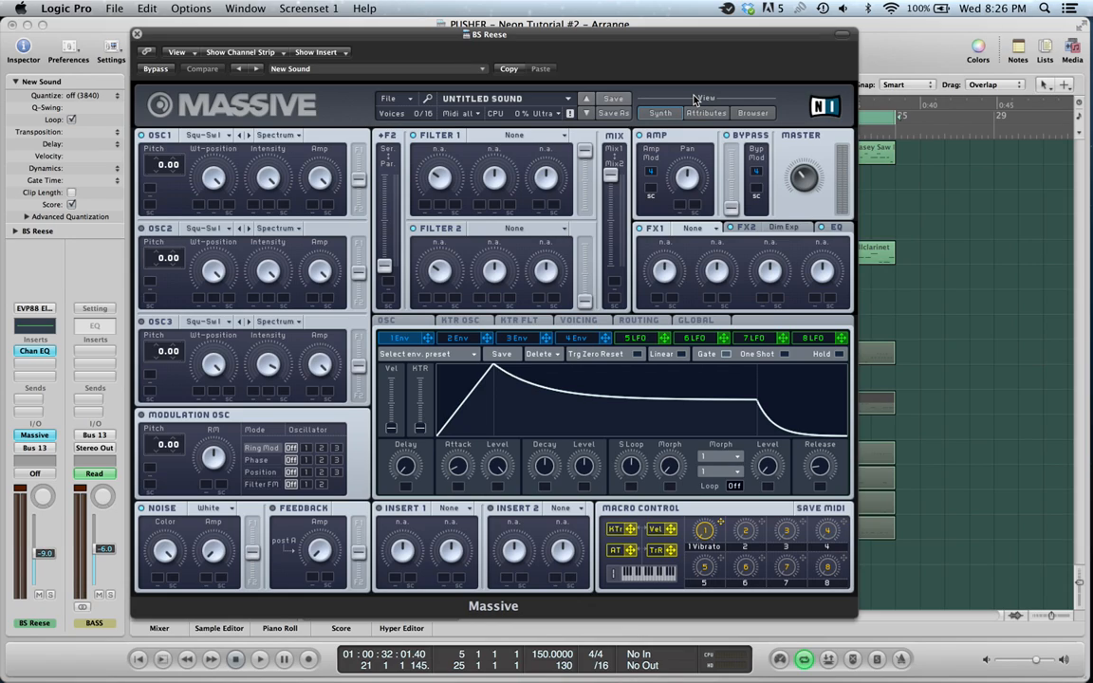
mouse_move(659, 72)
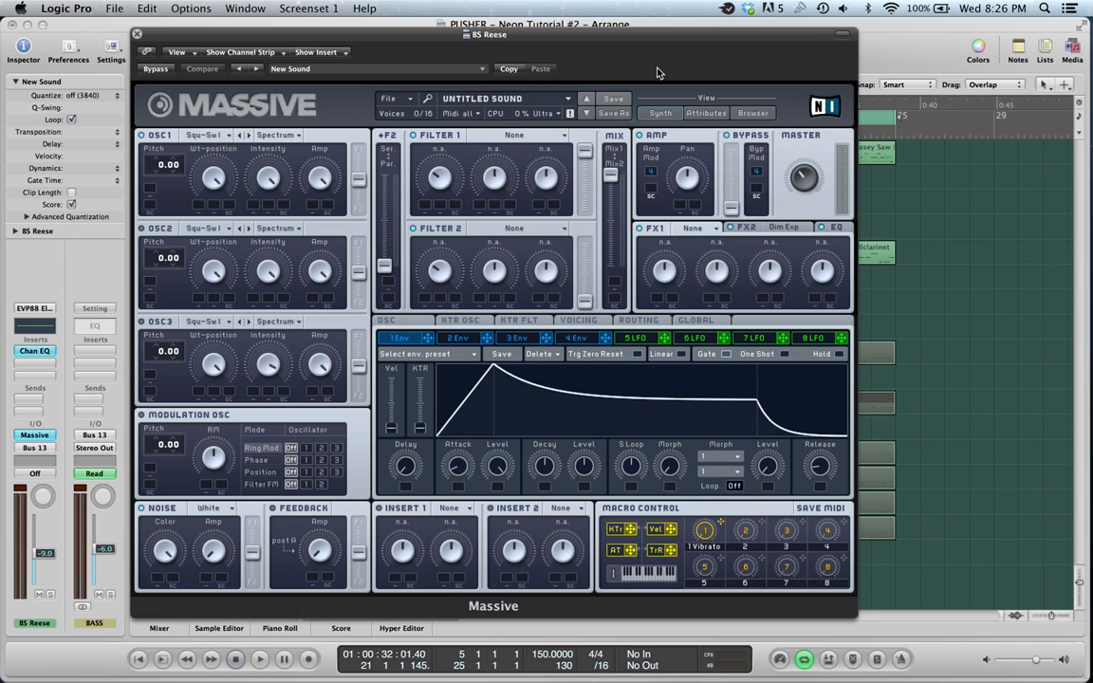
left_click(137, 34)
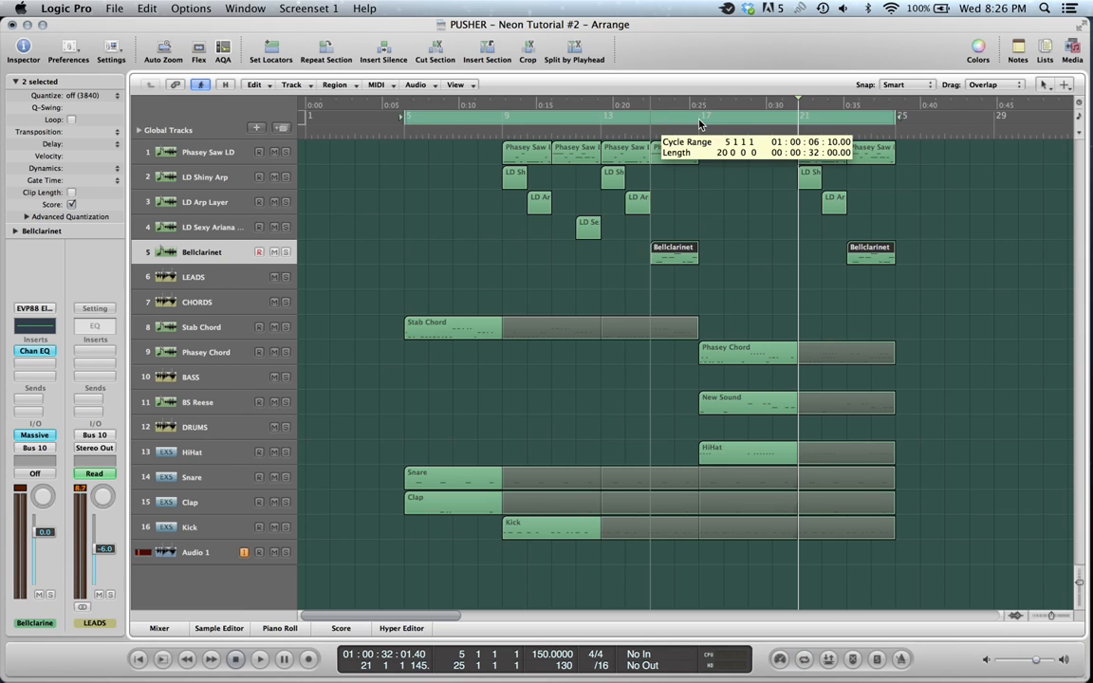
Step: Select the Bellclarinet track, bring up its Massive synth, then close the window
left_click(258, 658)
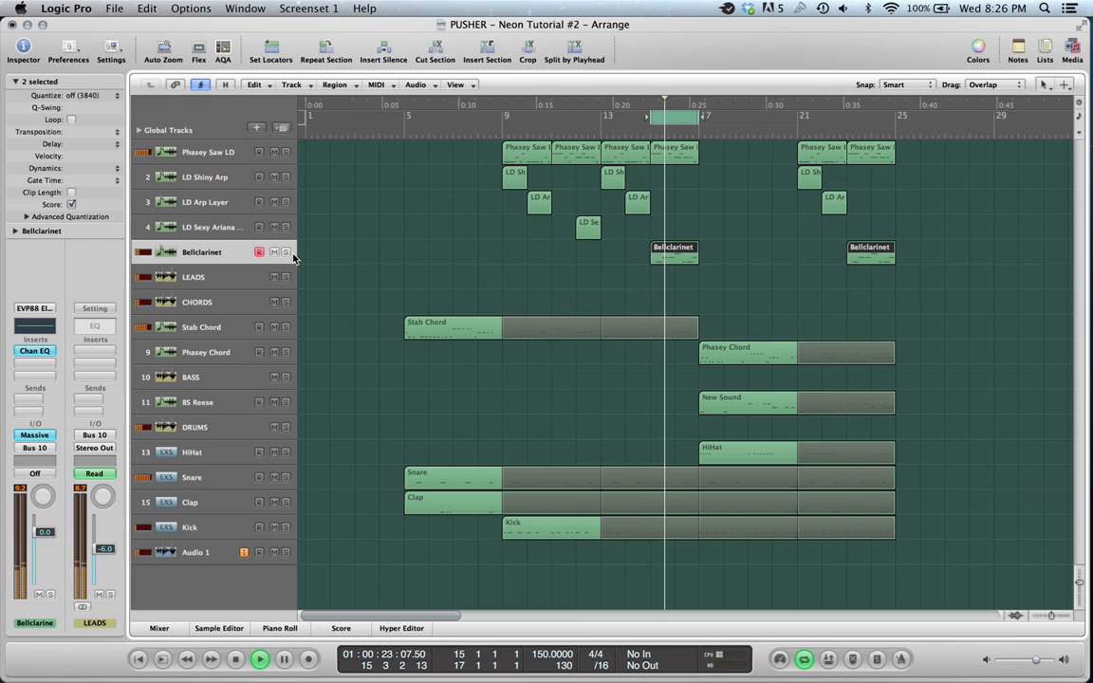
left_click(285, 250)
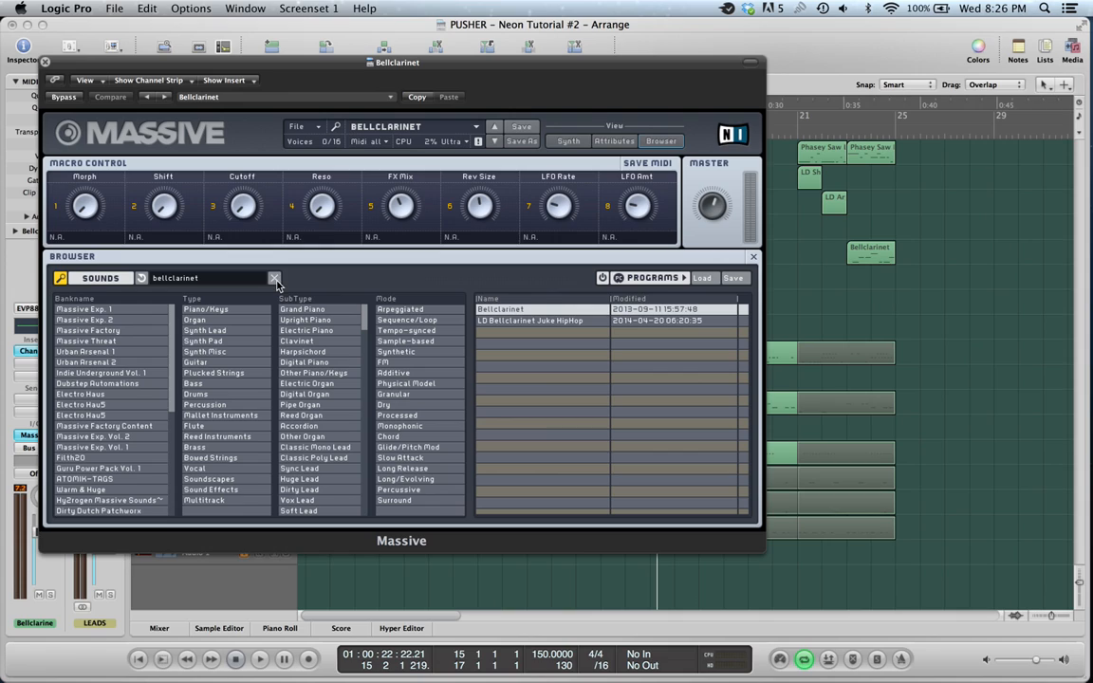
left_click(45, 61)
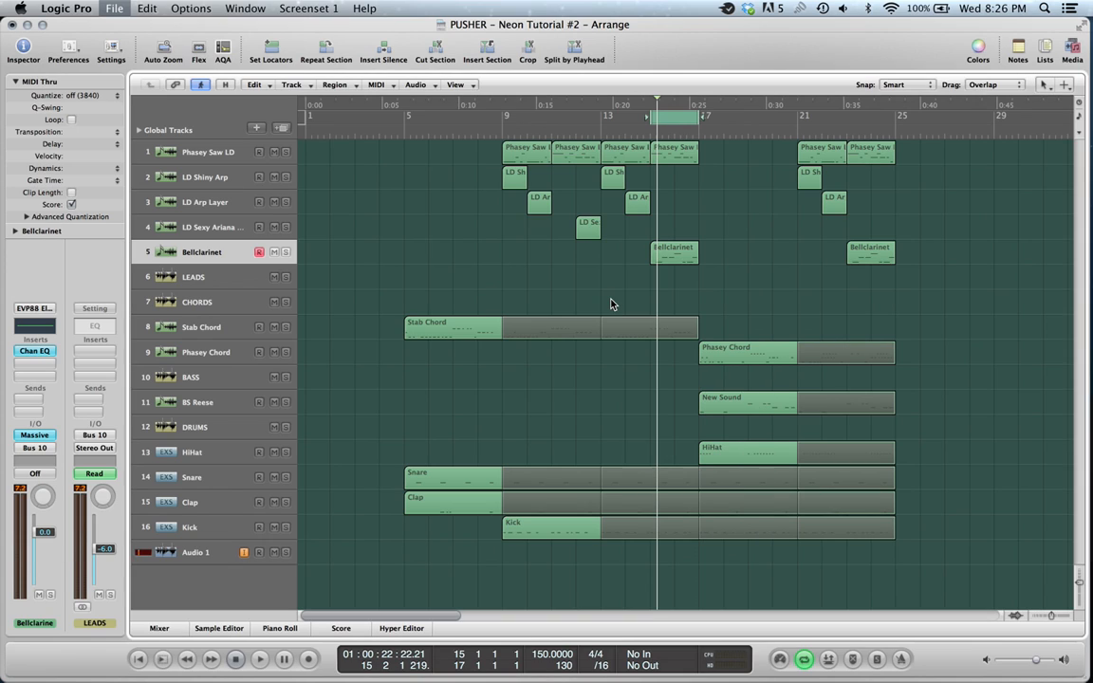
mouse_move(533, 294)
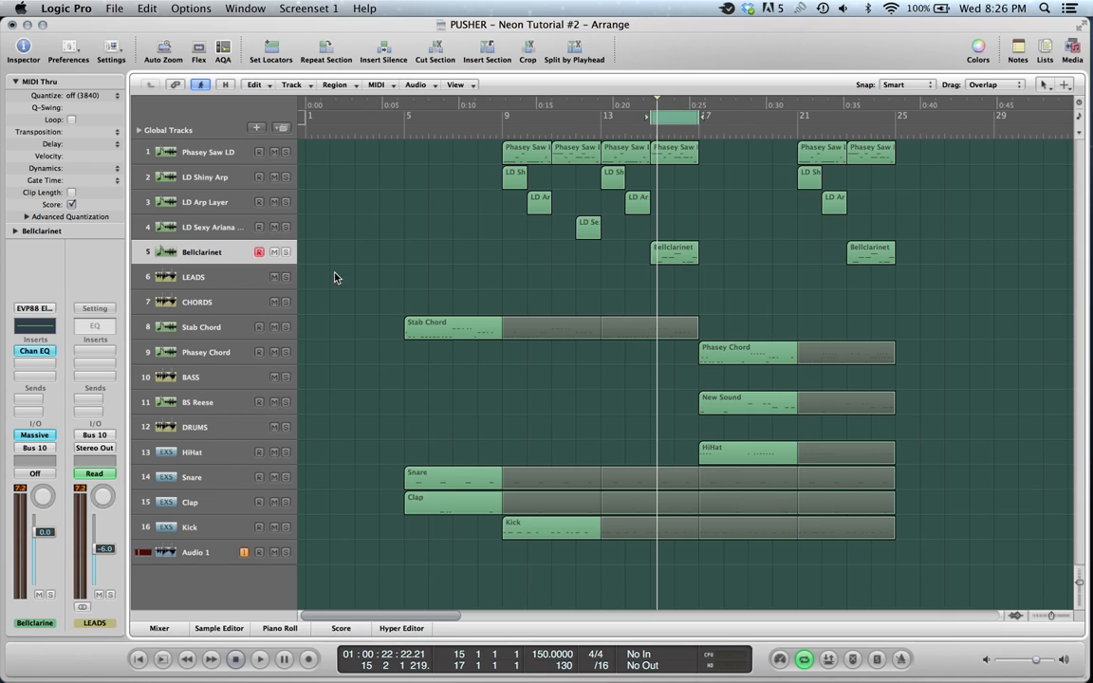
mouse_move(466, 246)
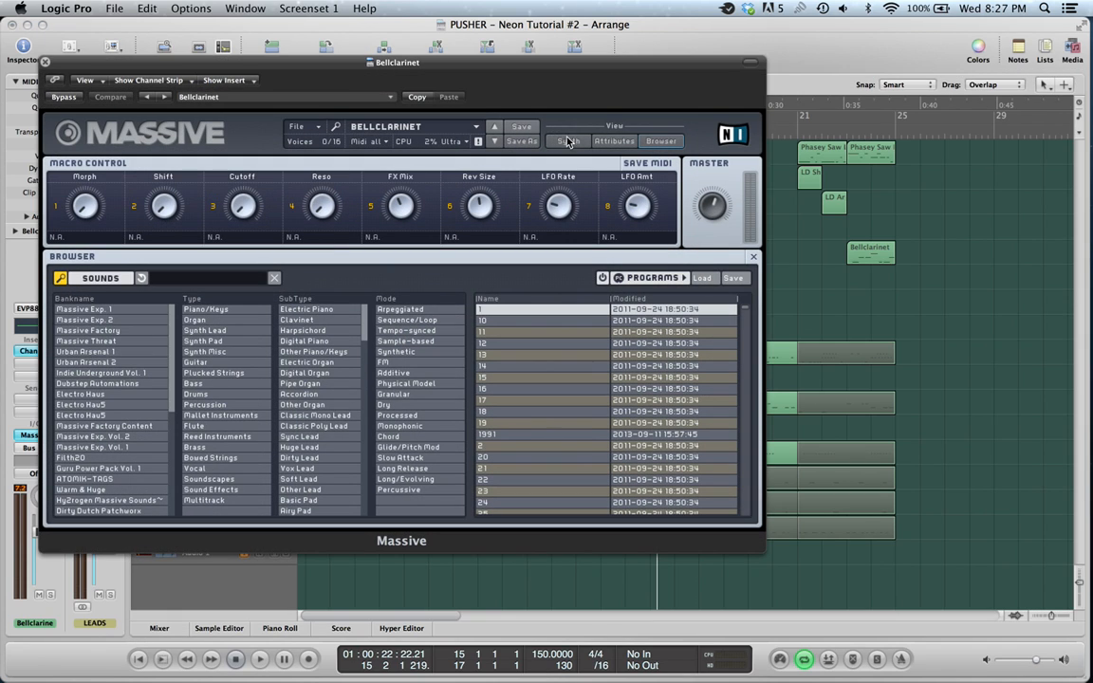
Step: Switch Bellclarinet's Massive from the preset browser to the synth panels, then close it
left_click(570, 141)
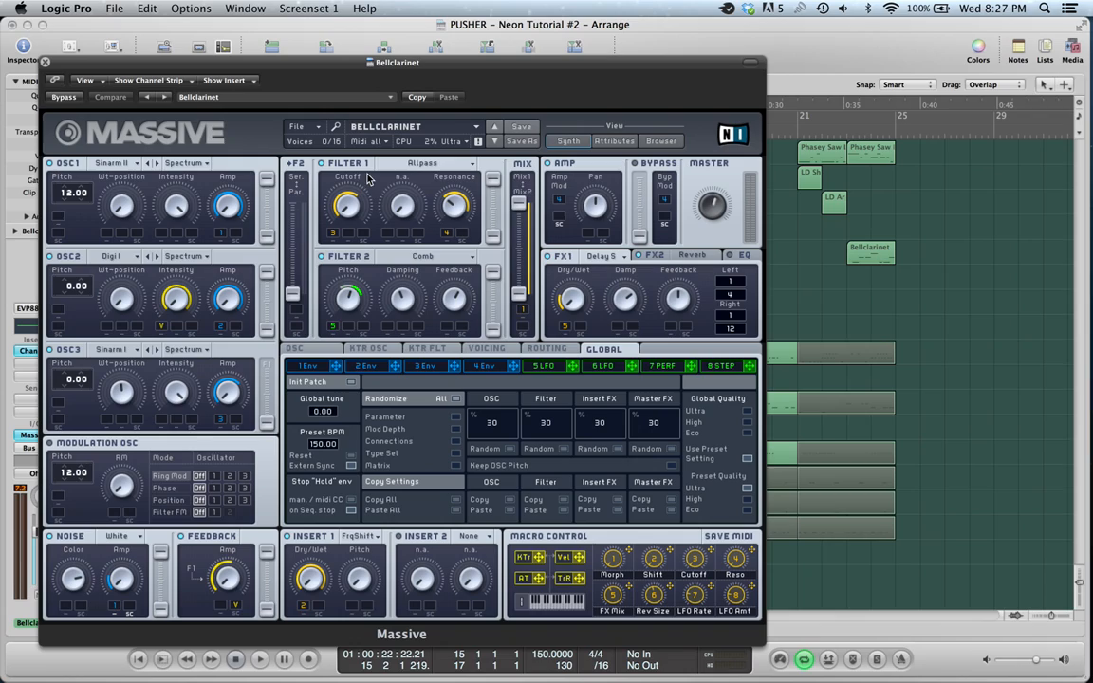
mouse_move(49, 167)
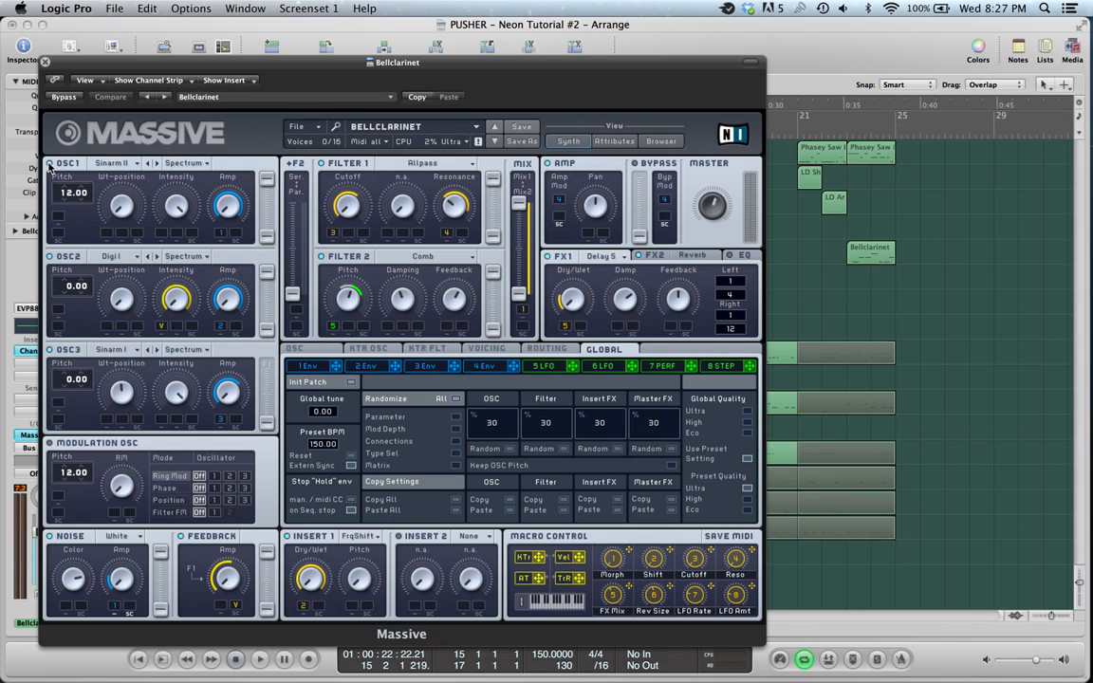
left_click(233, 658)
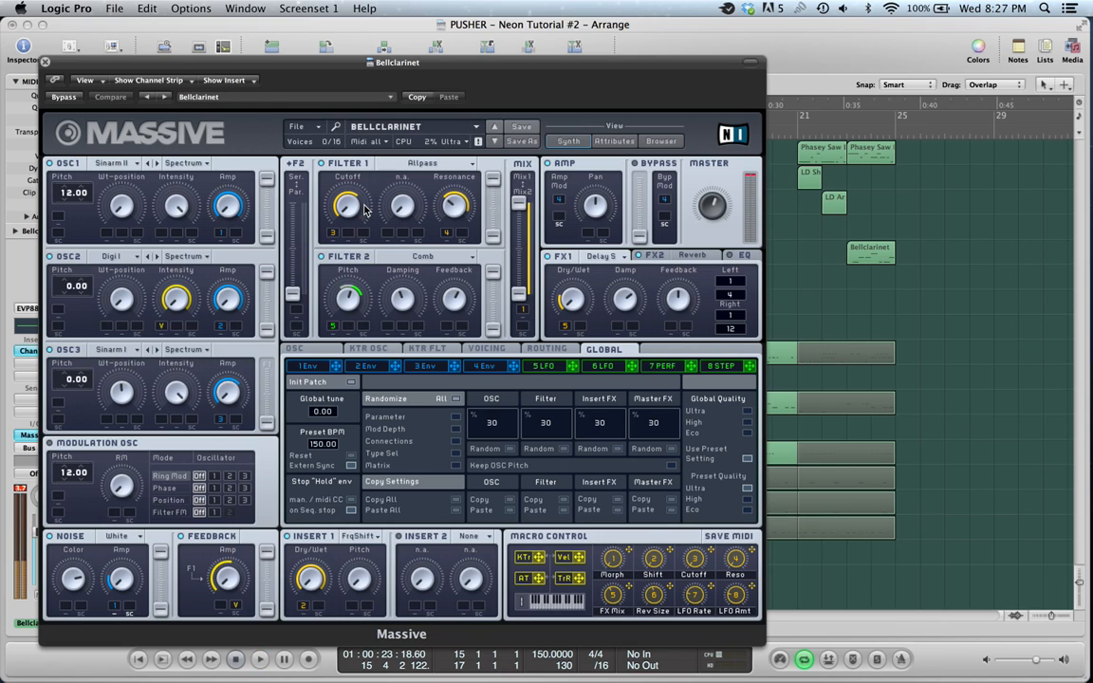
mouse_move(554, 84)
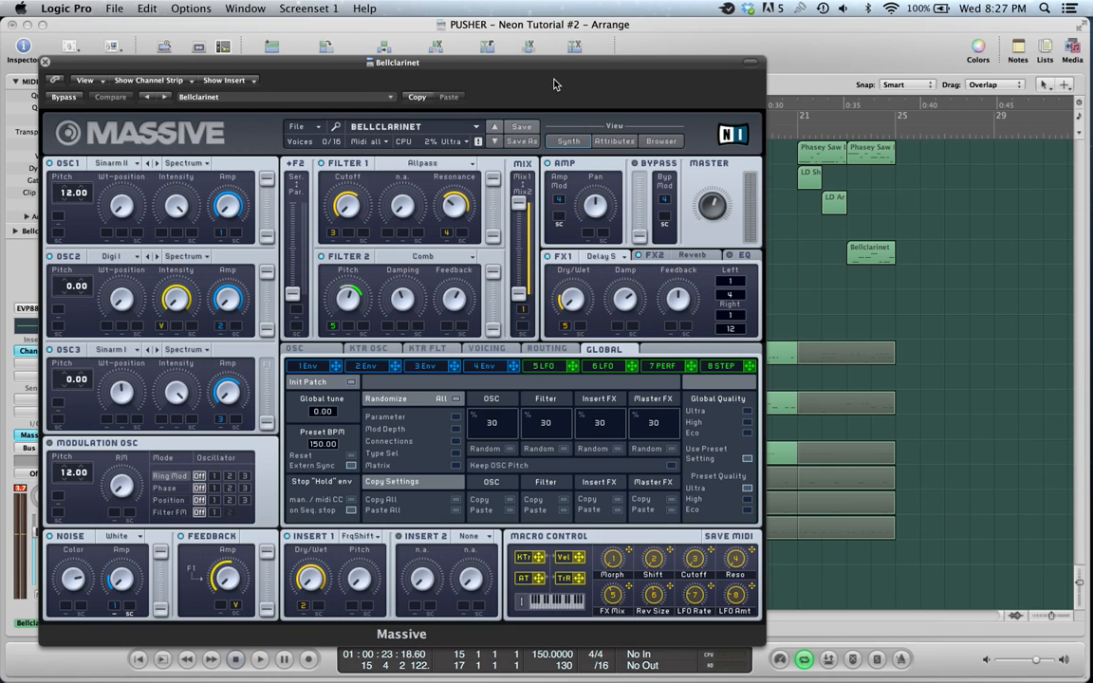
left_click(43, 61)
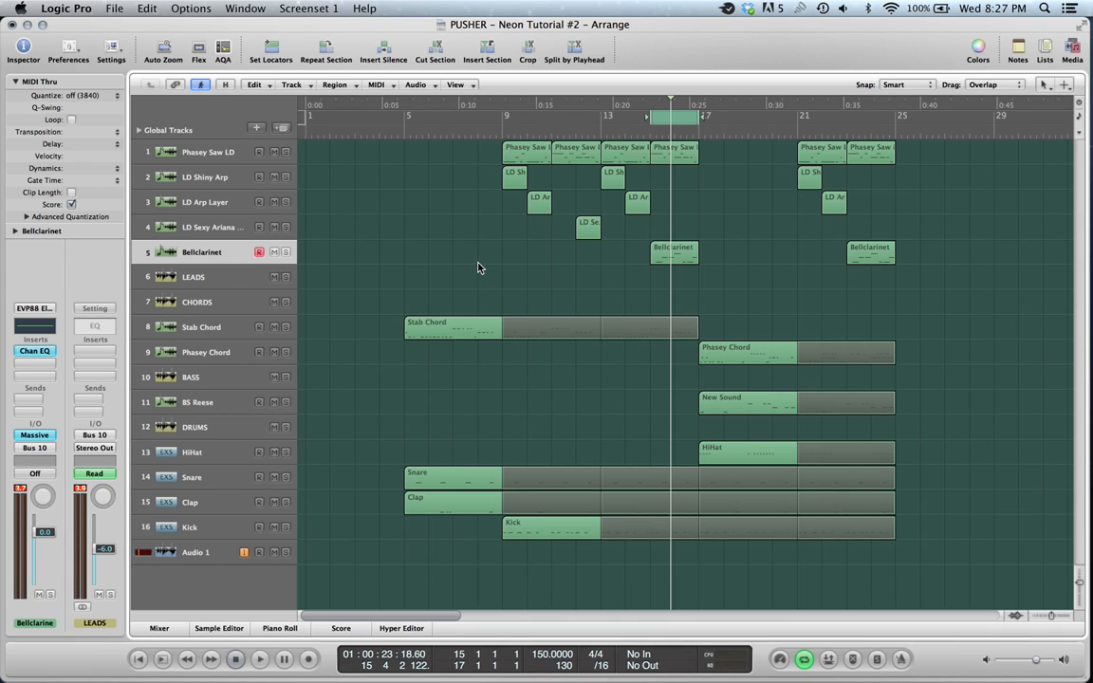
mouse_move(505, 271)
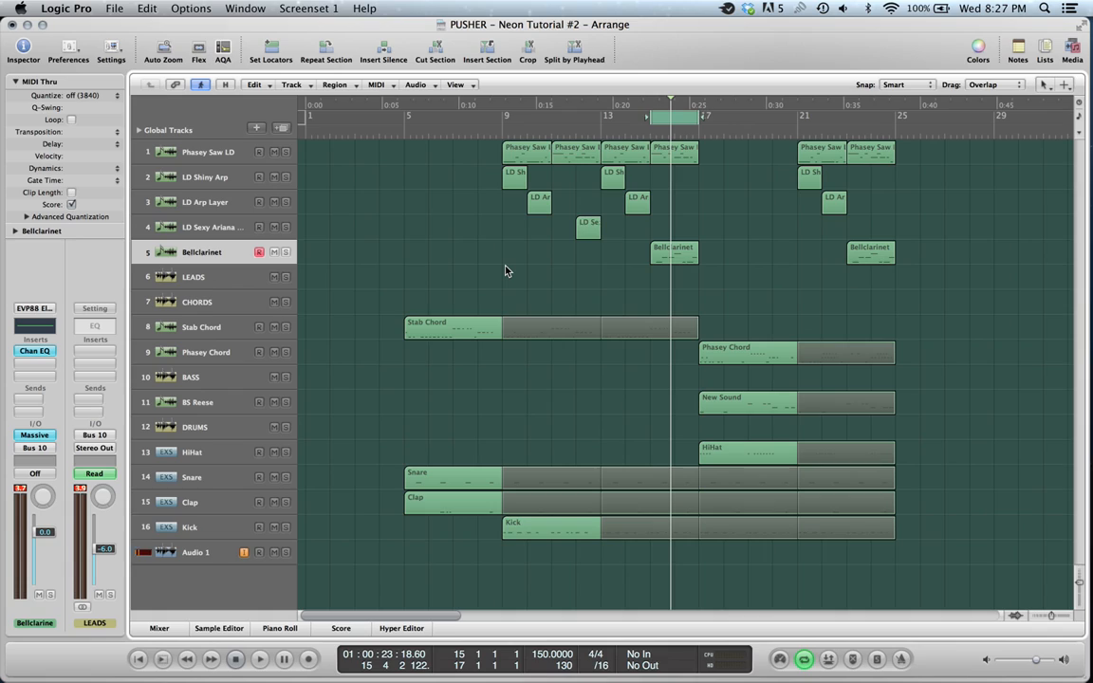
mouse_move(536, 273)
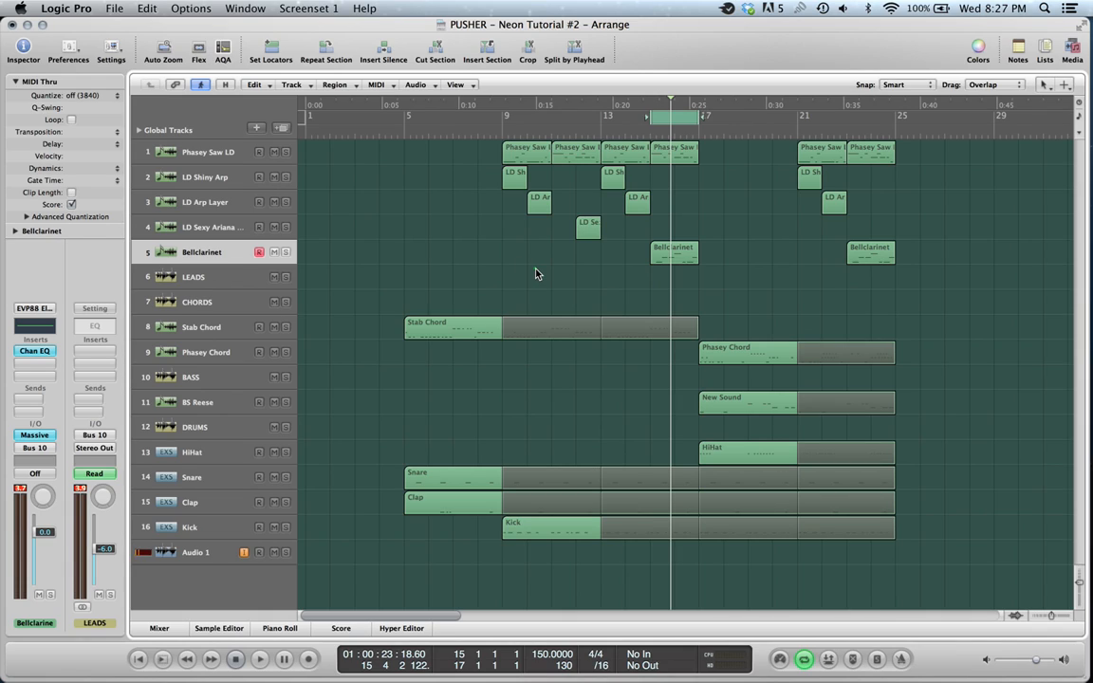
mouse_move(564, 277)
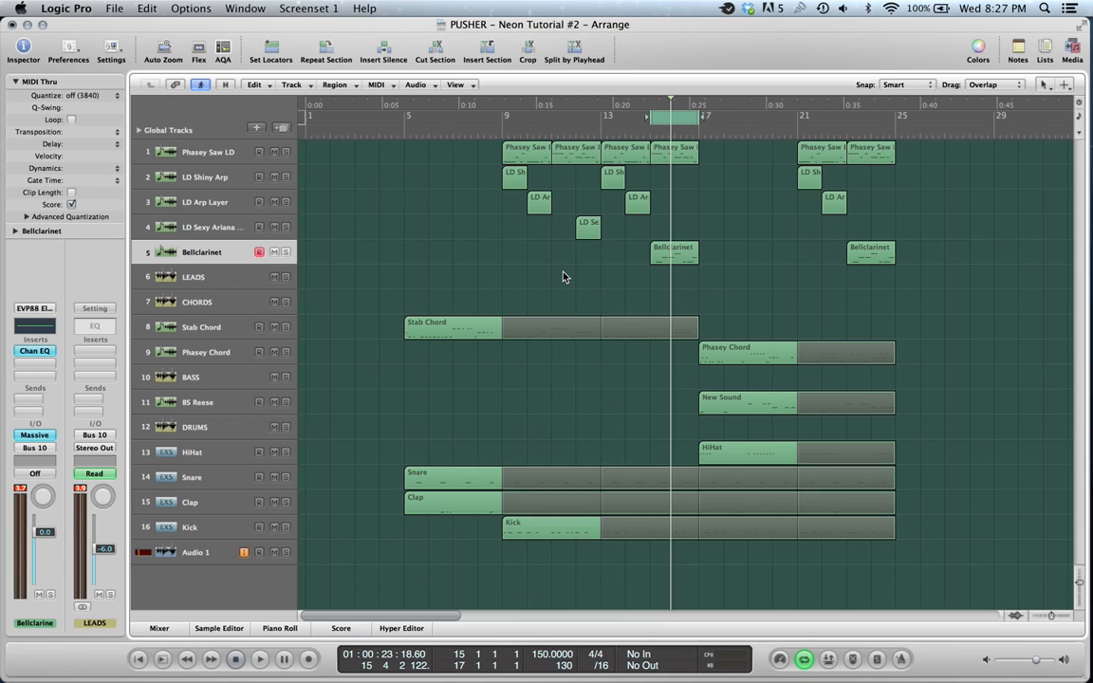
mouse_move(512, 250)
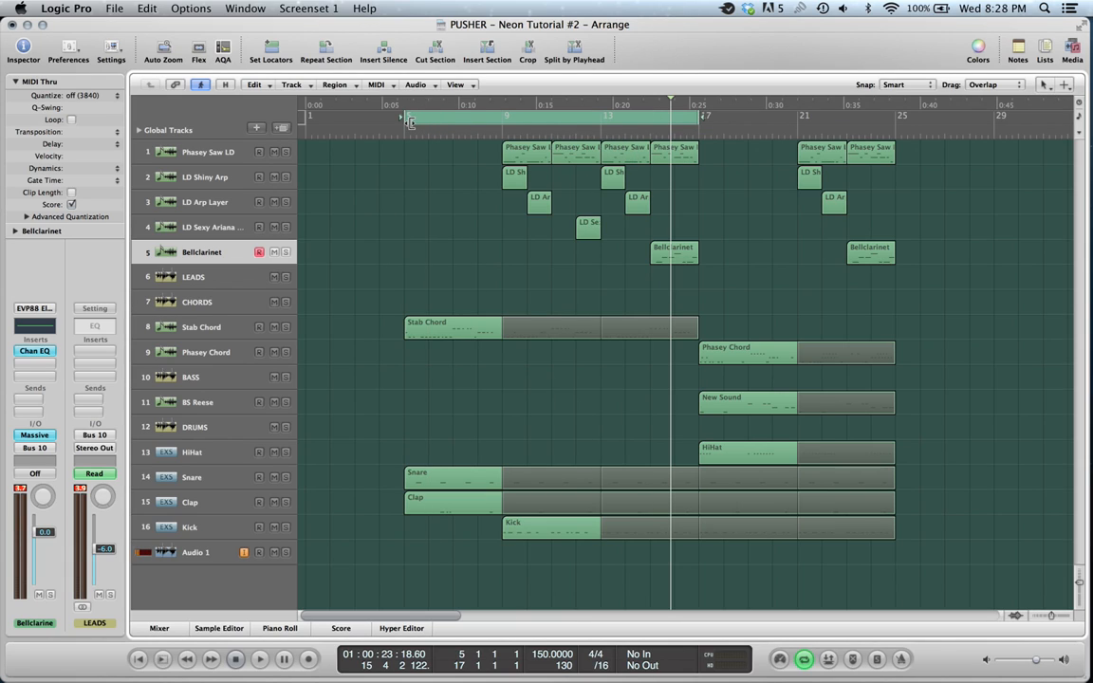
mouse_move(453, 209)
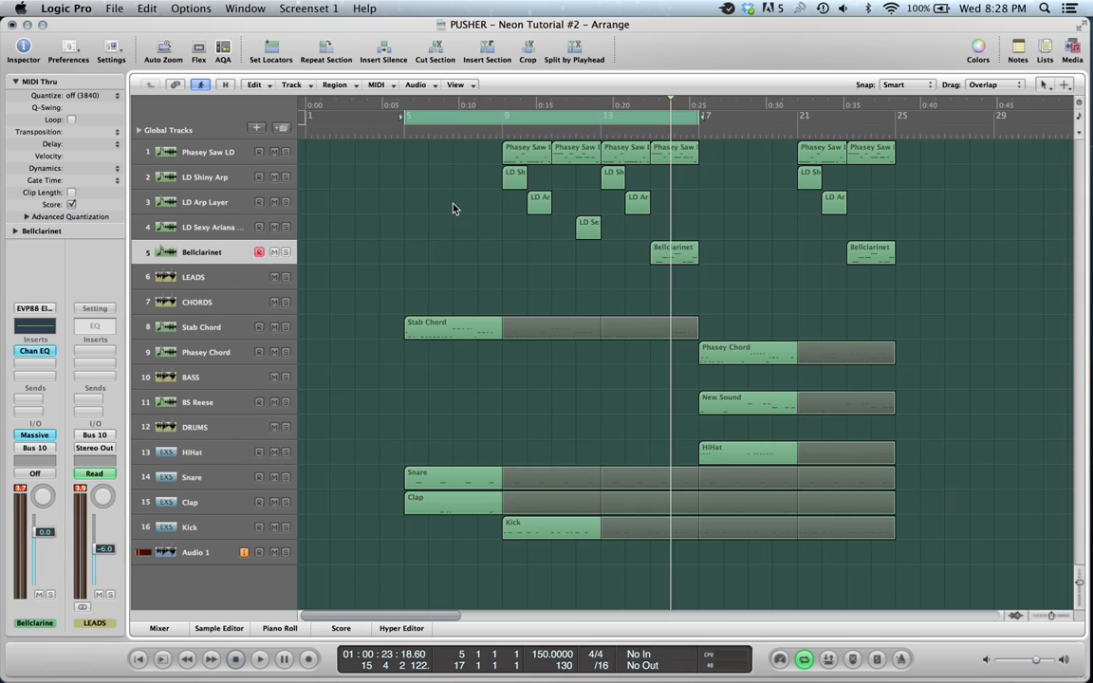